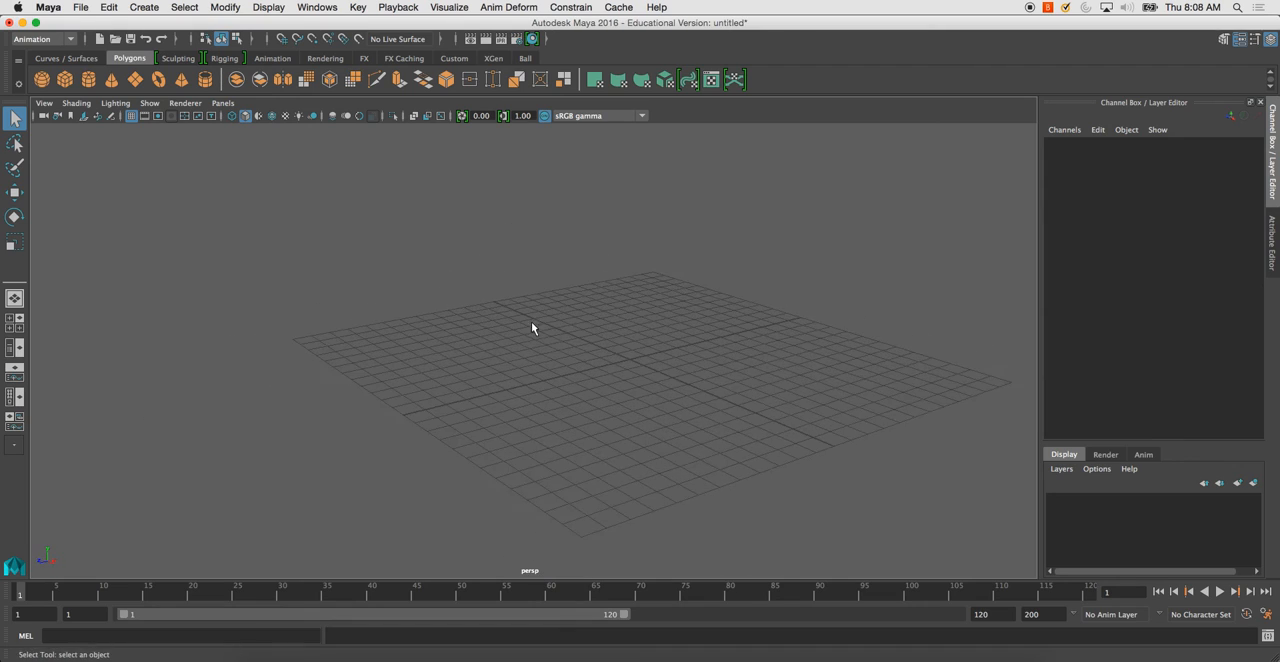
# Switch to the Modeling menu set and browse Edit Mesh, Mesh Tools, Mesh Display and Booleans.
pyautogui.moveTo(532, 328); pyautogui.dragTo(540, 360)
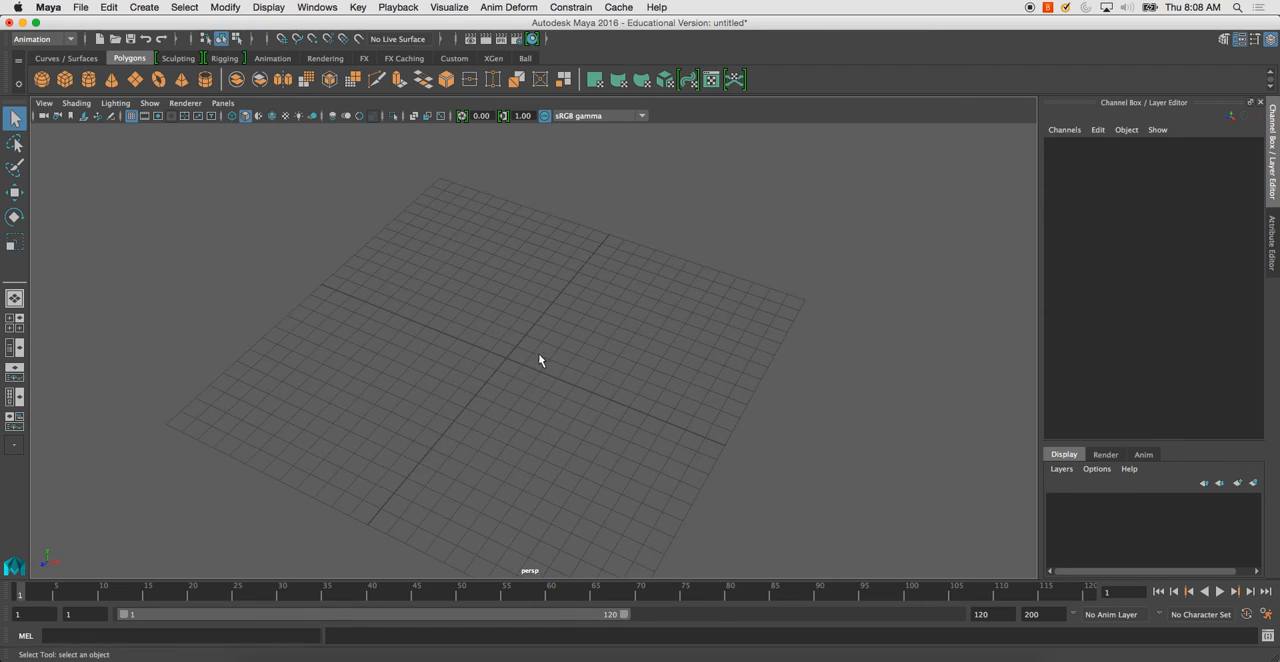
pyautogui.moveTo(540, 360); pyautogui.dragTo(391, 293)
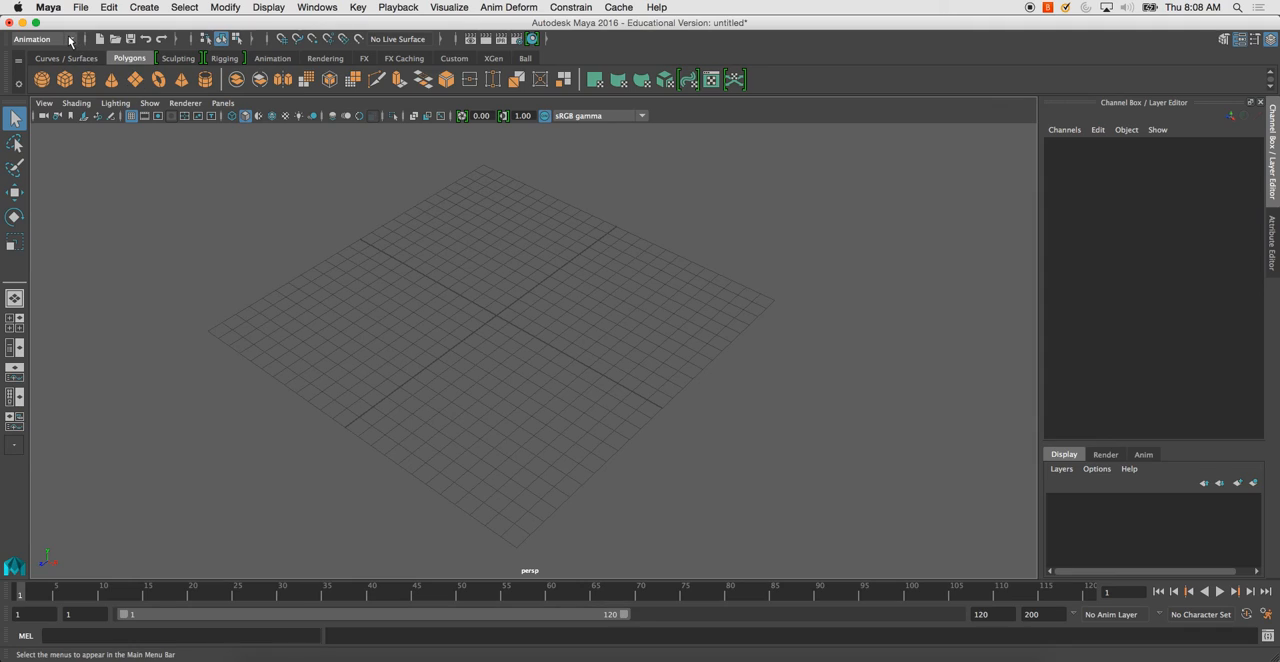
pyautogui.click(40, 39)
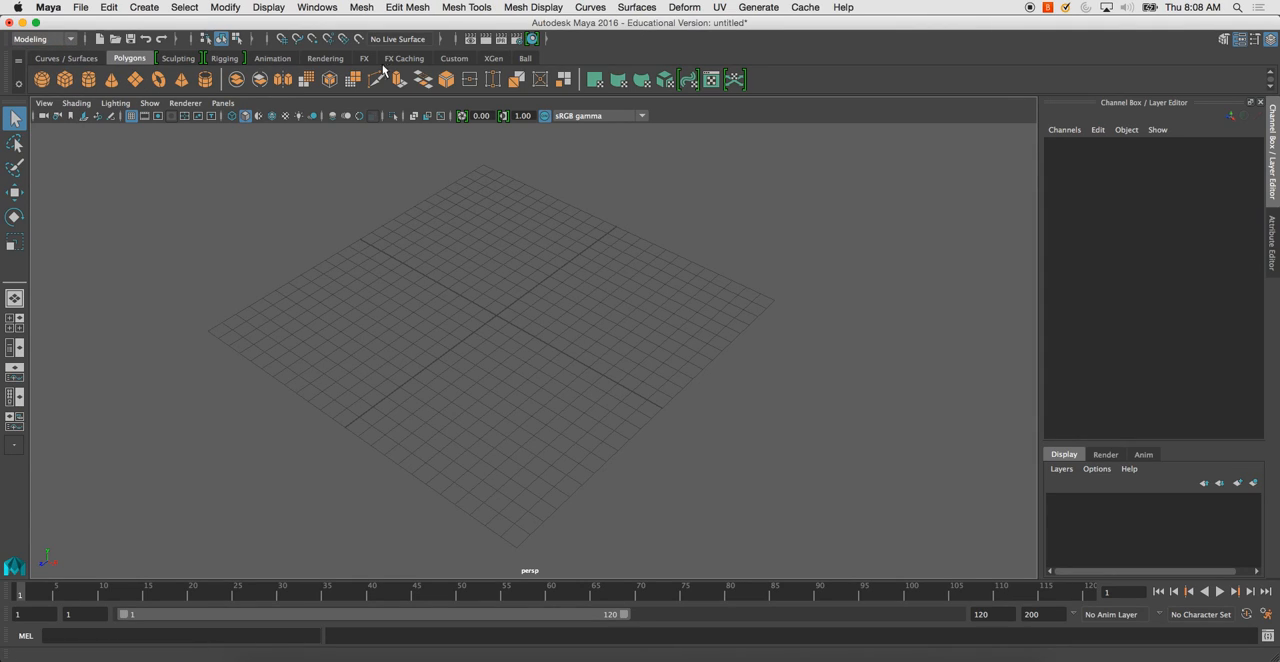
pyautogui.click(407, 7)
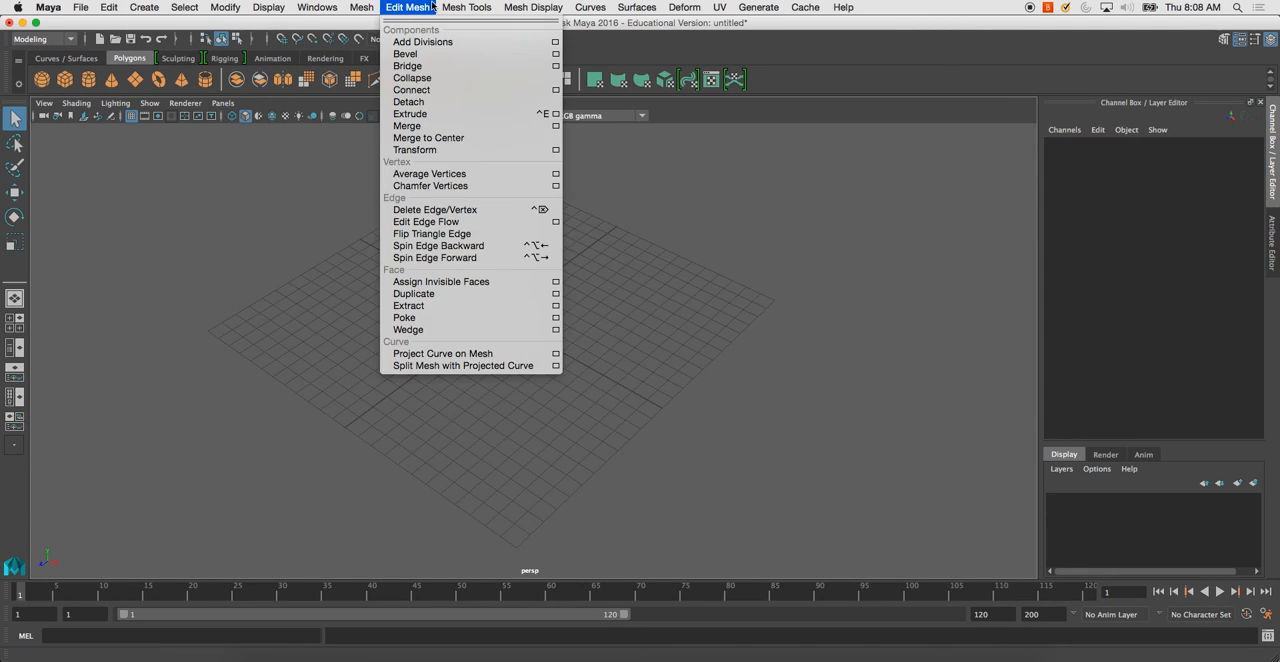
pyautogui.click(466, 7)
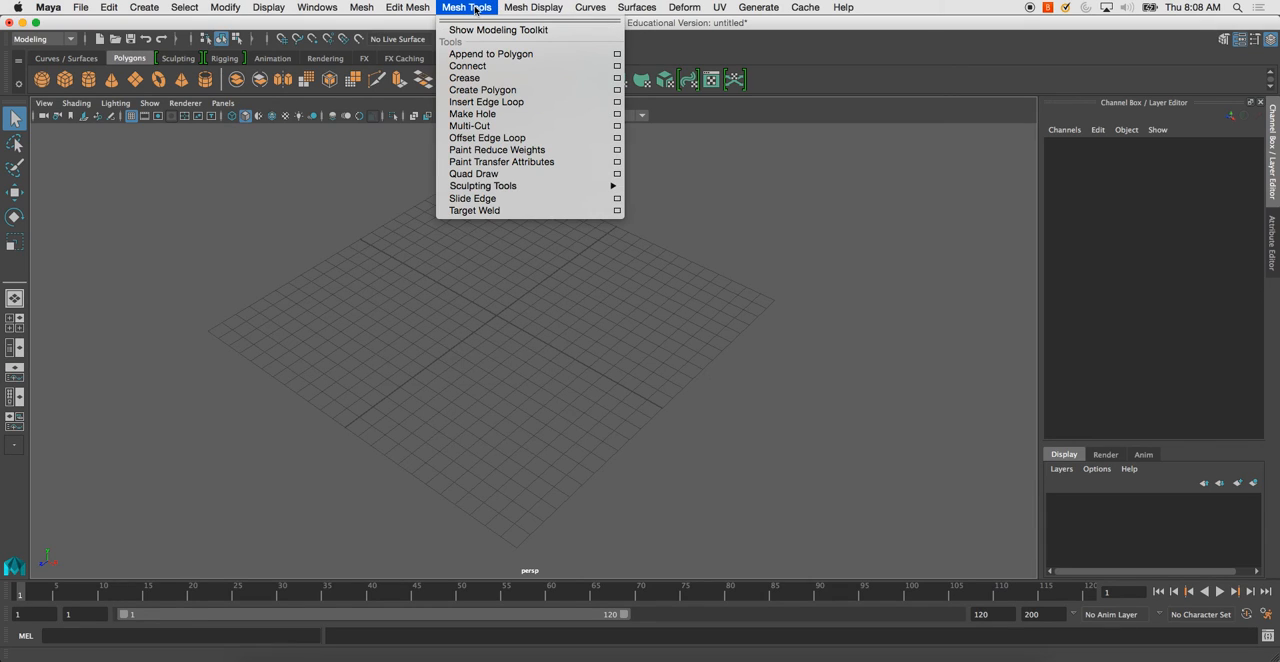
pyautogui.click(533, 7)
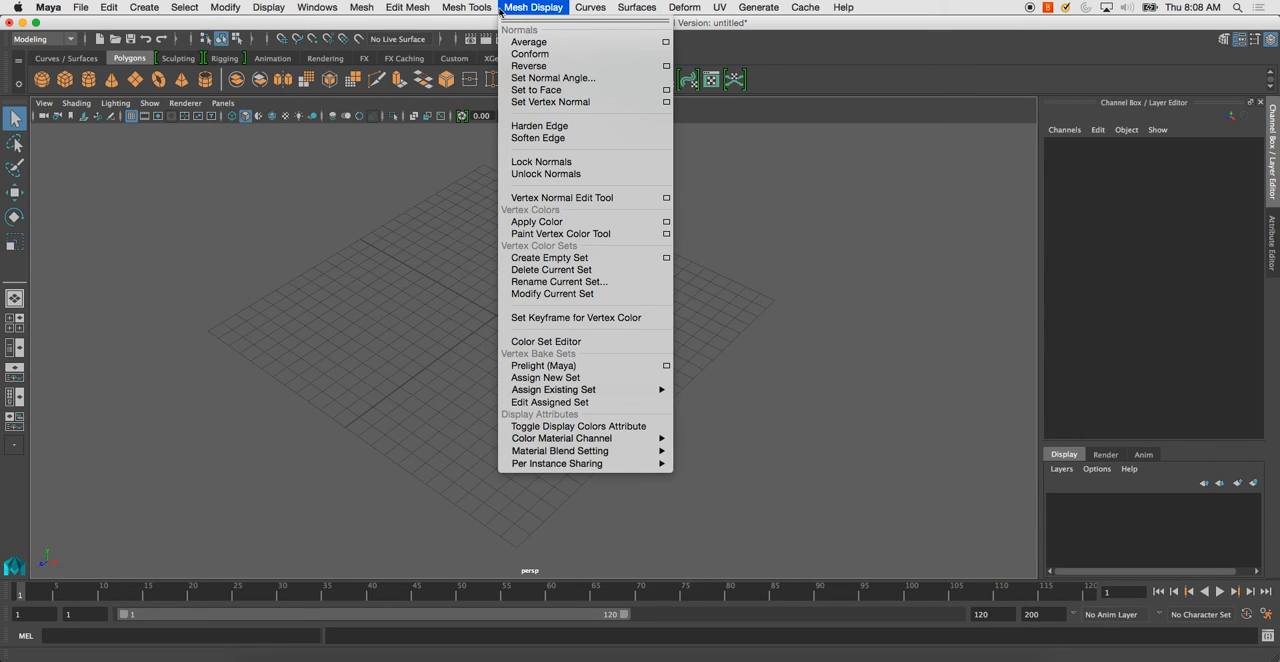
pyautogui.click(361, 7)
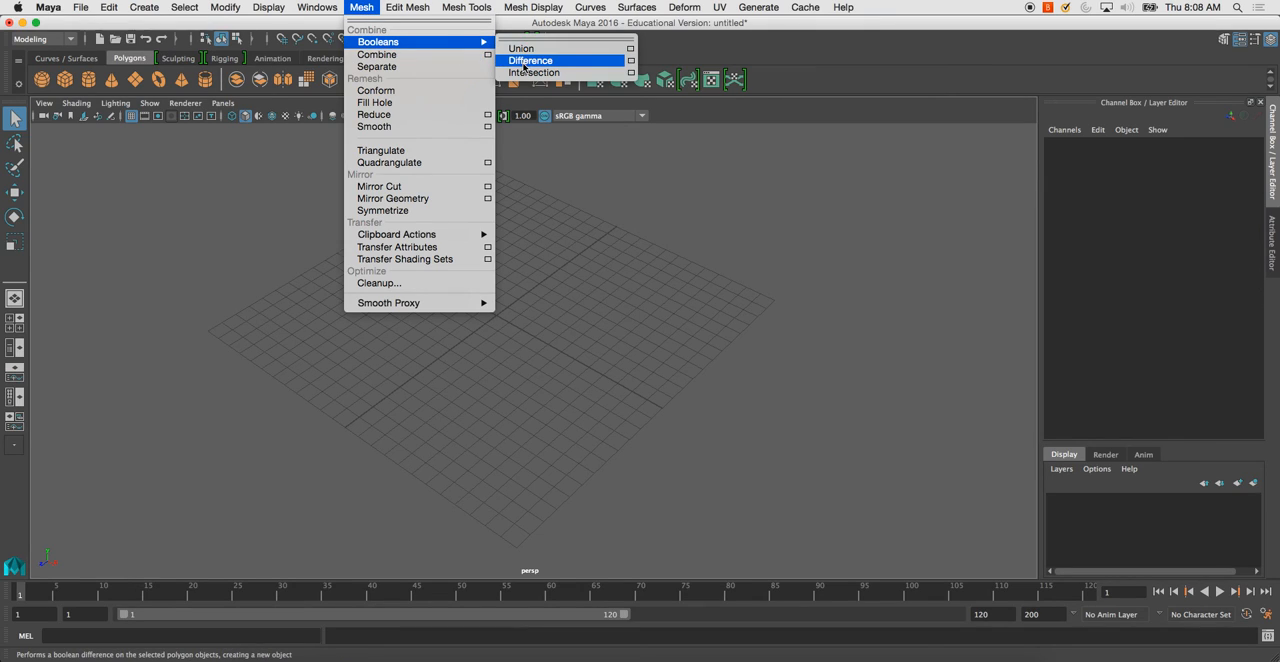
pyautogui.click(407, 7)
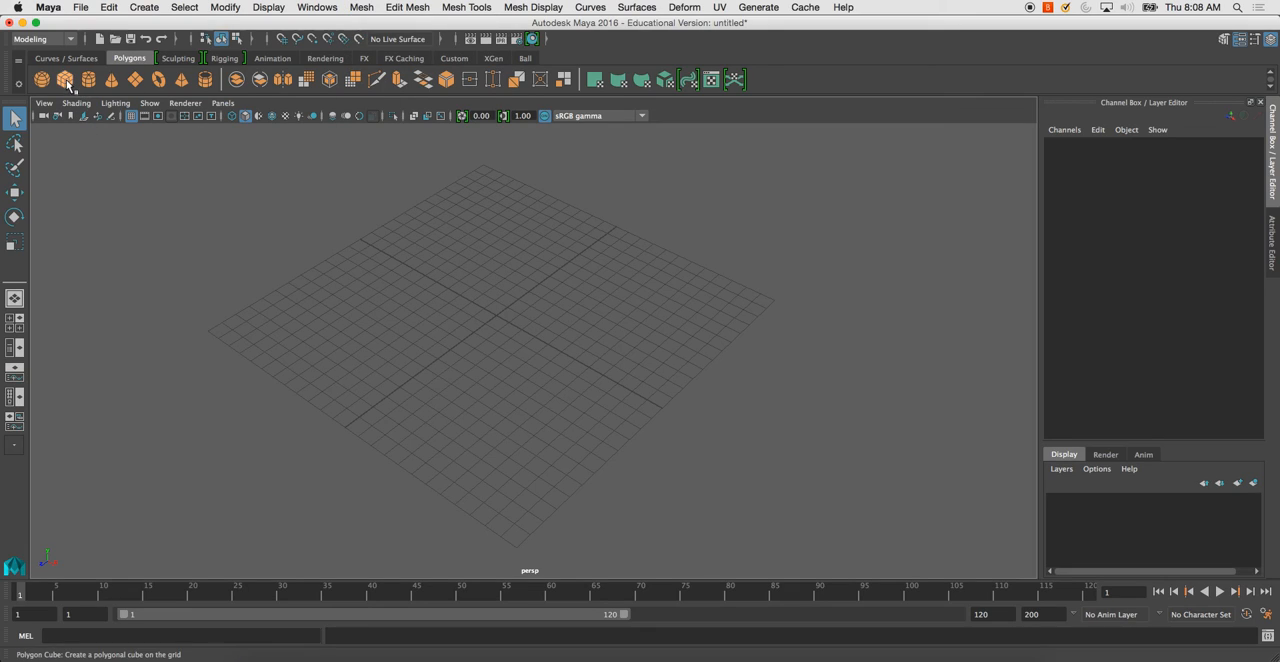
# Create a polygon cube and a sphere scaled to 4.34, raised to Translate Y 5.733.
pyautogui.click(41, 79)
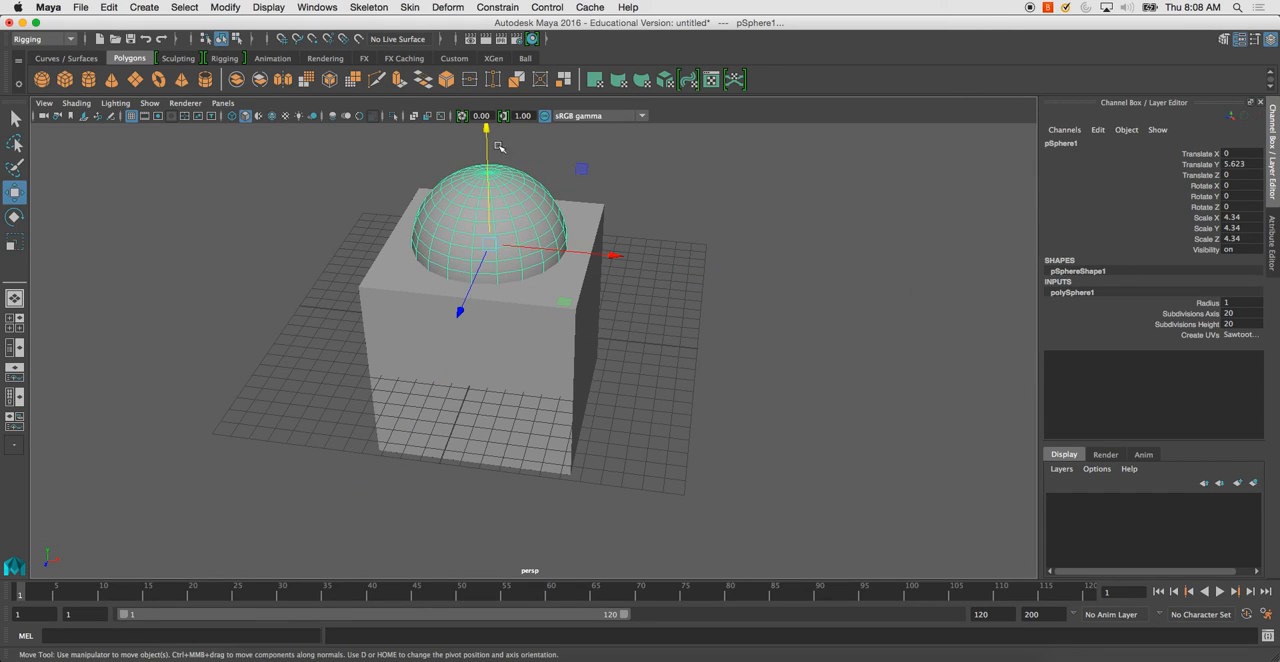
pyautogui.moveTo(485, 135); pyautogui.dragTo(488, 145)
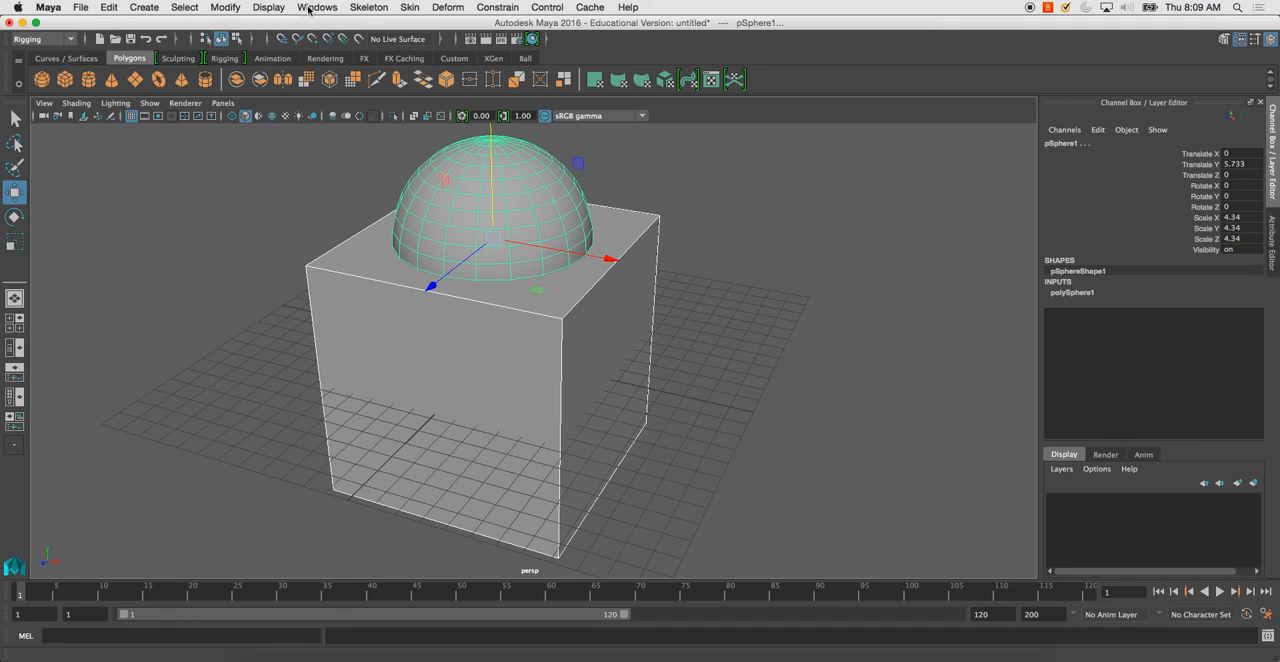
pyautogui.click(40, 39)
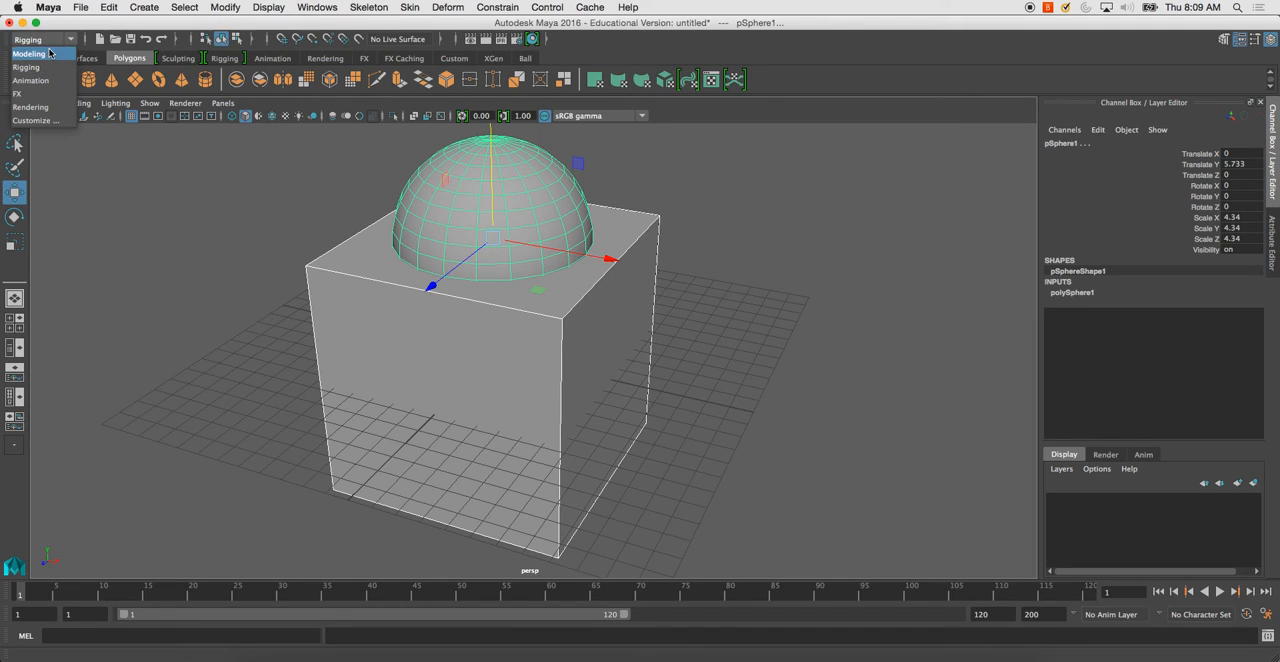
# Subtract the sphere from the cube with Mesh > Booleans > Difference.
pyautogui.click(361, 7)
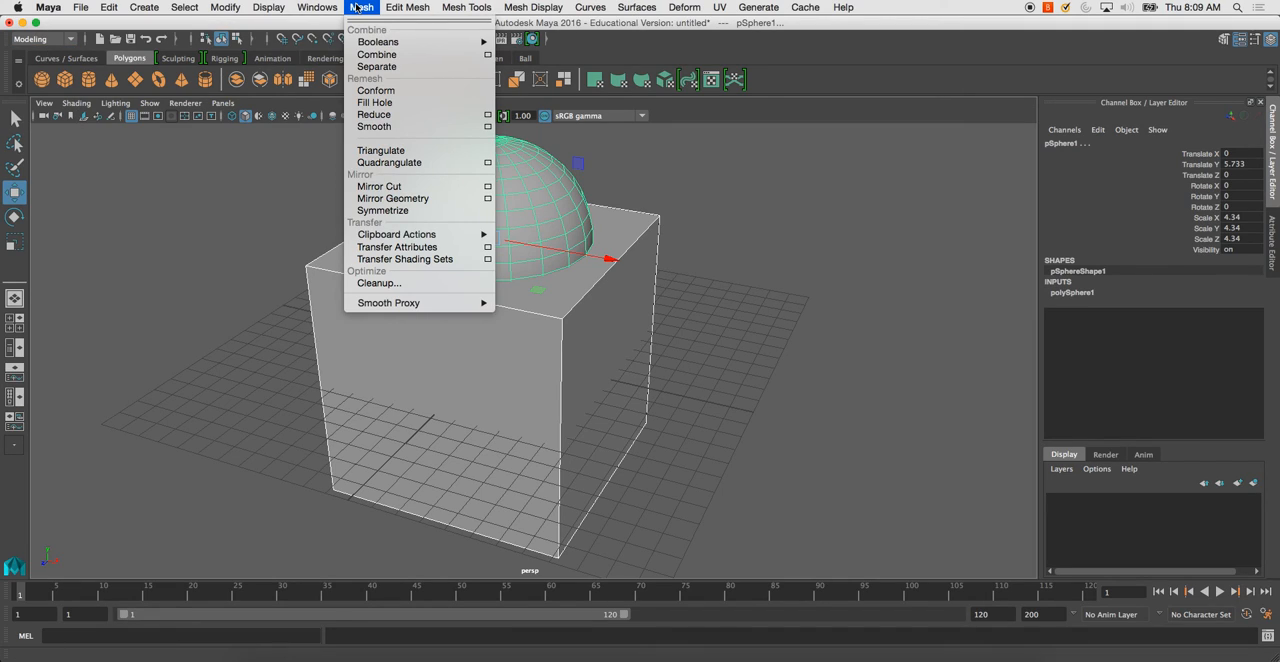
pyautogui.moveTo(378, 42)
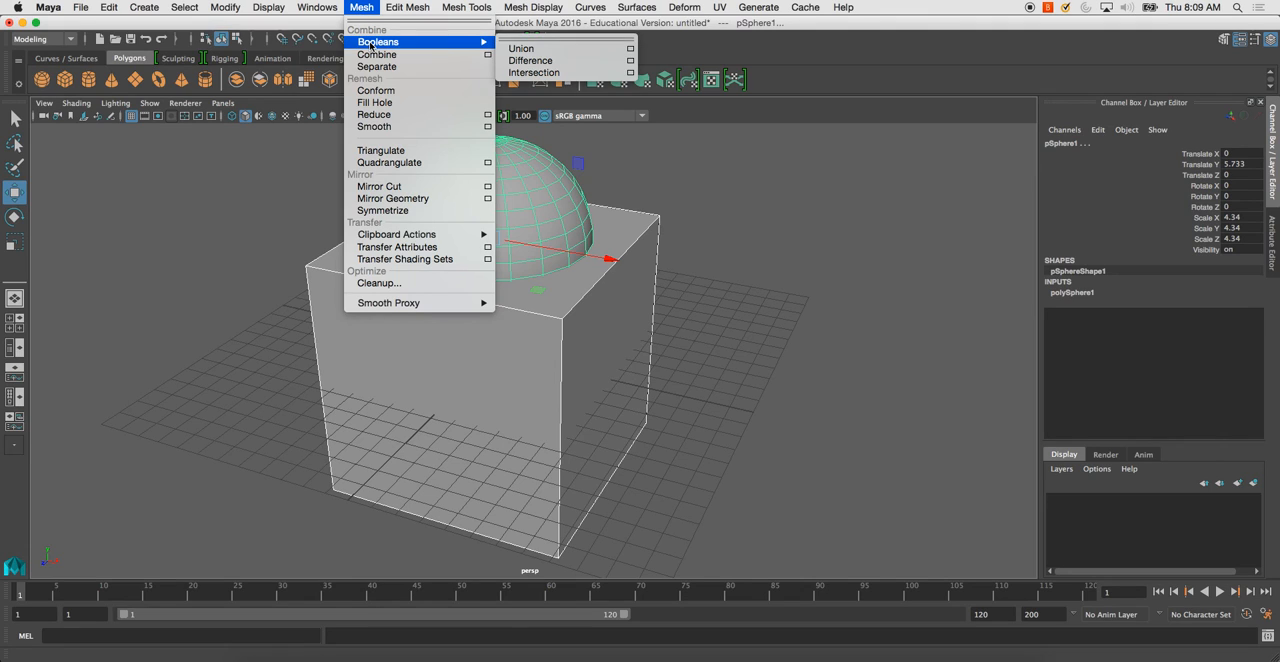
pyautogui.click(530, 60)
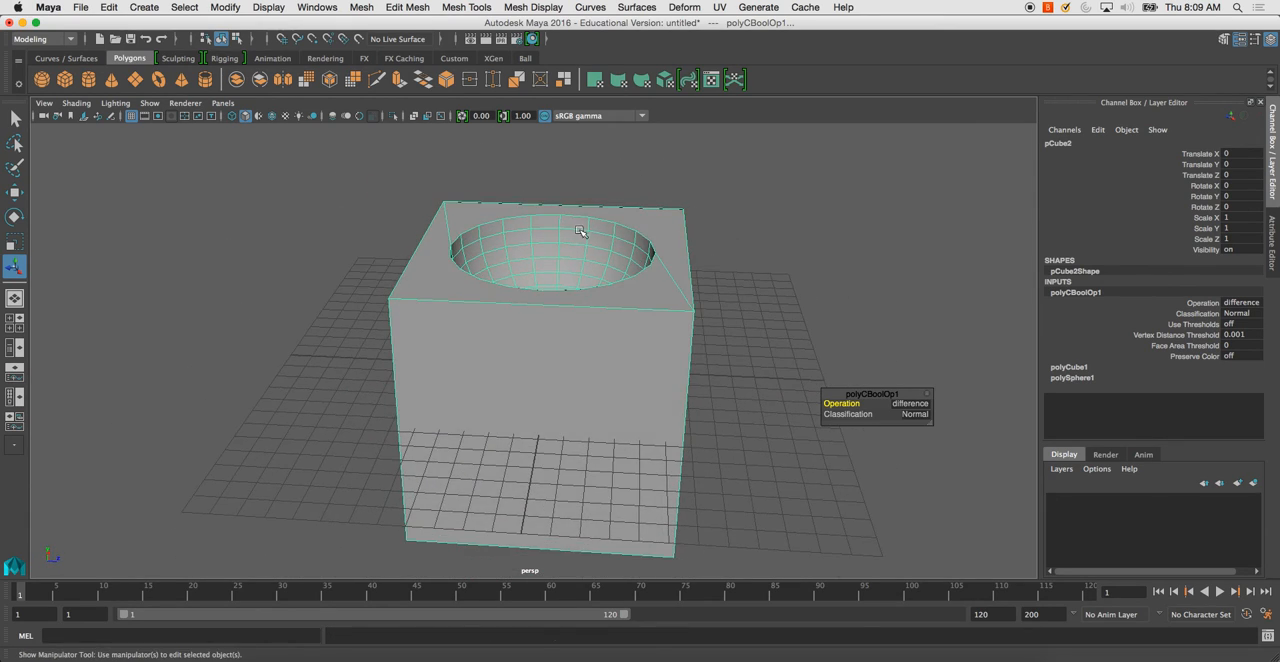
# Multi-Cut an edge from a point on the hole's rim to a top corner of the cube.
pyautogui.moveTo(580, 231); pyautogui.dragTo(540, 291)
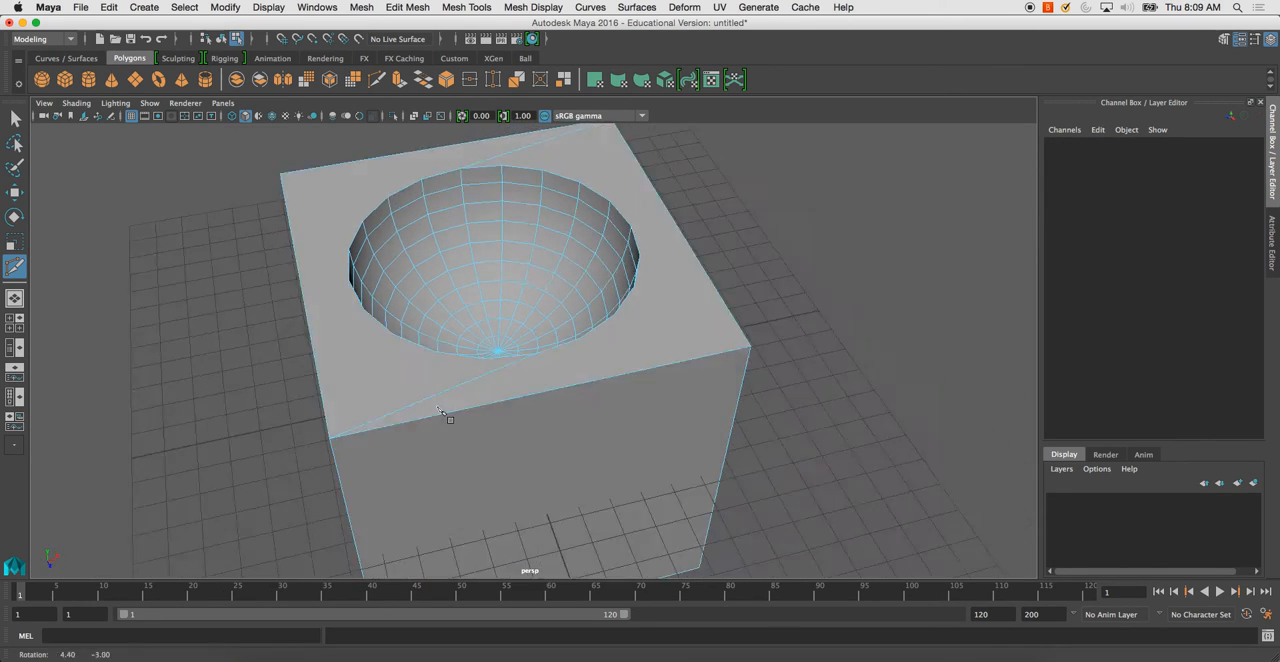
pyautogui.moveTo(440, 415); pyautogui.dragTo(290, 340)
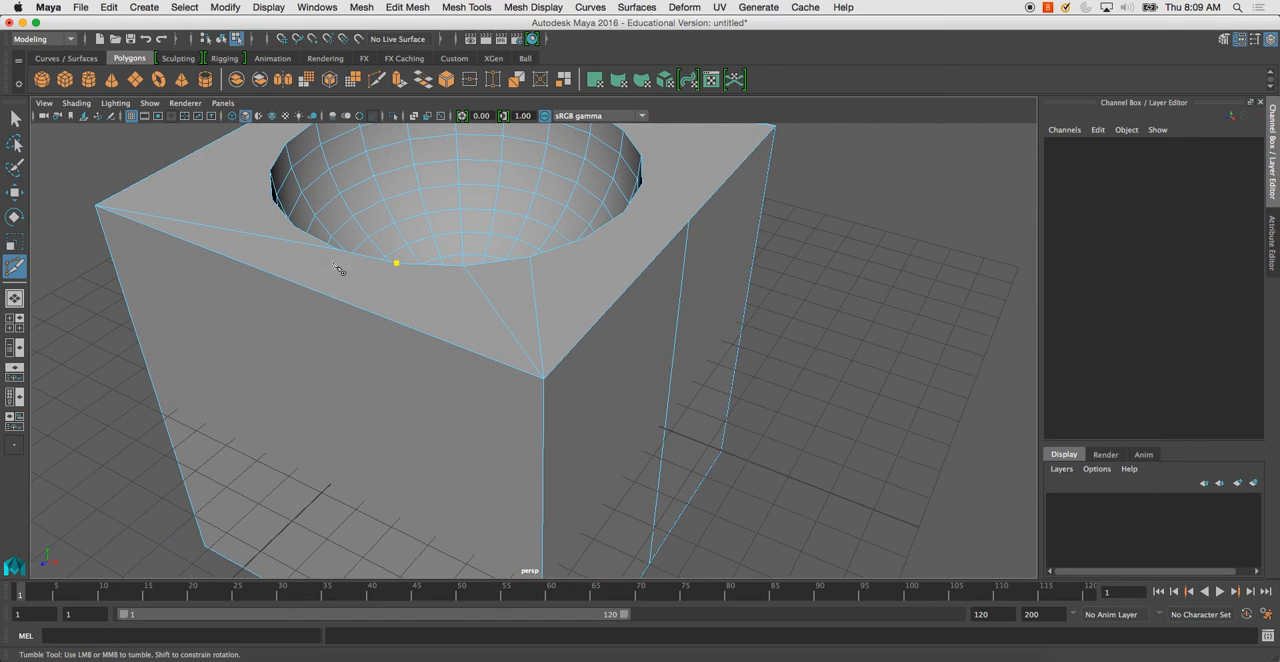
pyautogui.moveTo(396, 263); pyautogui.dragTo(597, 303)
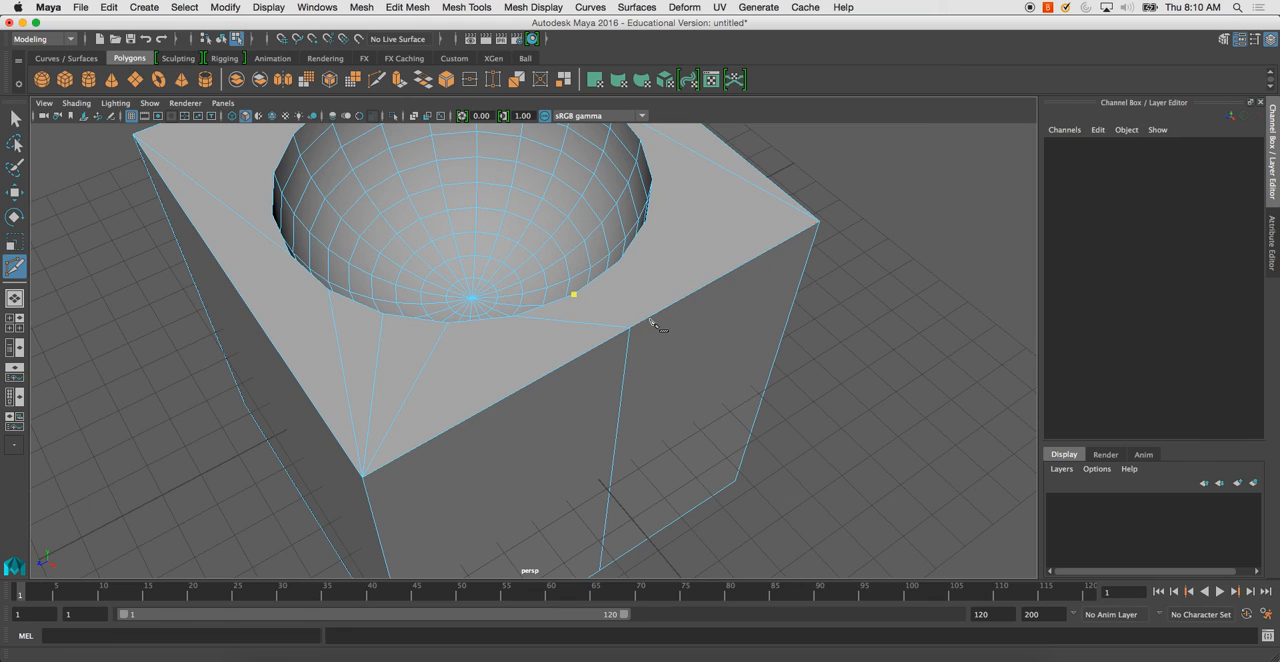
pyautogui.click(685, 285)
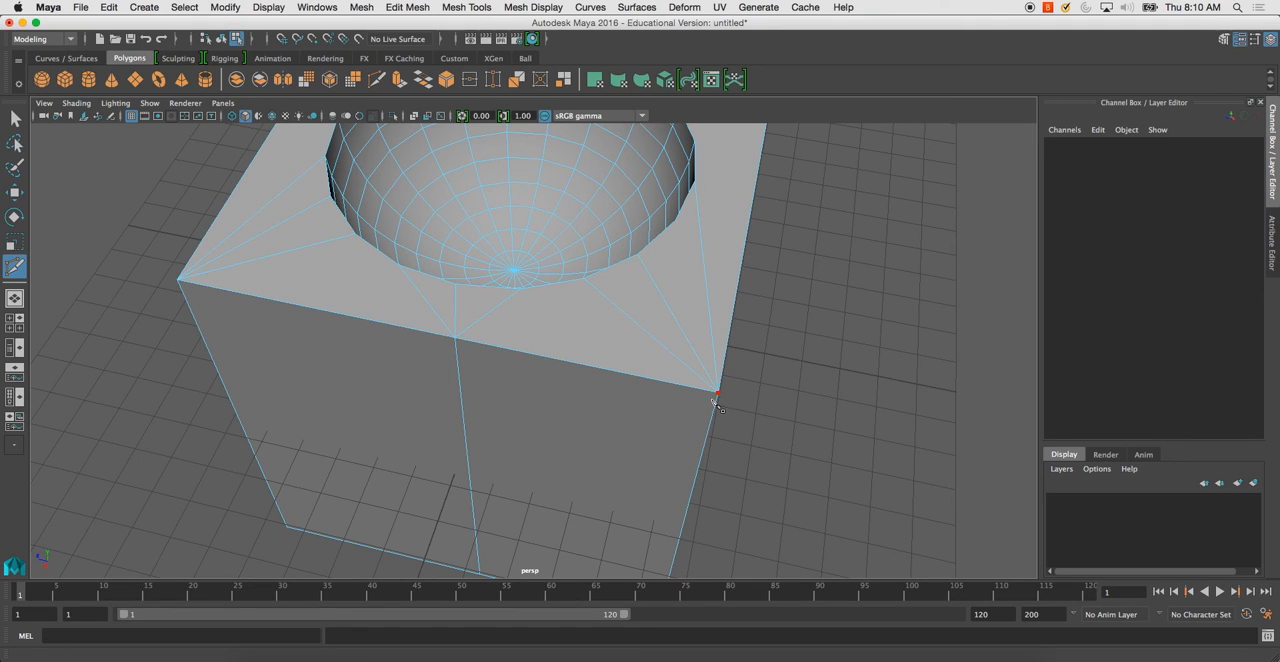
pyautogui.moveTo(715, 395); pyautogui.dragTo(645, 360)
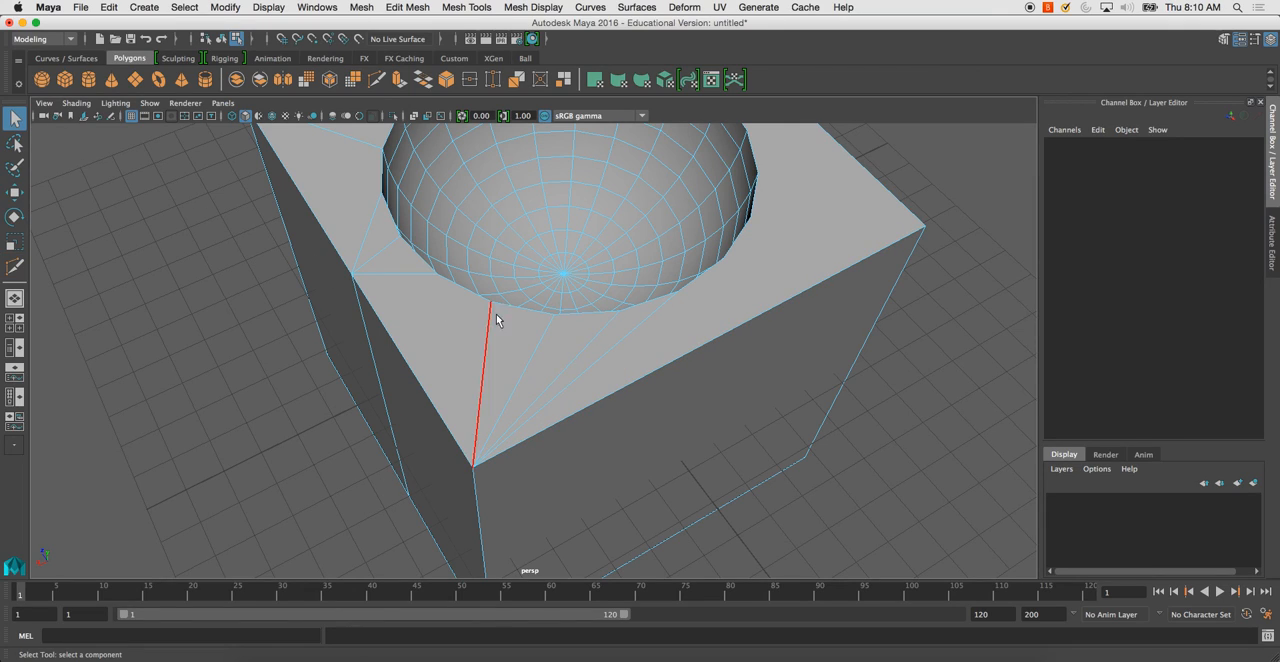
# Delete the stray top-face edges and add a cut from the rim down the cube's side.
pyautogui.click(608, 358)
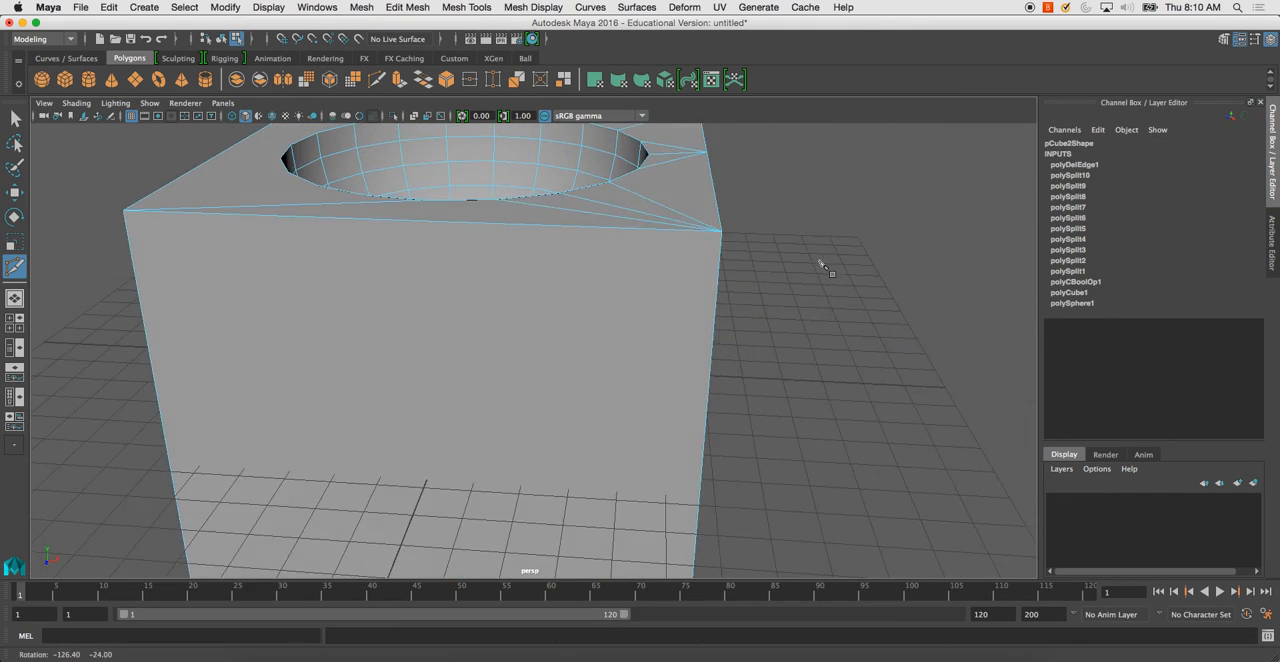
pyautogui.moveTo(820, 265); pyautogui.dragTo(415, 347)
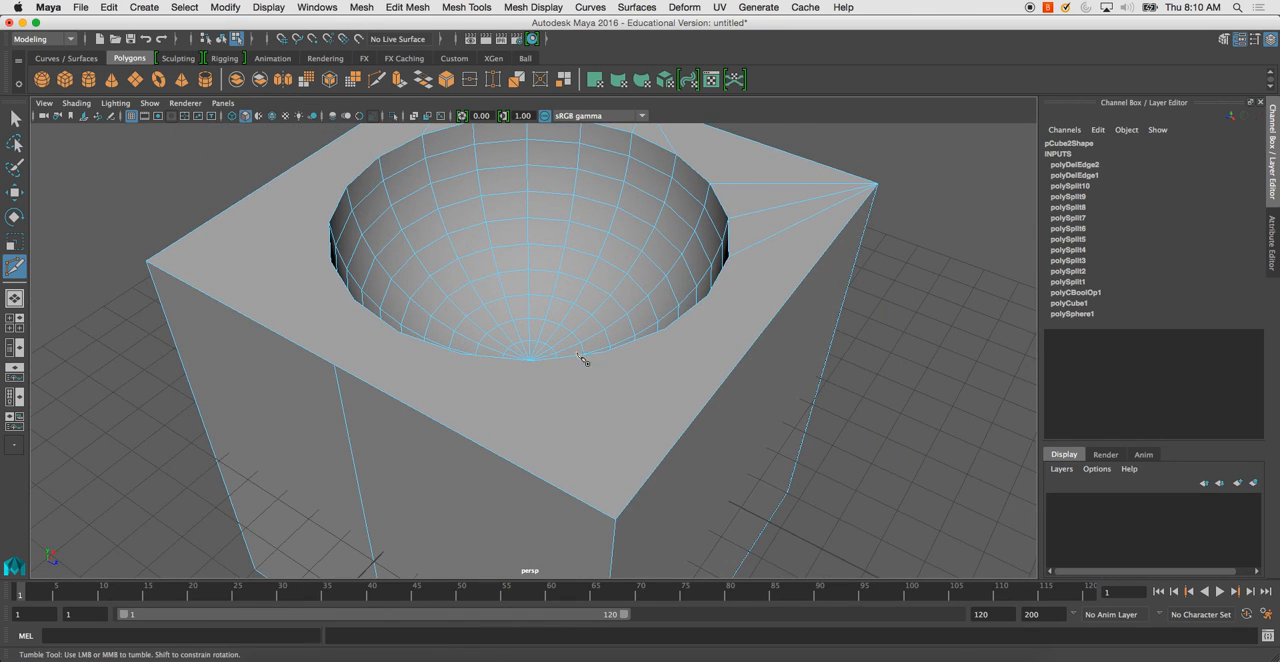
pyautogui.click(480, 400)
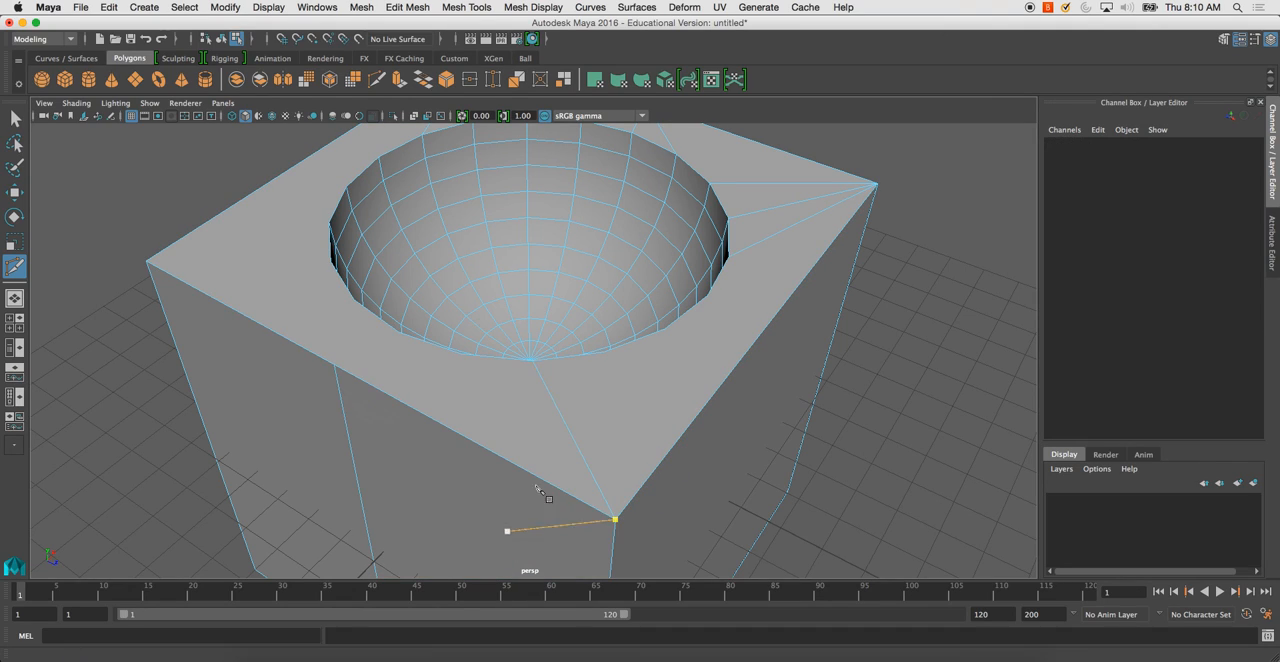
pyautogui.click(645, 457)
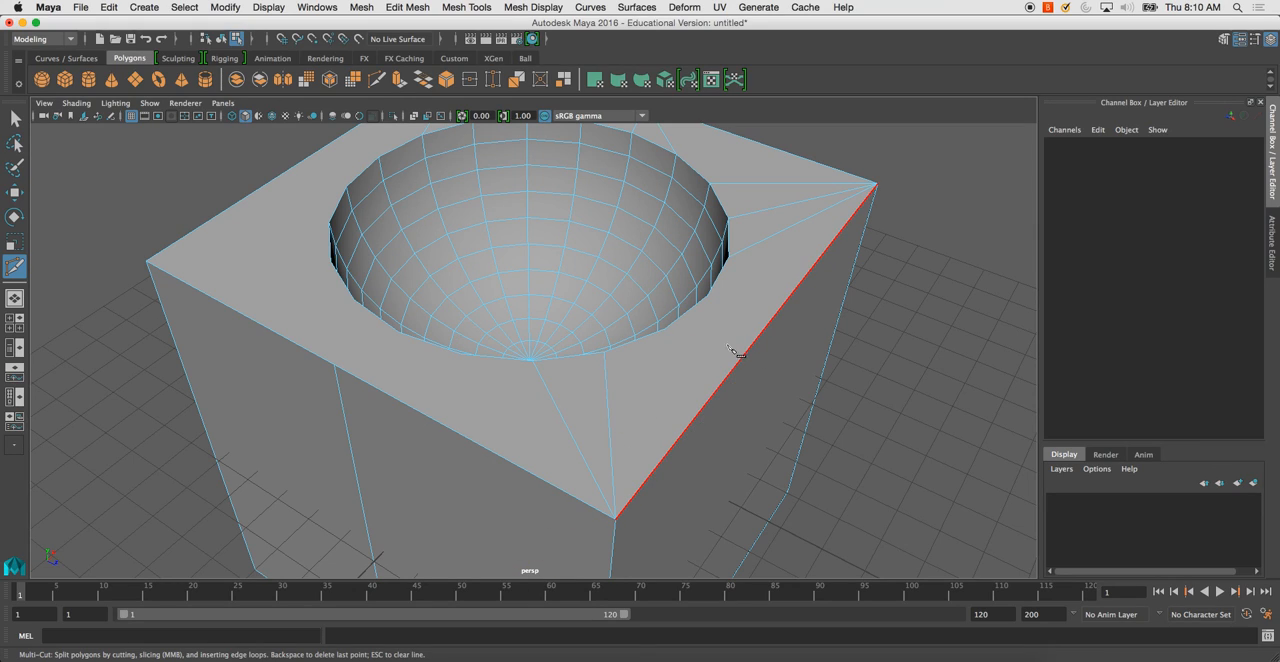
# Split a side face with Add Divisions to Faces: Linear, U 2, V 1.
pyautogui.rightClick(709, 351)
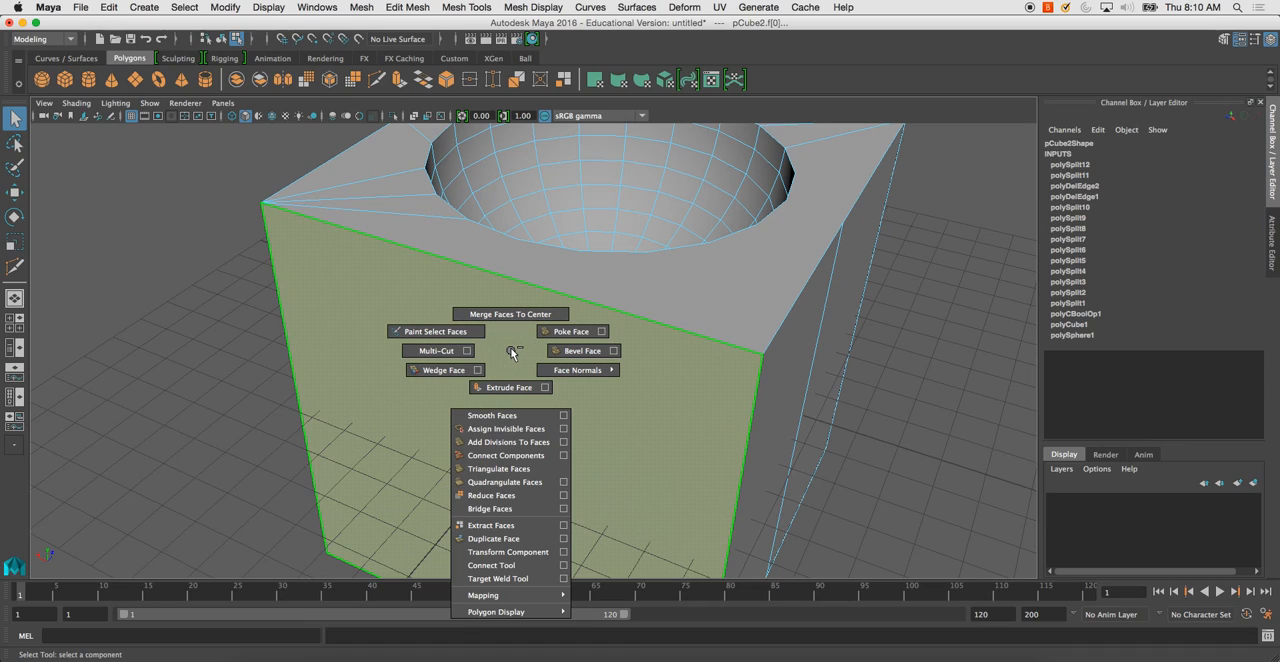
pyautogui.moveTo(510, 442)
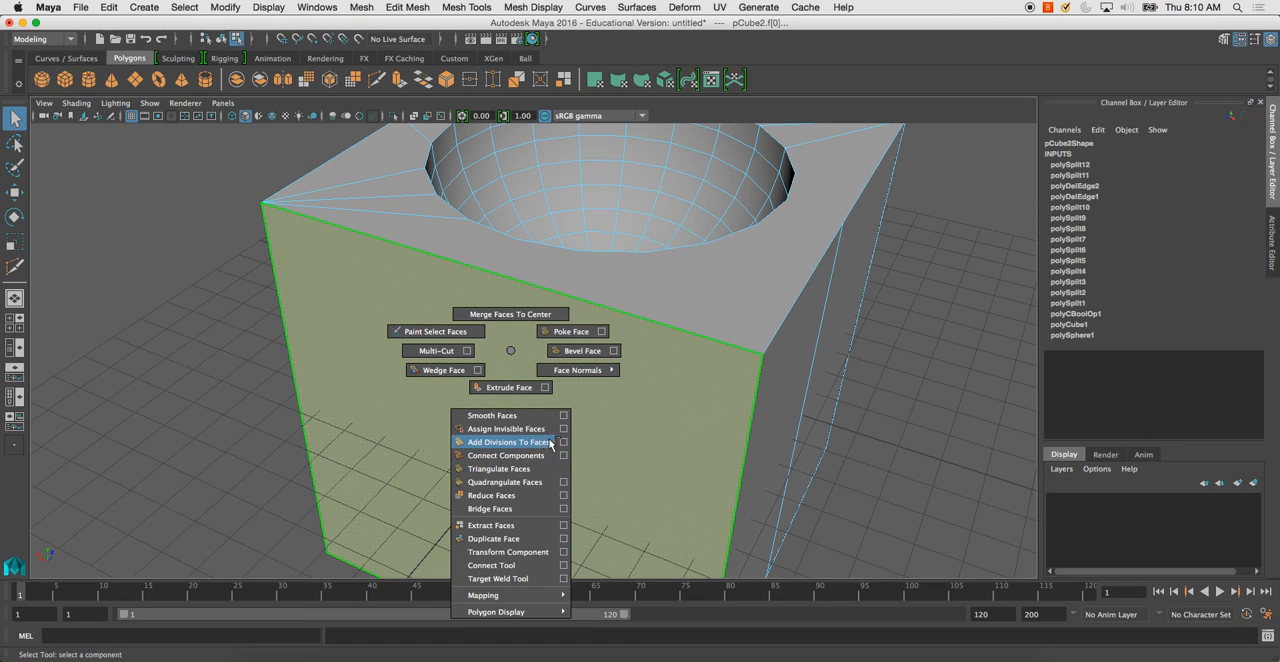
pyautogui.click(562, 442)
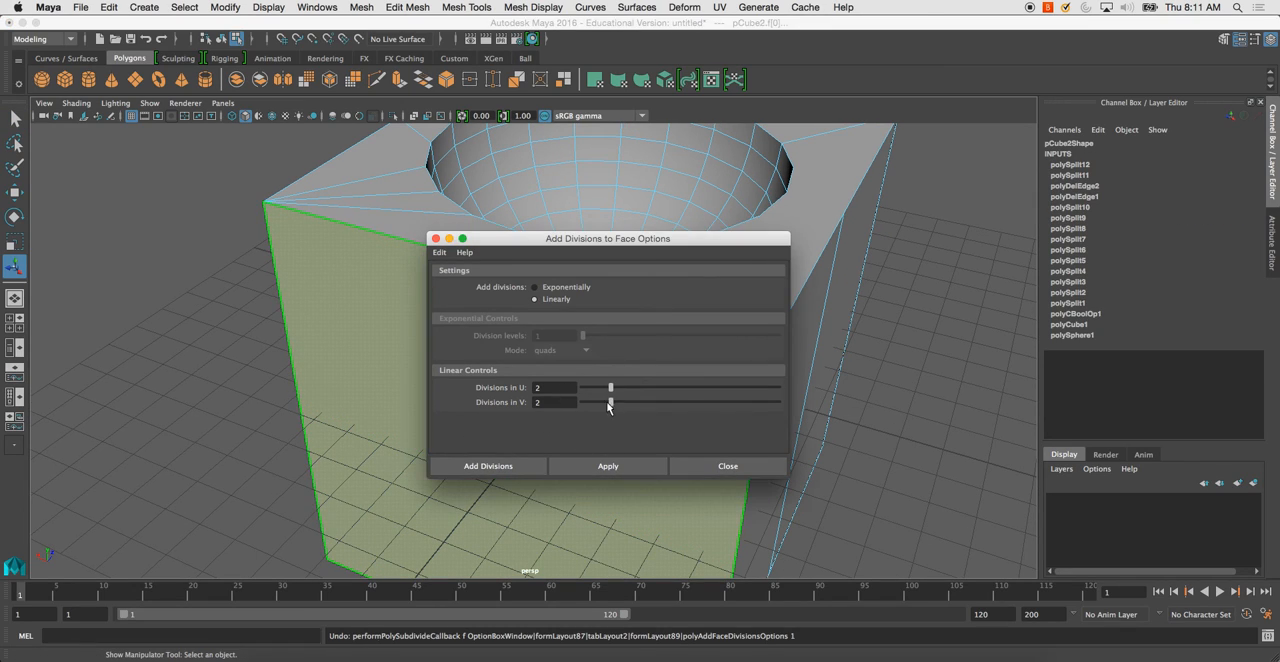
pyautogui.click(488, 466)
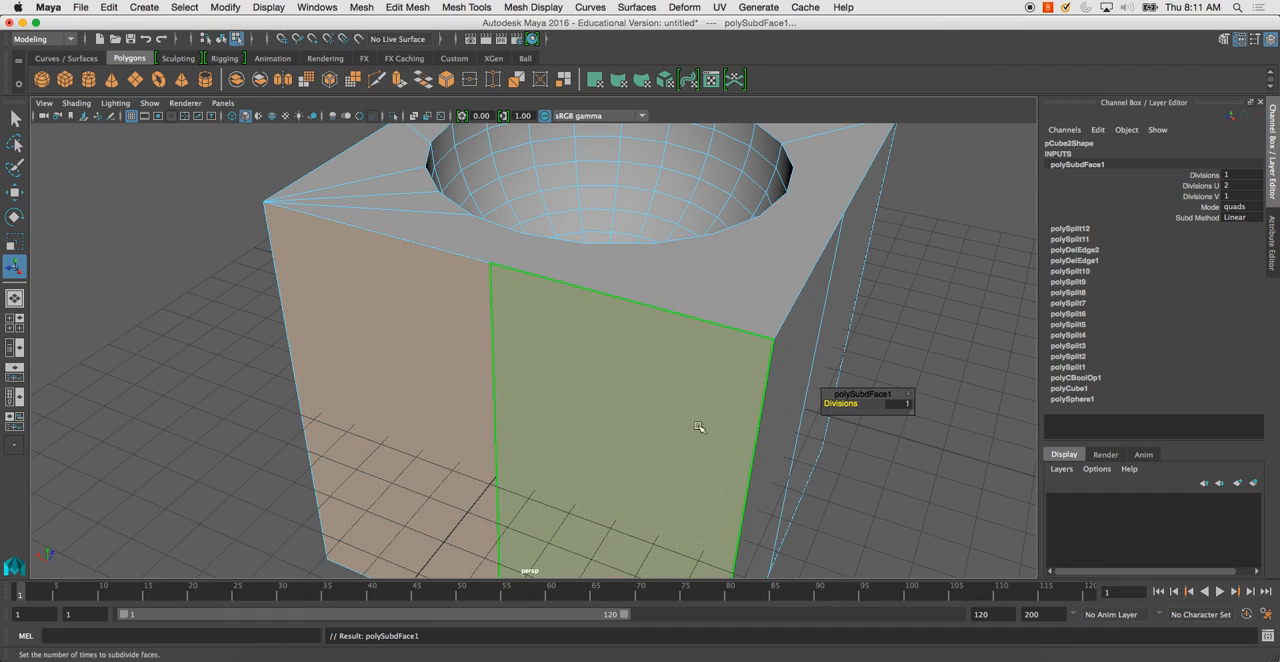
pyautogui.moveTo(700, 427); pyautogui.dragTo(660, 265)
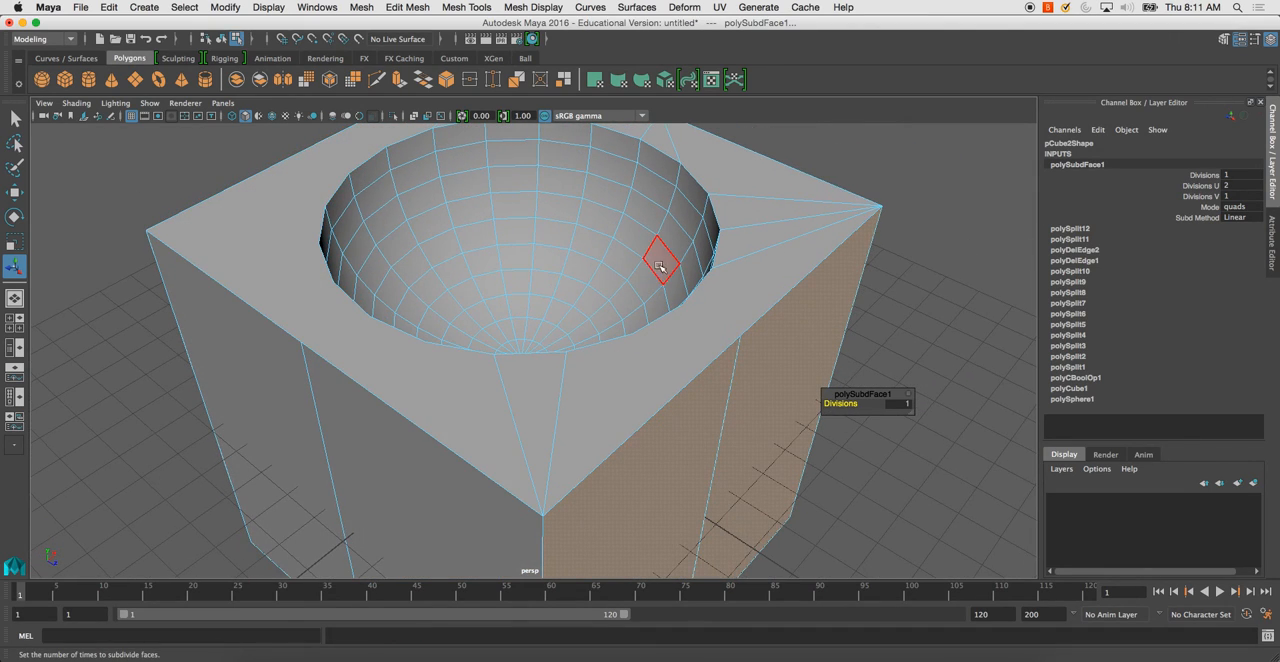
# Multi-Cut edges from the hole's rim to the top edge midpoints and left corner.
pyautogui.moveTo(660, 265); pyautogui.dragTo(585, 400)
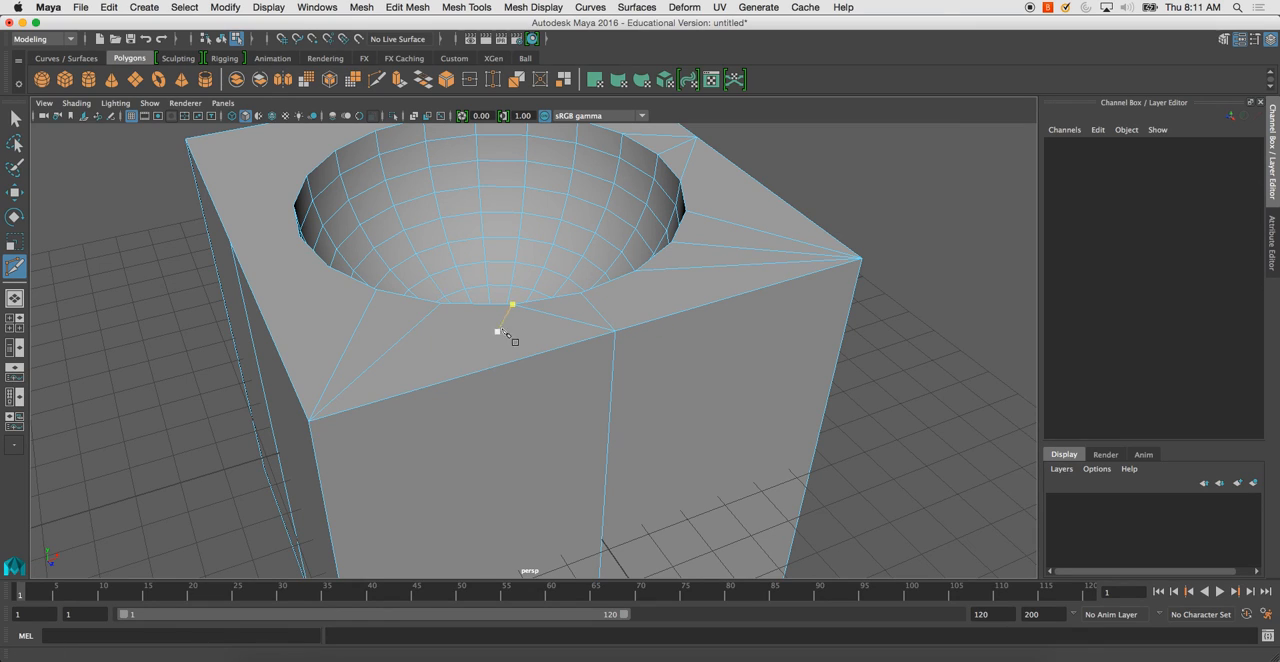
pyautogui.click(560, 310)
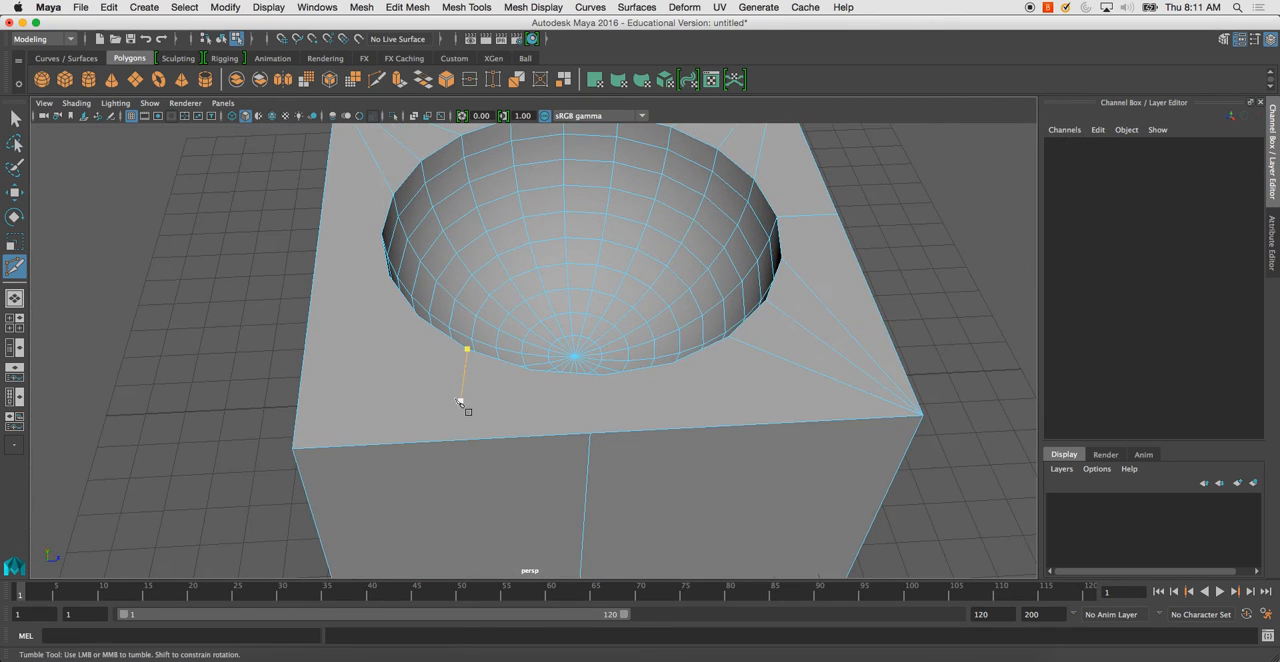
pyautogui.click(685, 432)
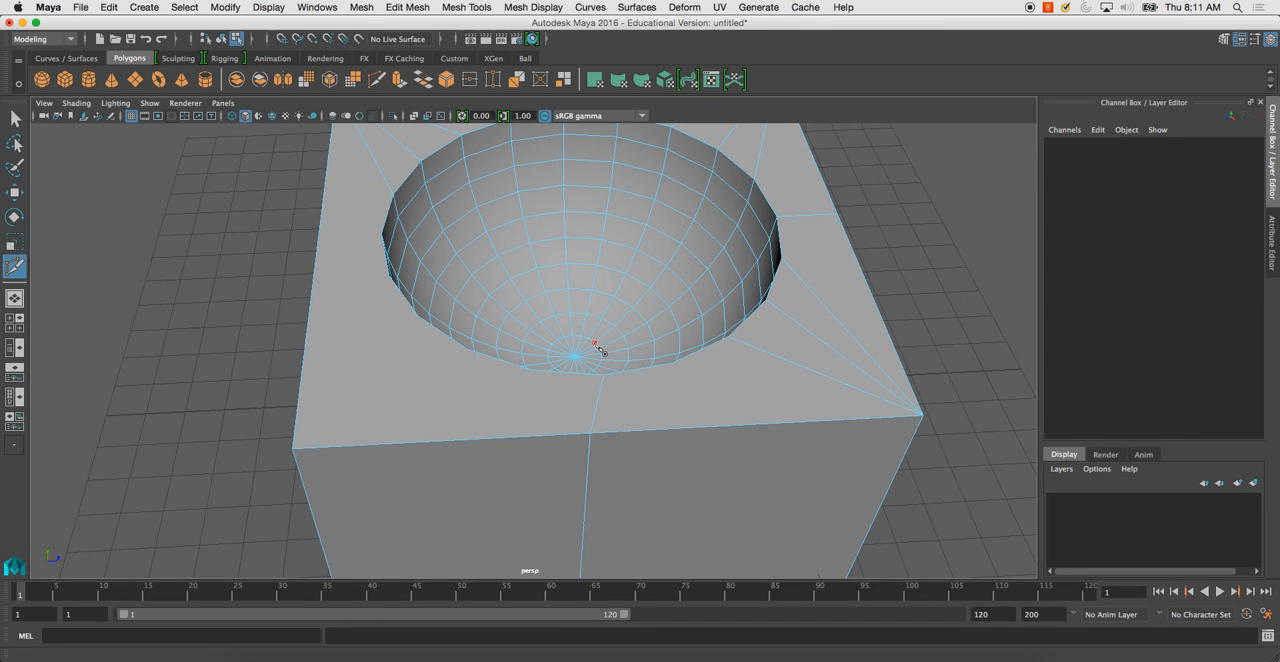
pyautogui.moveTo(595, 345); pyautogui.dragTo(655, 400)
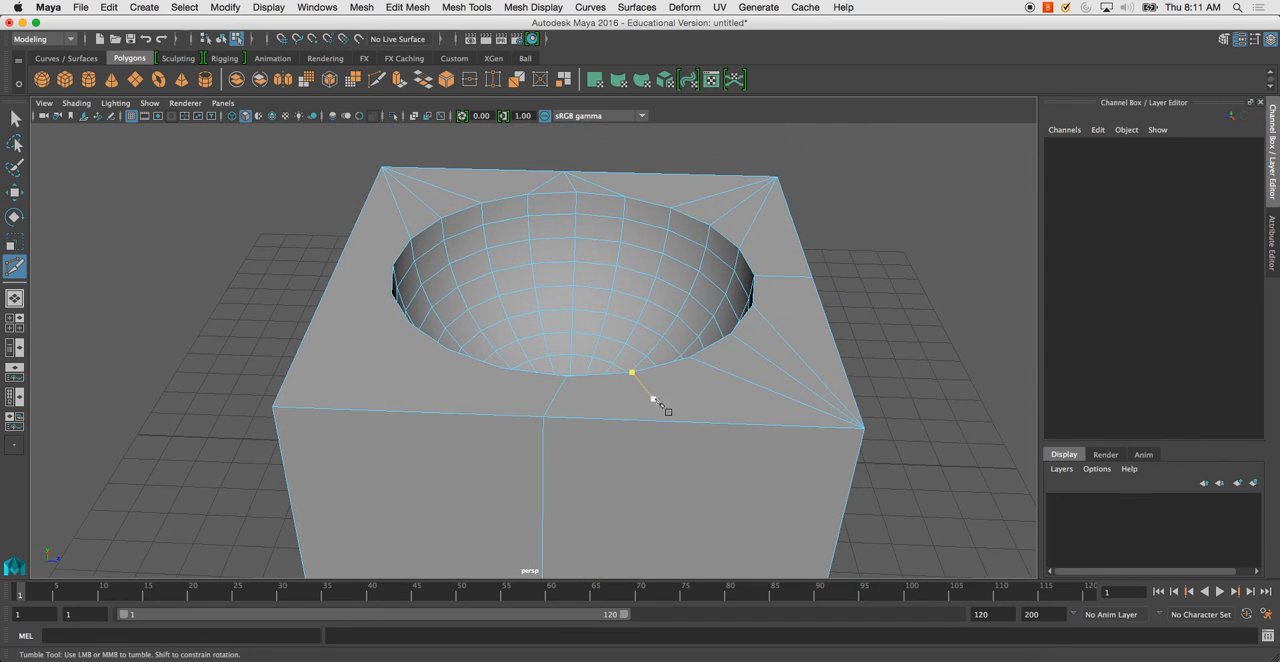
pyautogui.moveTo(632, 372); pyautogui.dragTo(272, 407)
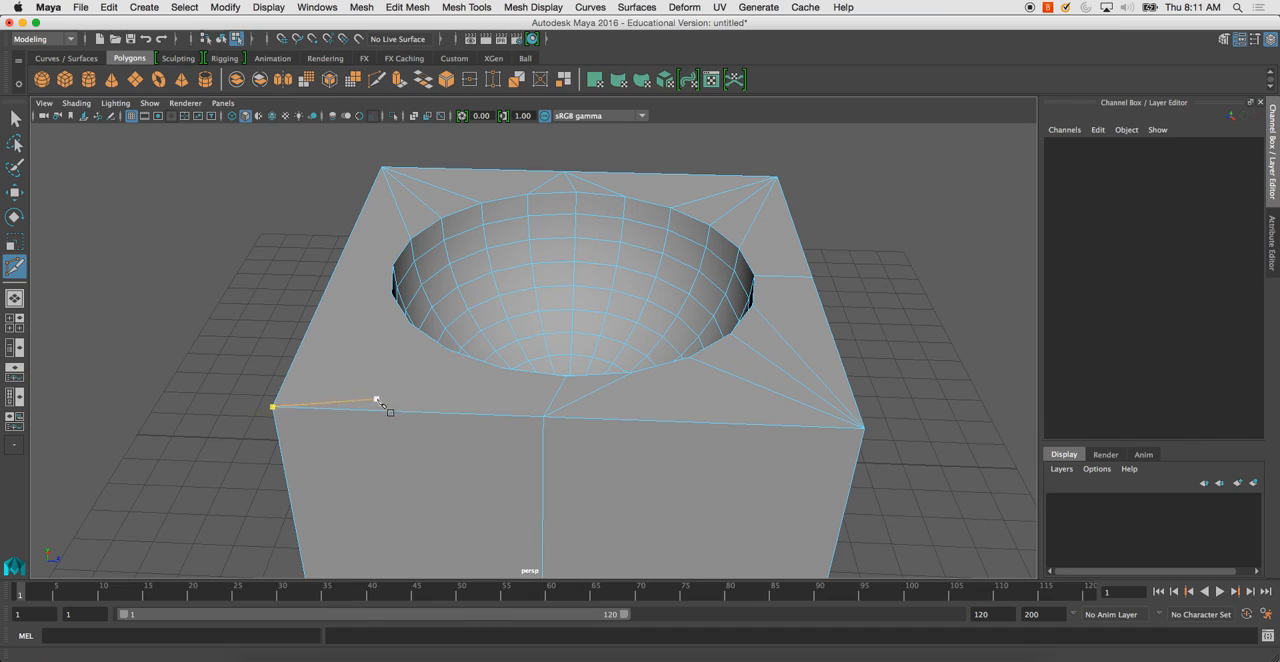
pyautogui.click(400, 490)
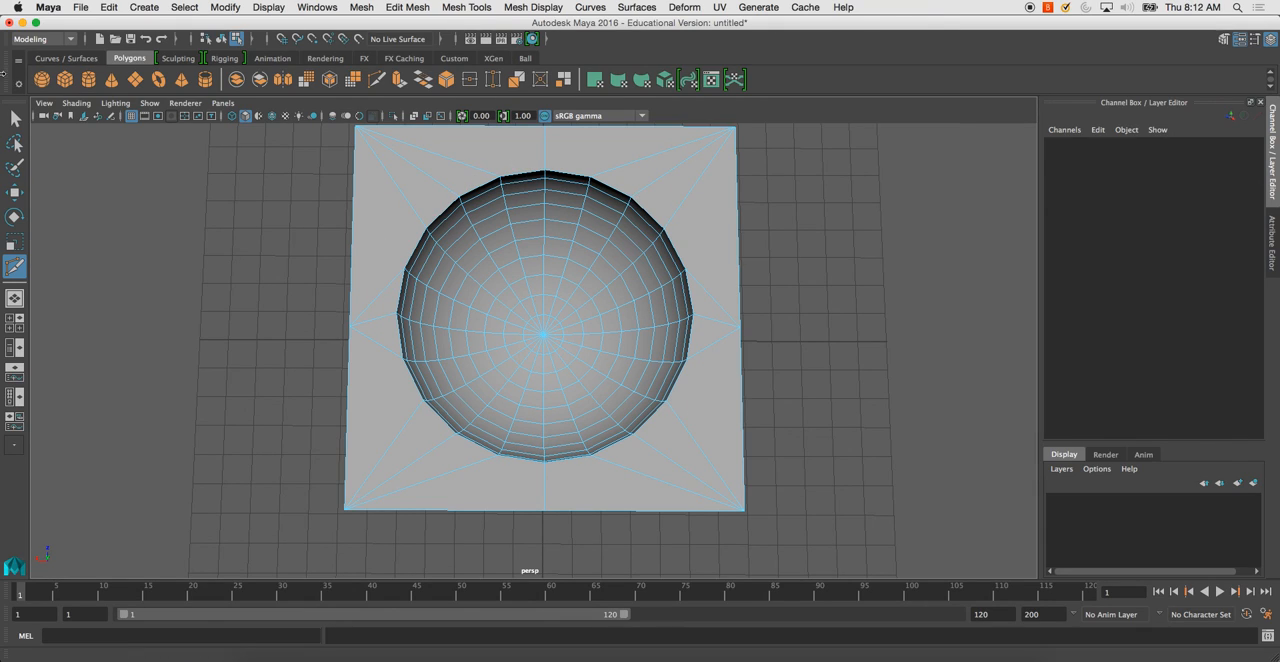
# Select pCube2 and tumble around its smooth preview from several angles.
pyautogui.click(15, 118)
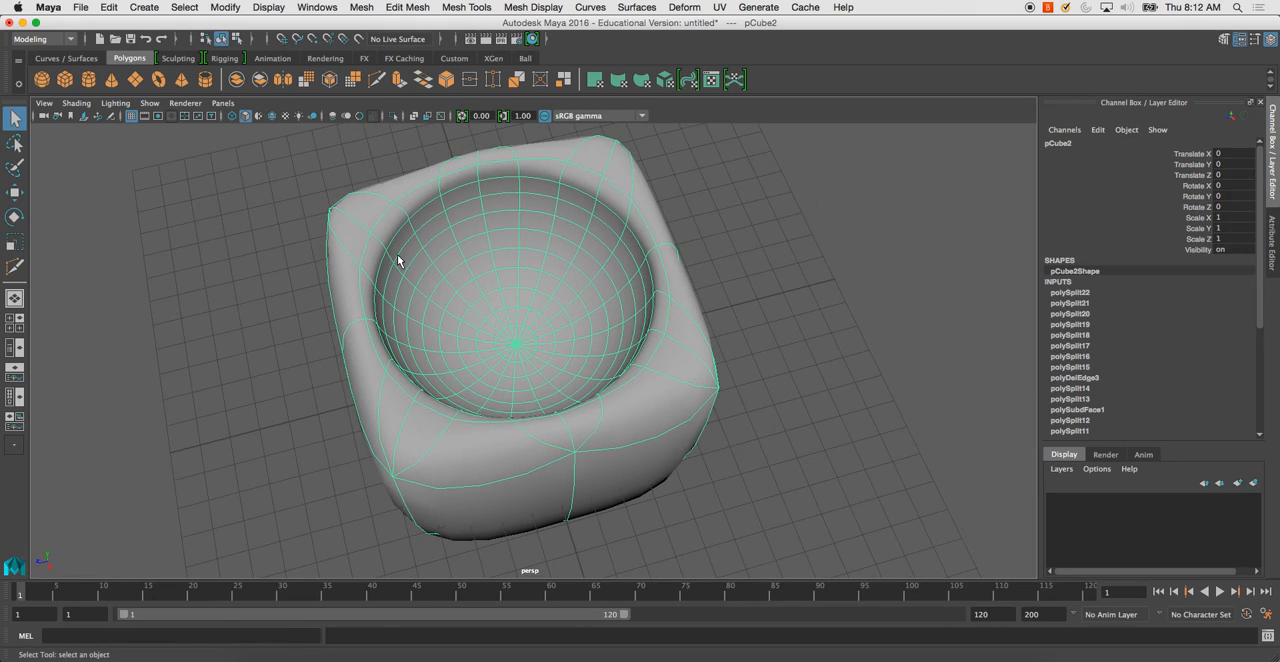
pyautogui.moveTo(400, 260); pyautogui.dragTo(500, 385)
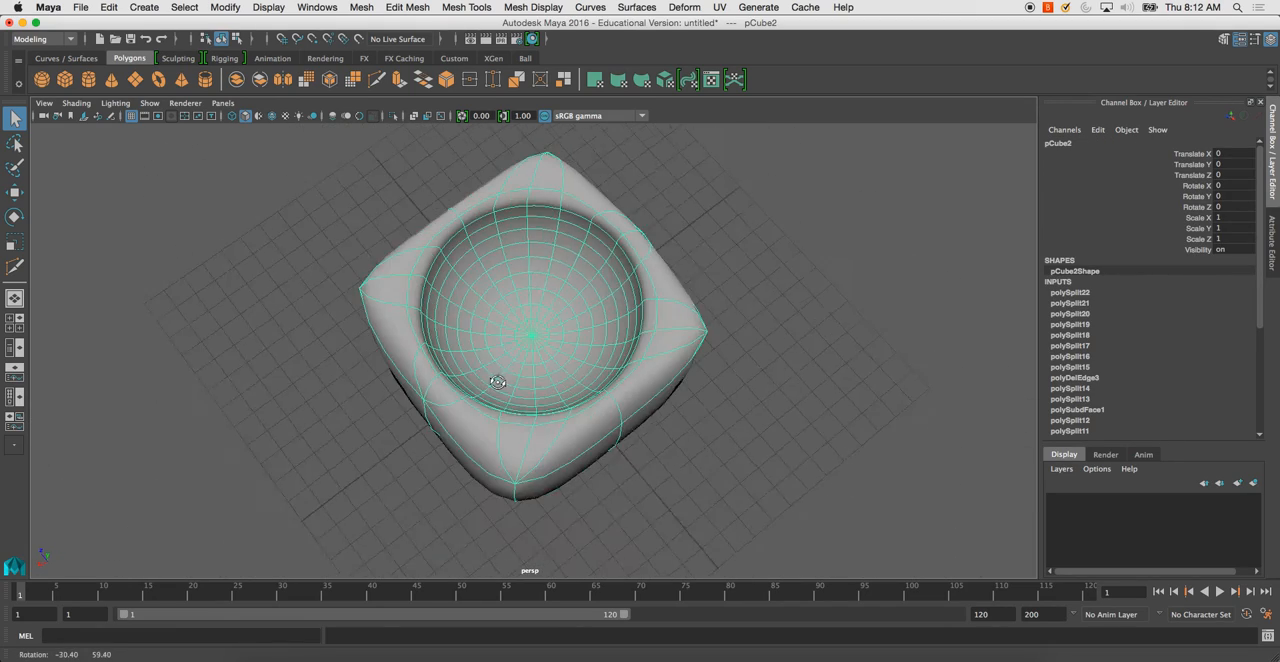
pyautogui.moveTo(498, 383); pyautogui.dragTo(735, 345)
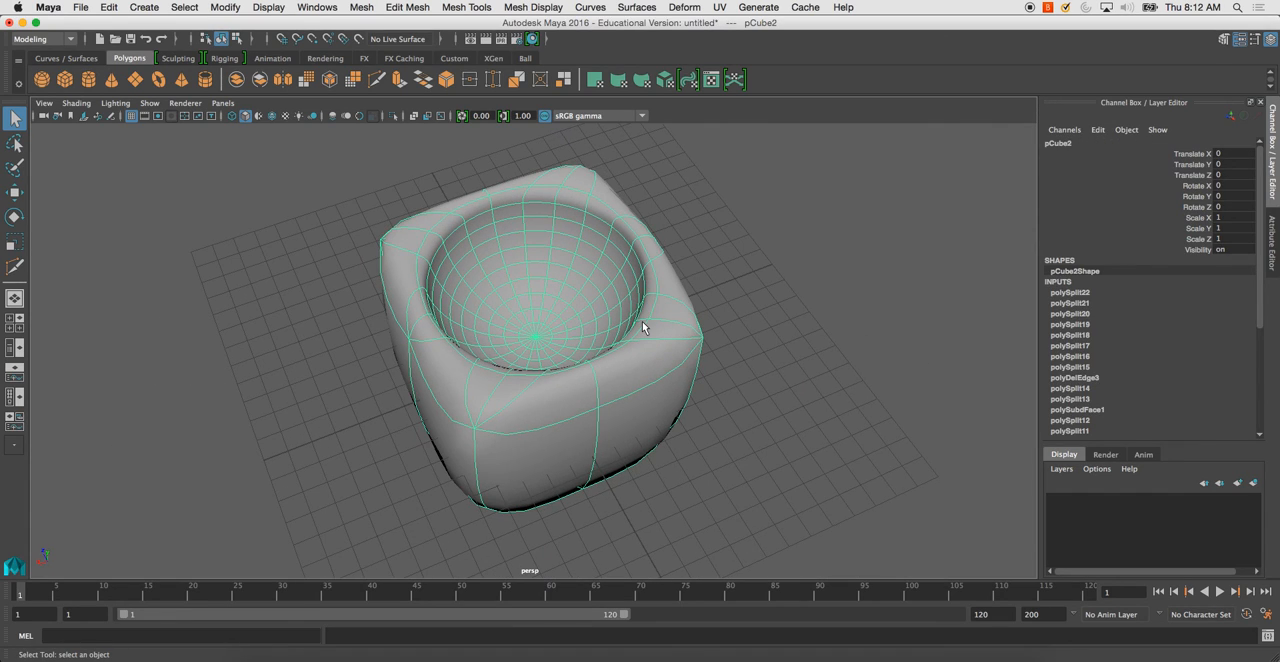
pyautogui.moveTo(519, 328)
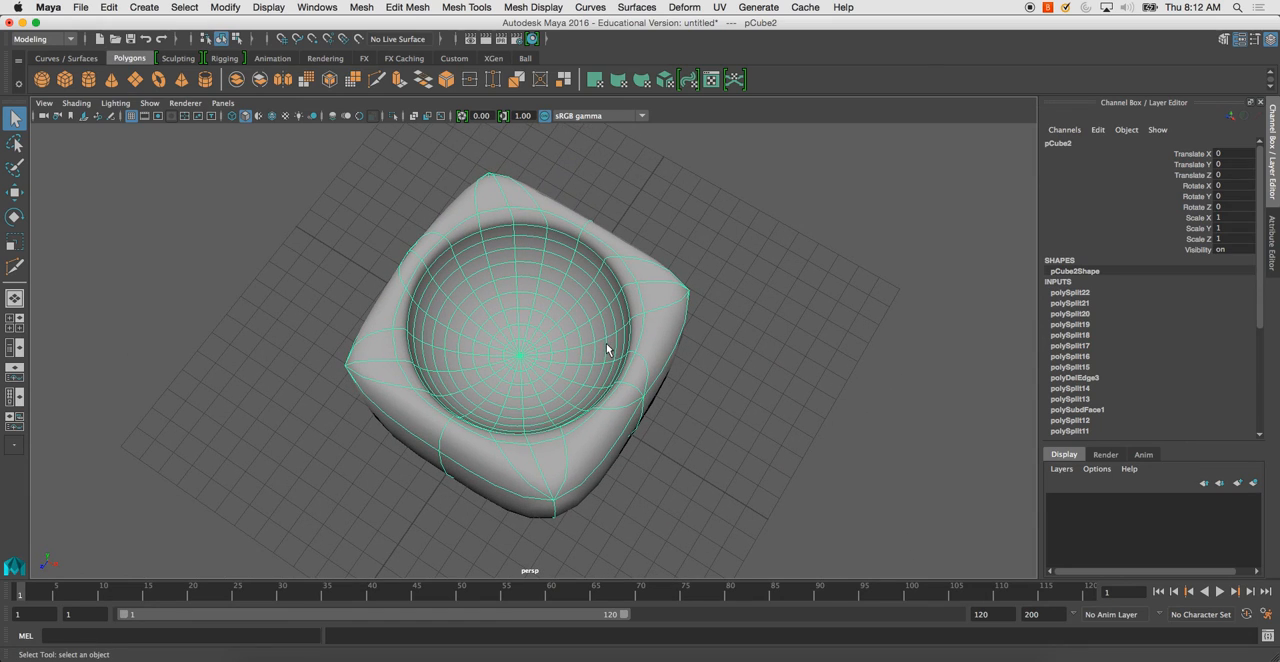
pyautogui.moveTo(605, 349); pyautogui.dragTo(545, 365)
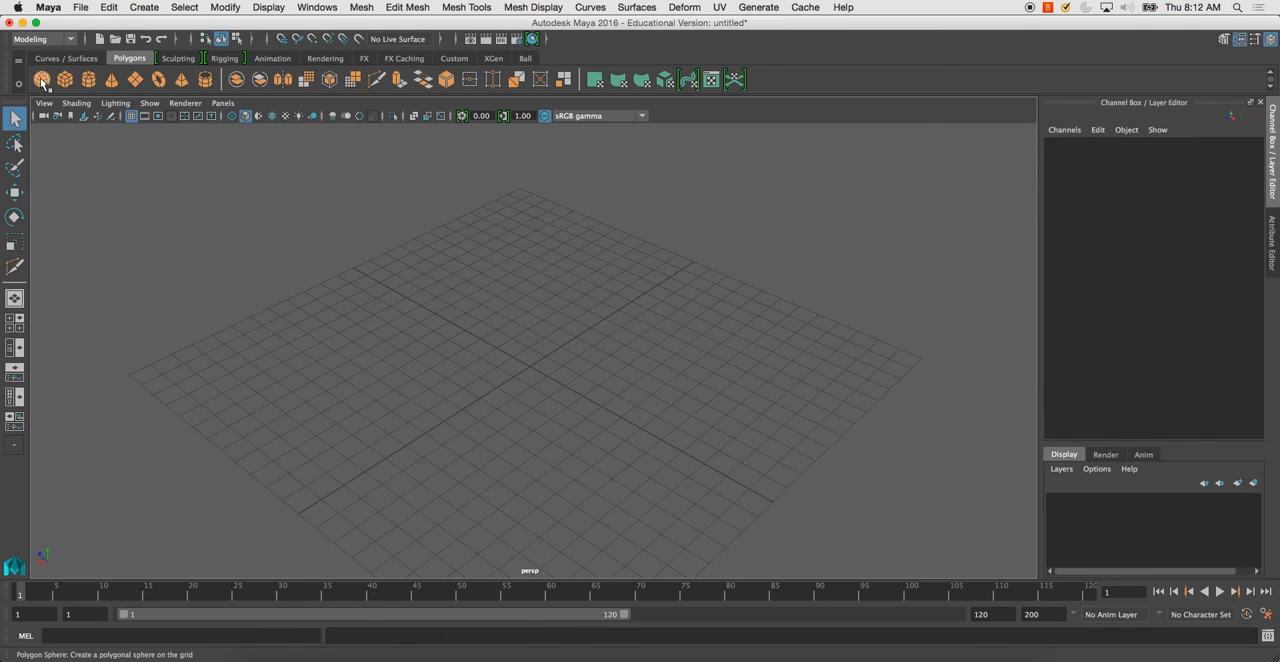
# Create a sphere, extrude its rim loop into a flange, and reverse the bowl's normals.
pyautogui.click(41, 79)
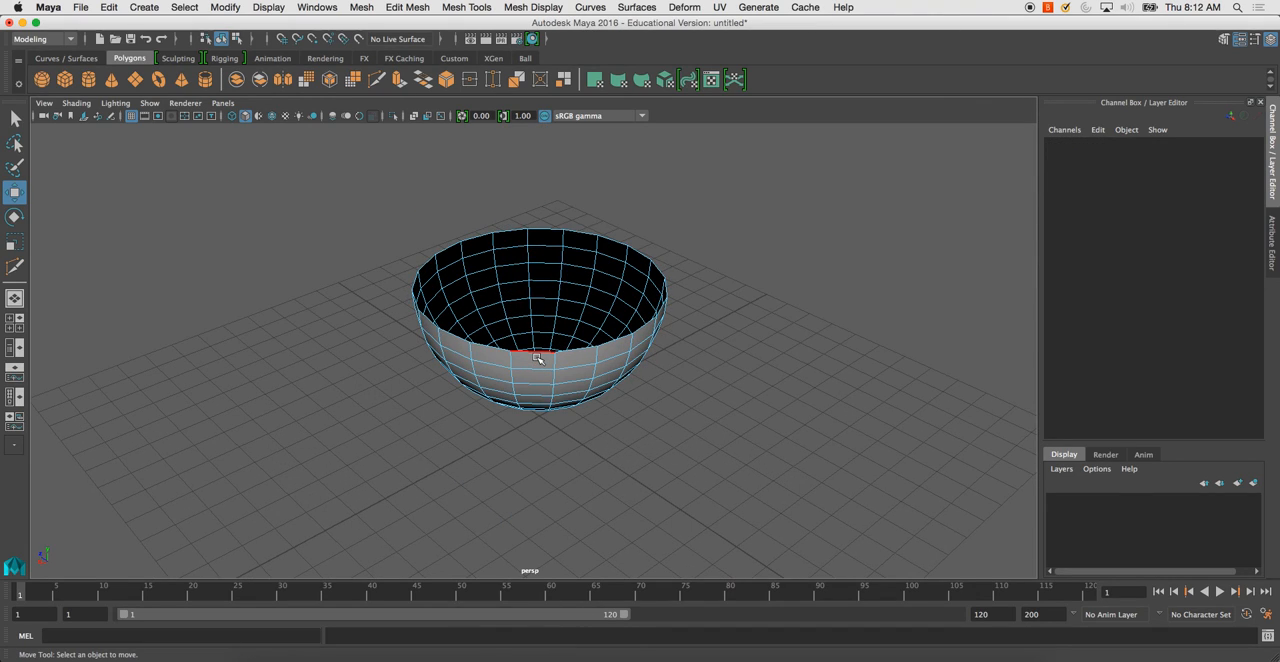
pyautogui.click(540, 360)
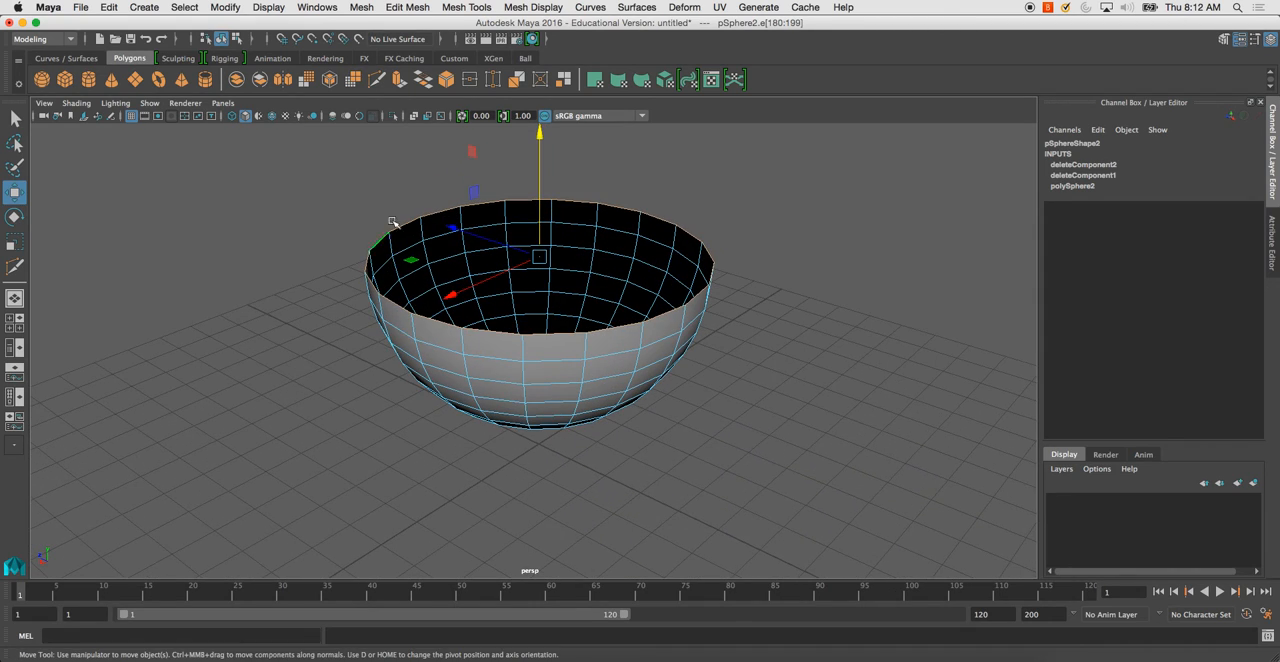
pyautogui.click(15, 243)
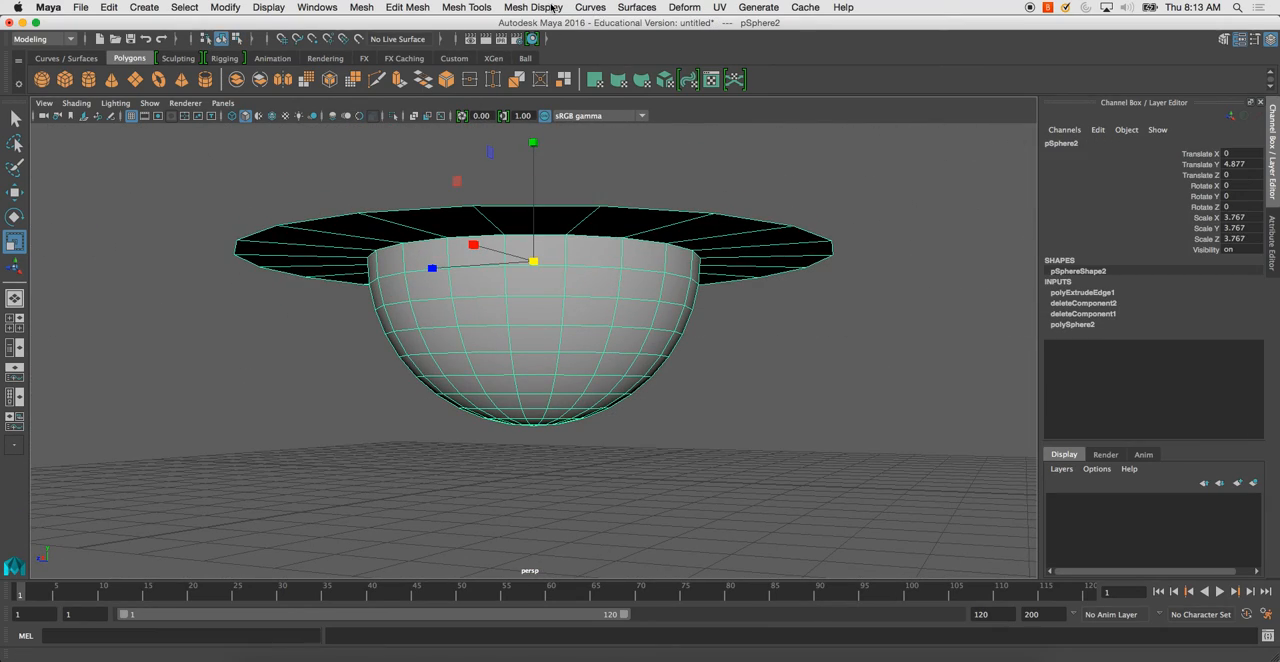
pyautogui.click(533, 7)
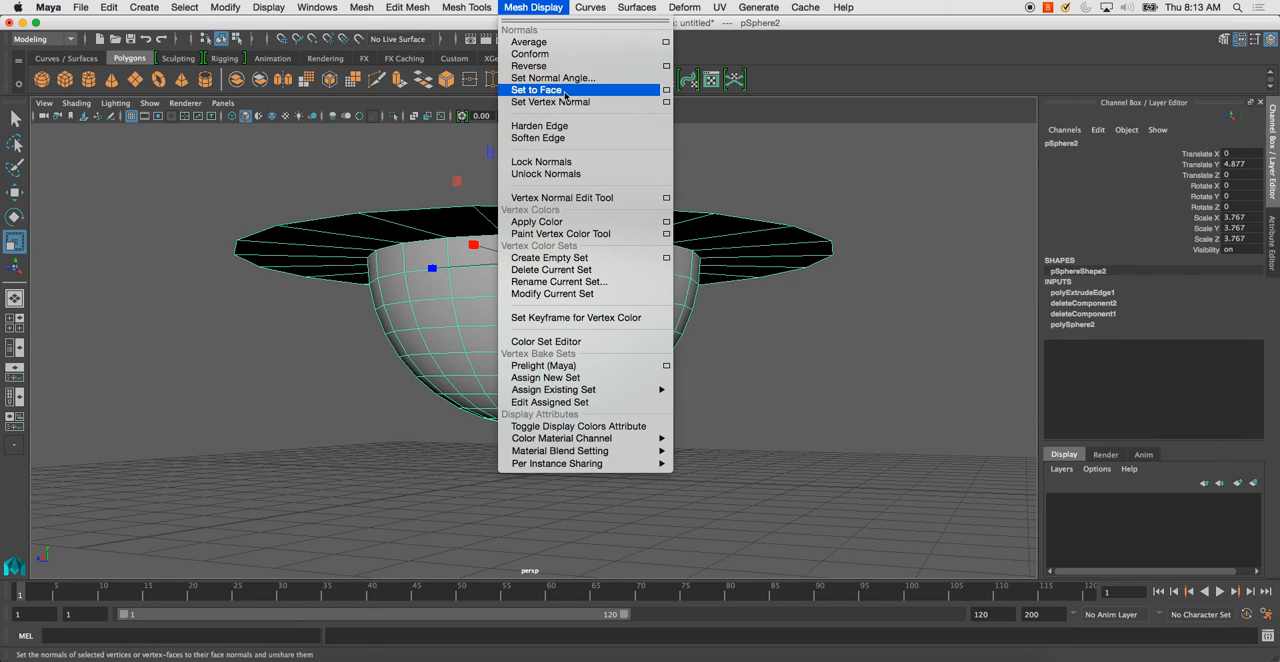
pyautogui.click(536, 89)
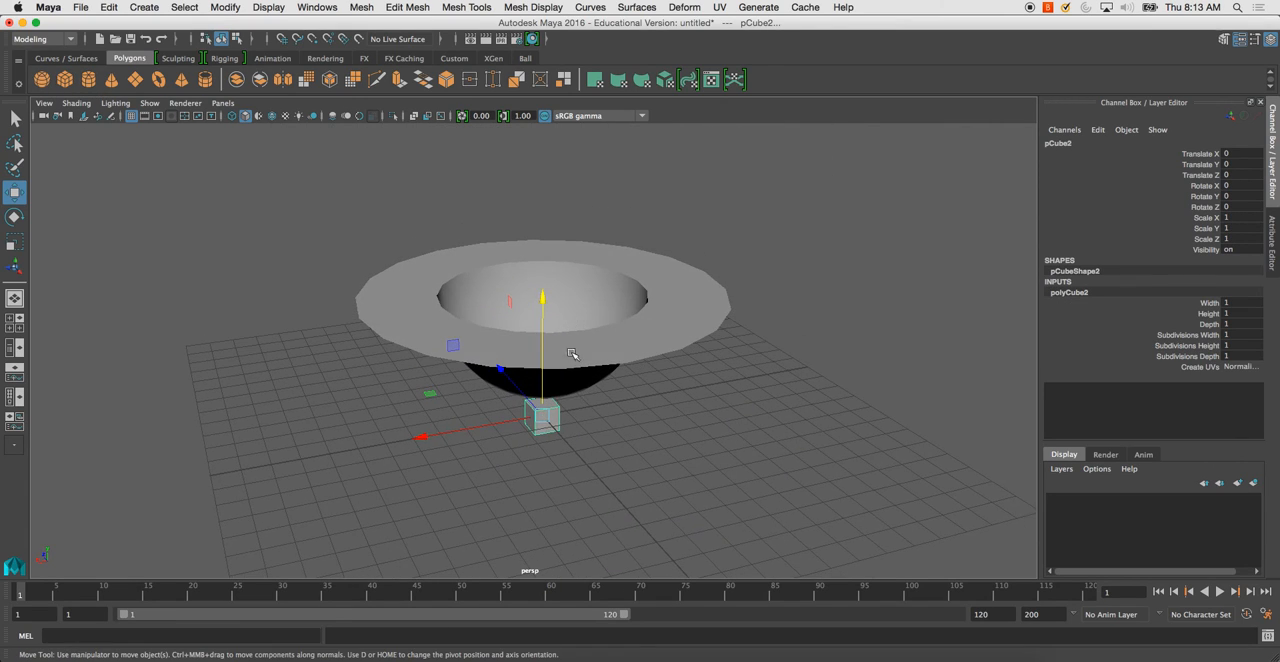
# Scale the cube up, lower it under the flange, and give it 2-by-2 width/depth subdivisions.
pyautogui.moveTo(541, 415); pyautogui.dragTo(738, 465)
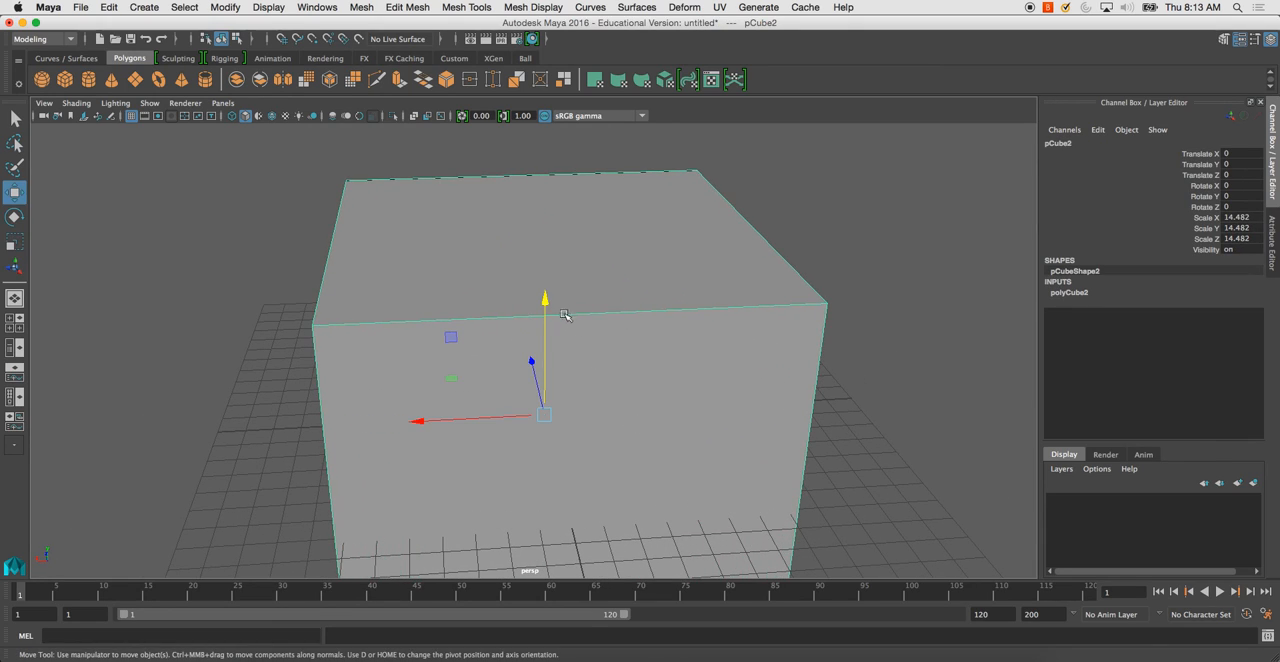
pyautogui.moveTo(544, 300); pyautogui.dragTo(544, 380)
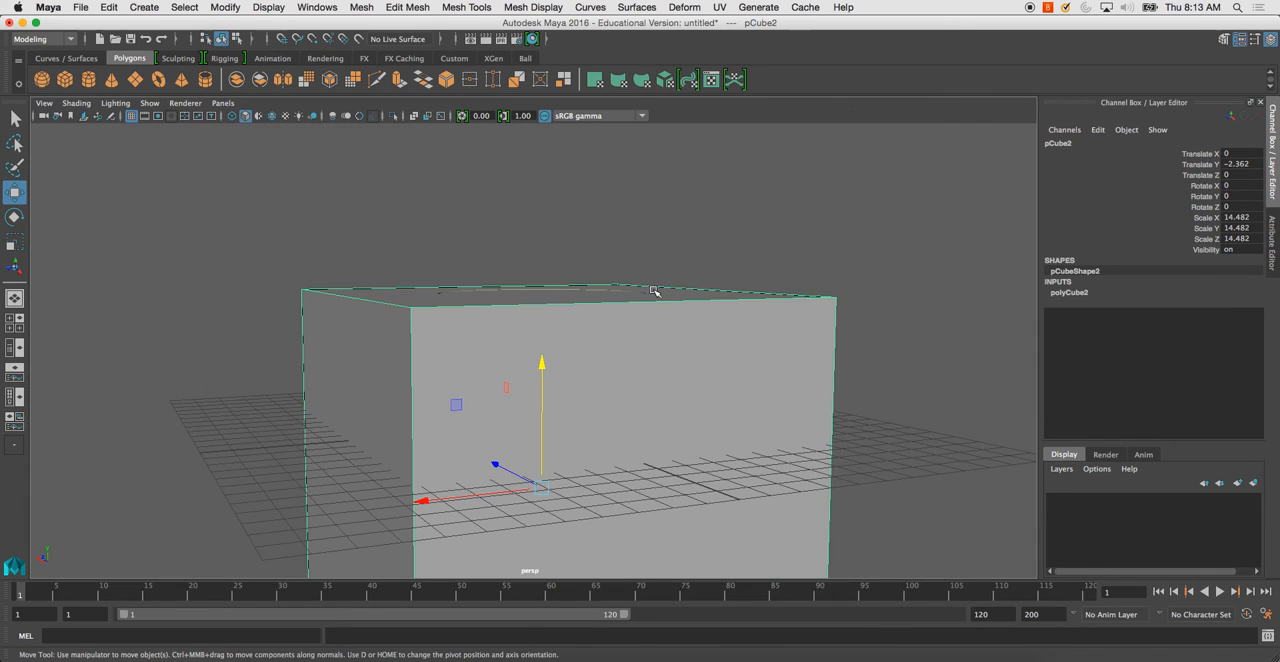
pyautogui.moveTo(655, 290); pyautogui.dragTo(597, 258)
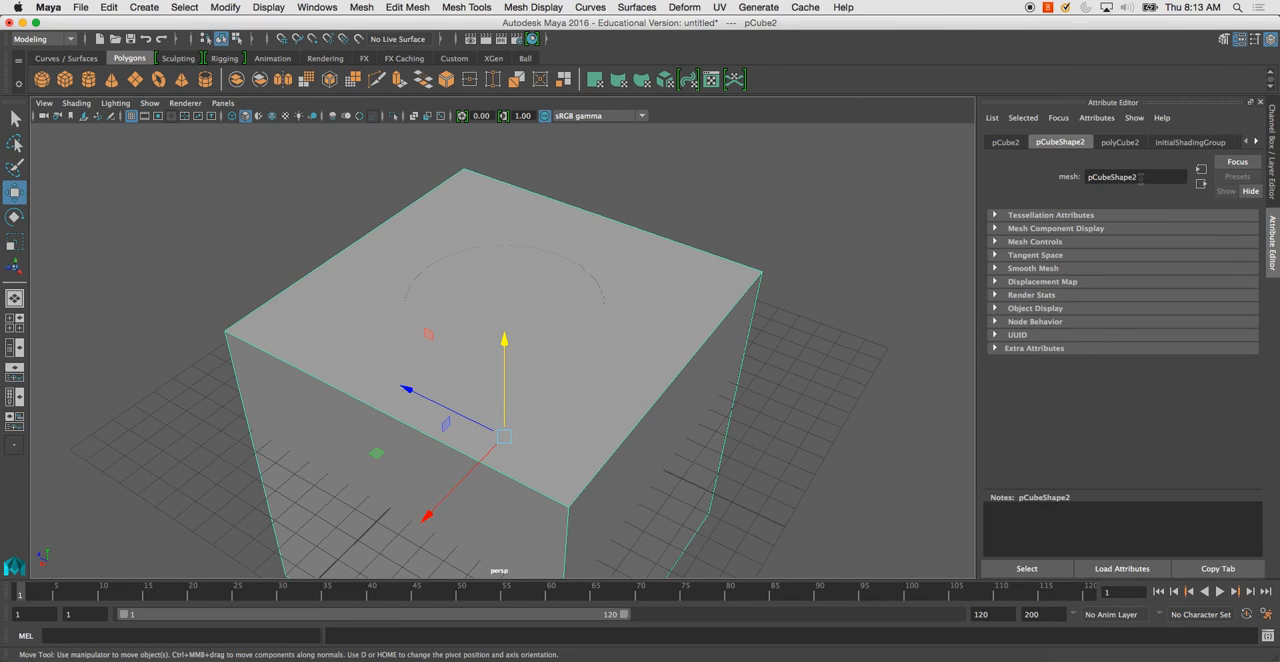
pyautogui.click(1119, 141)
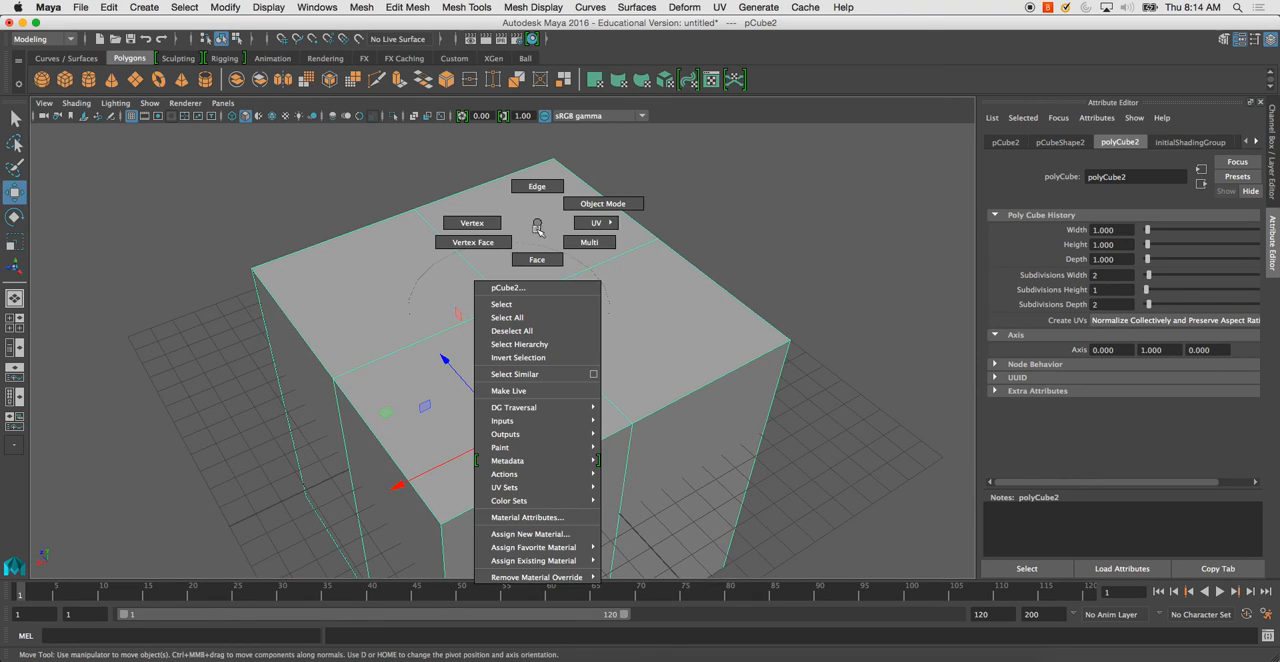
pyautogui.click(537, 259)
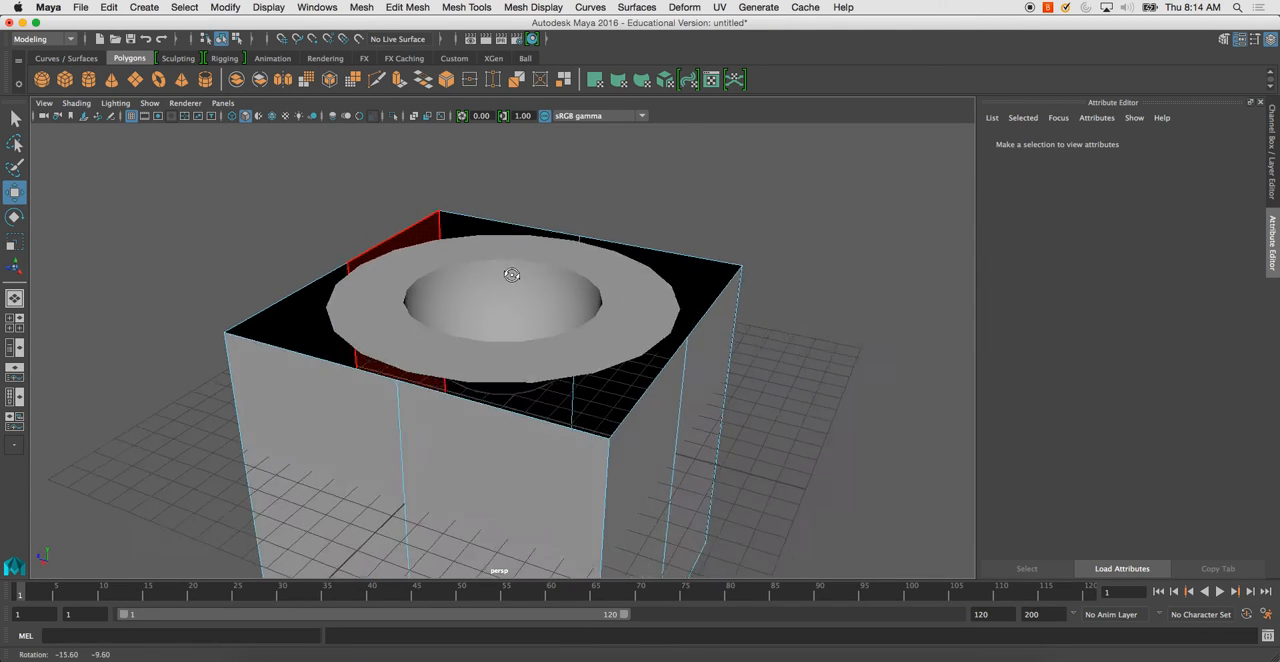
# Snap the flange's outer vertices onto the cube's top corner and its right, bottom, left and front edges.
pyautogui.click(76, 103)
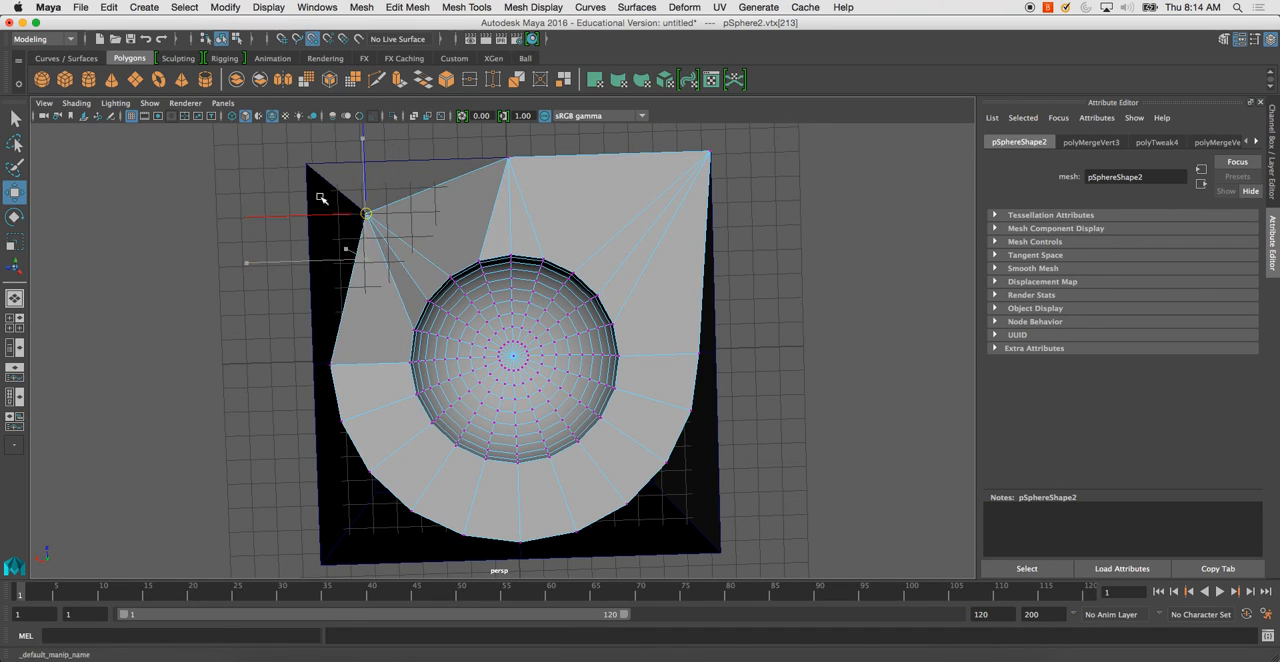
pyautogui.moveTo(367, 213); pyautogui.dragTo(315, 367)
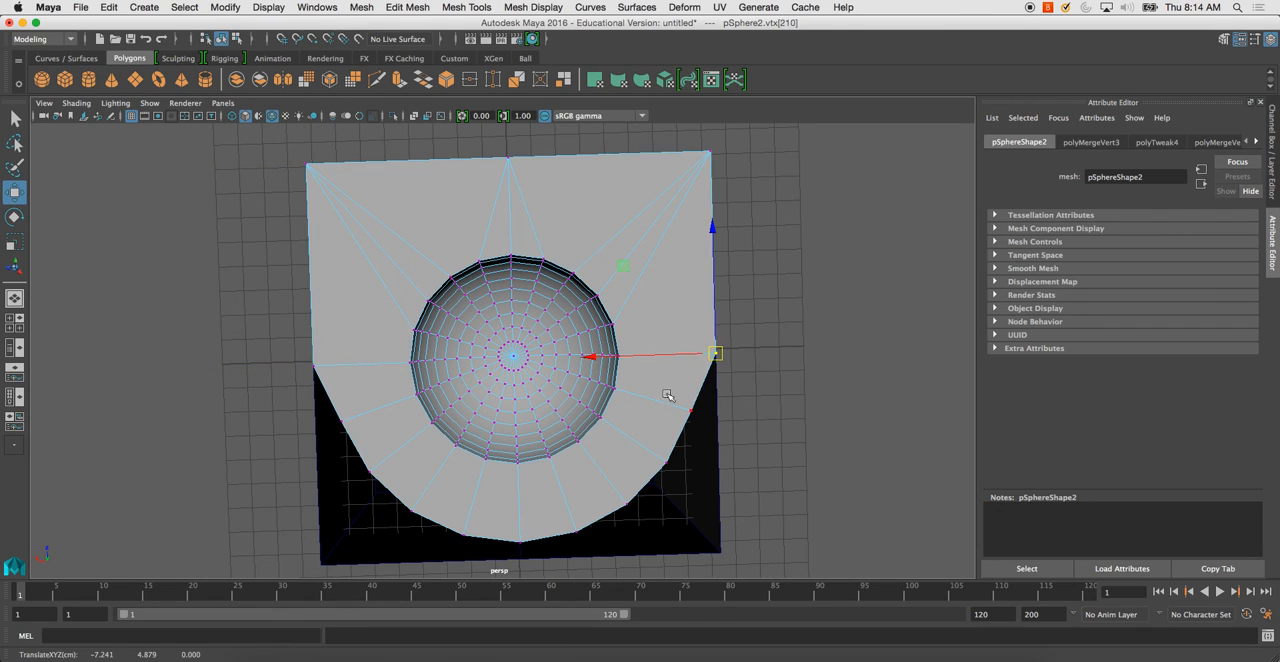
pyautogui.moveTo(715, 355); pyautogui.dragTo(658, 458)
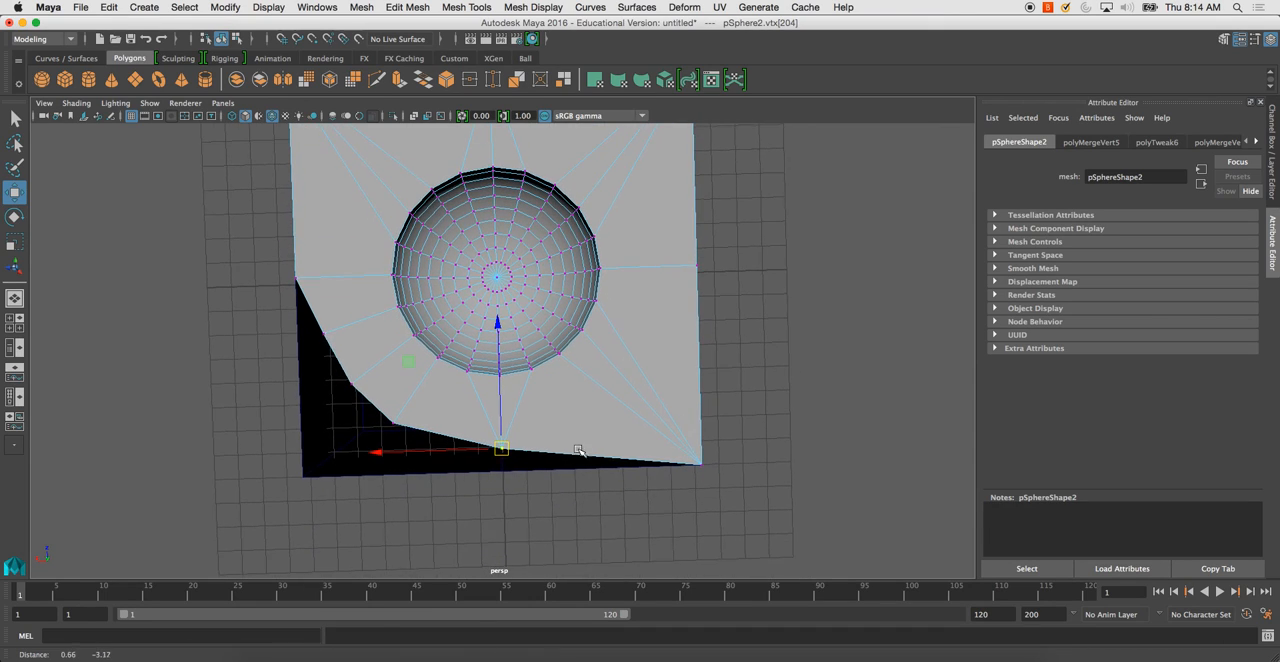
pyautogui.moveTo(500, 449); pyautogui.dragTo(500, 475)
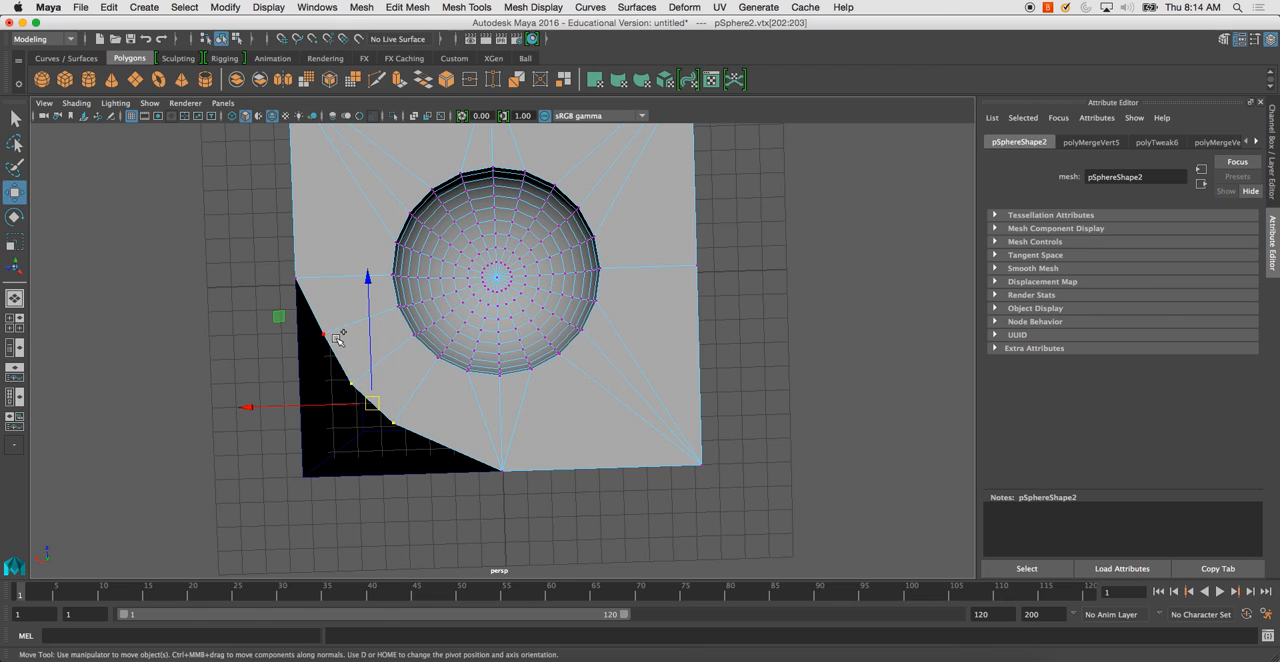
pyautogui.moveTo(370, 405); pyautogui.dragTo(305, 475)
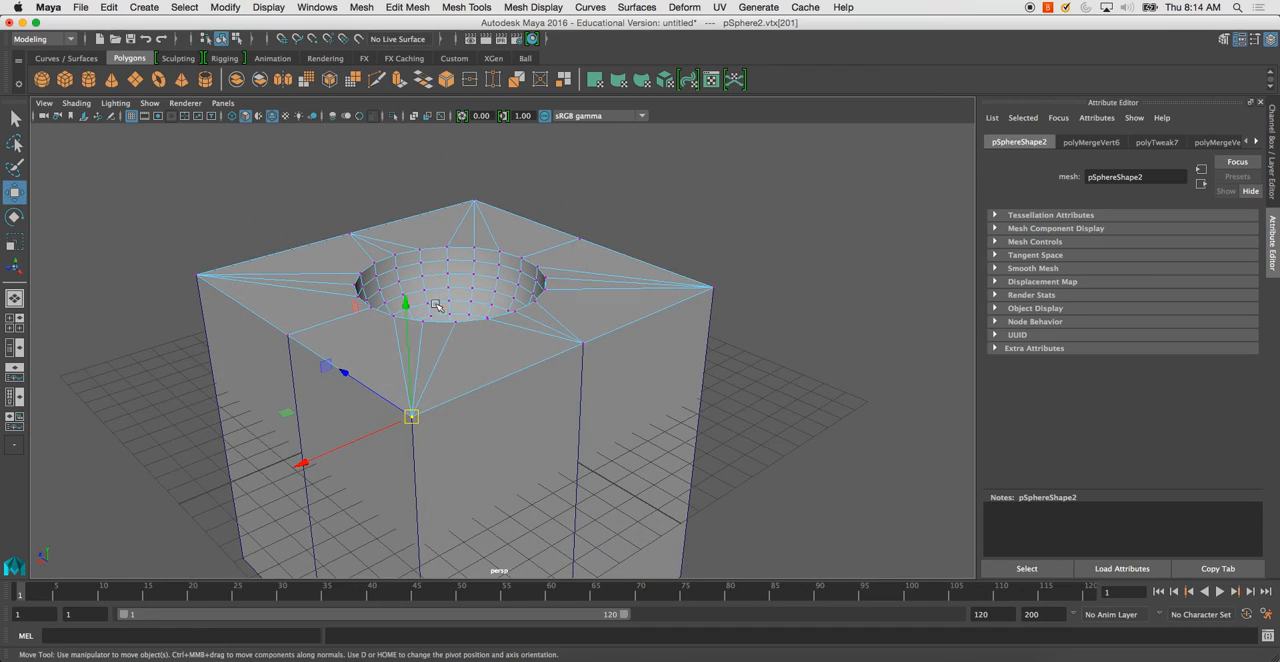
pyautogui.moveTo(435, 305); pyautogui.dragTo(365, 330)
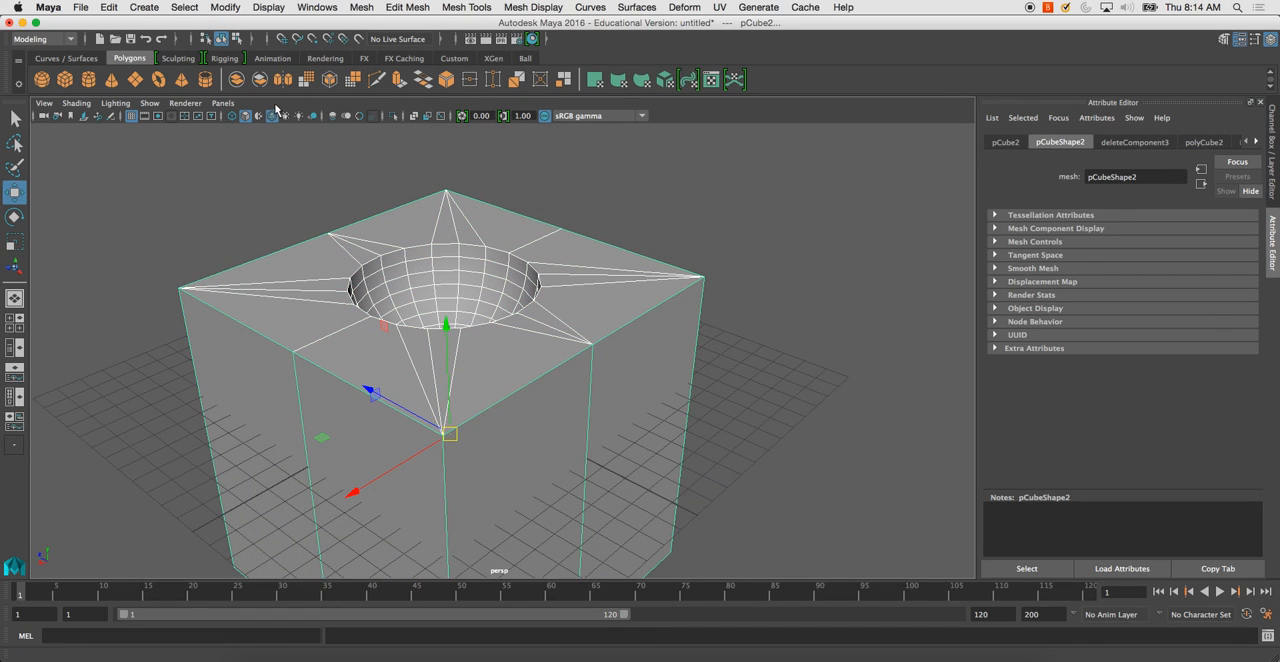
# Combine the brimmed bowl and box, weld their seam vertices, and select a top edge.
pyautogui.click(236, 79)
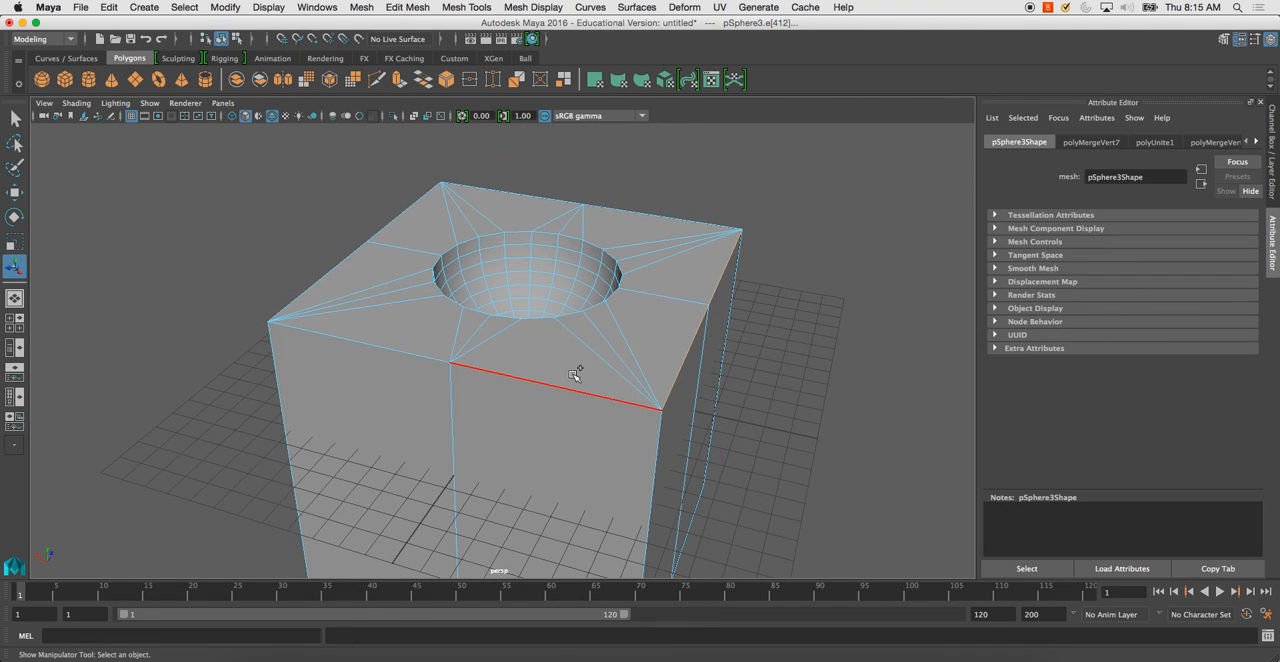
pyautogui.click(357, 298)
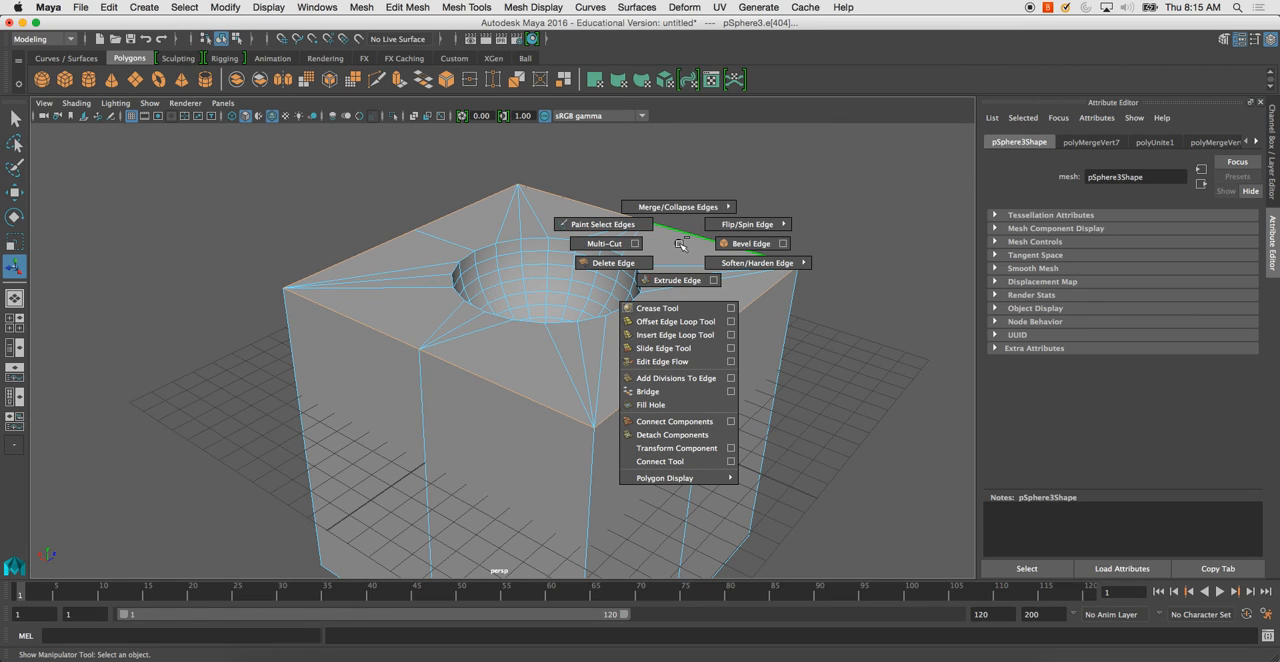
pyautogui.click(750, 243)
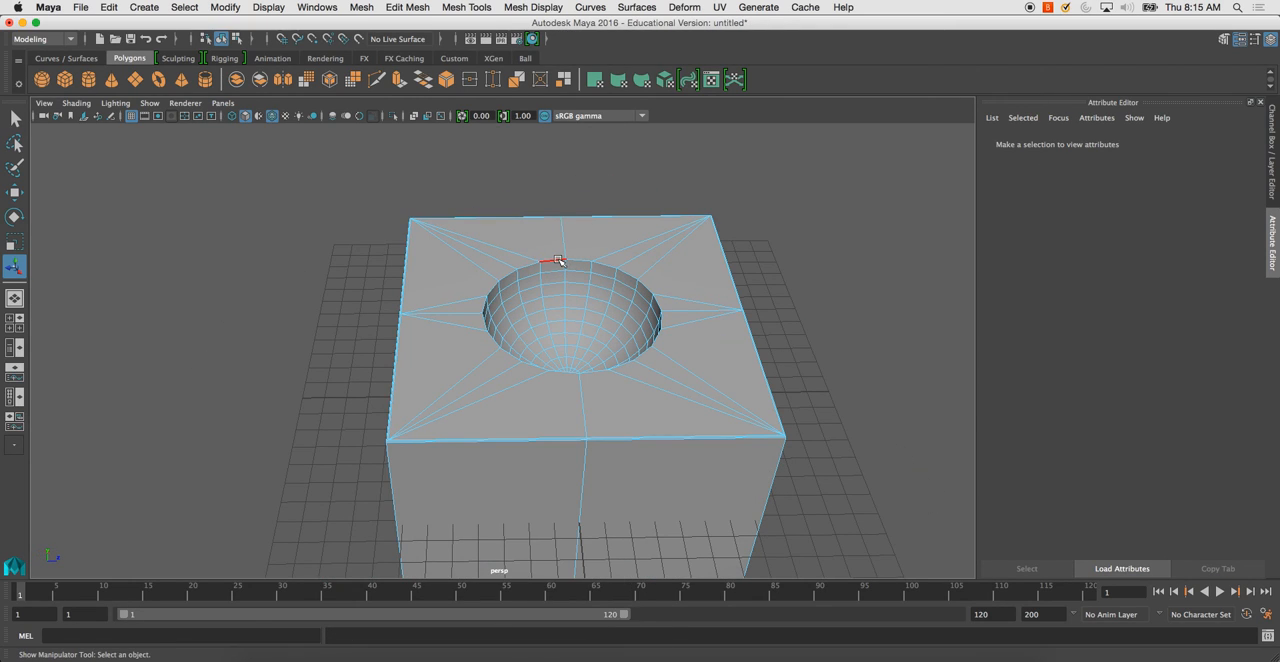
# Bevel the selected top edges, then orbit around the block to inspect the topology.
pyautogui.rightClick(555, 265)
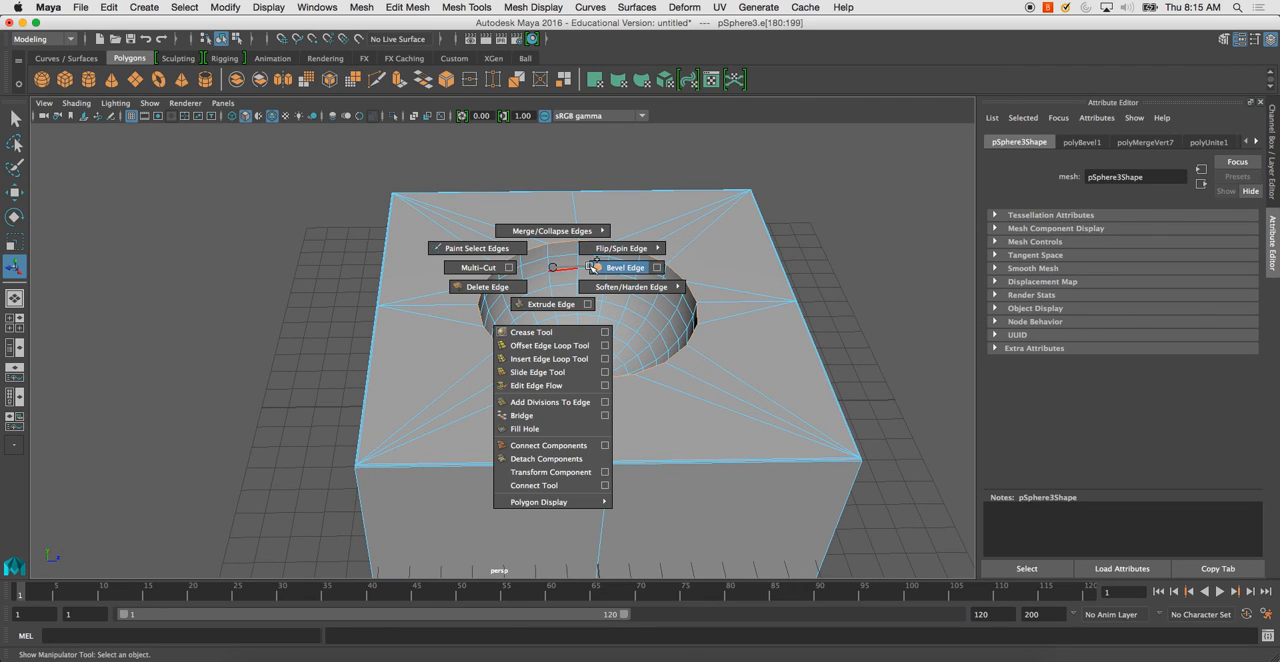
pyautogui.click(625, 267)
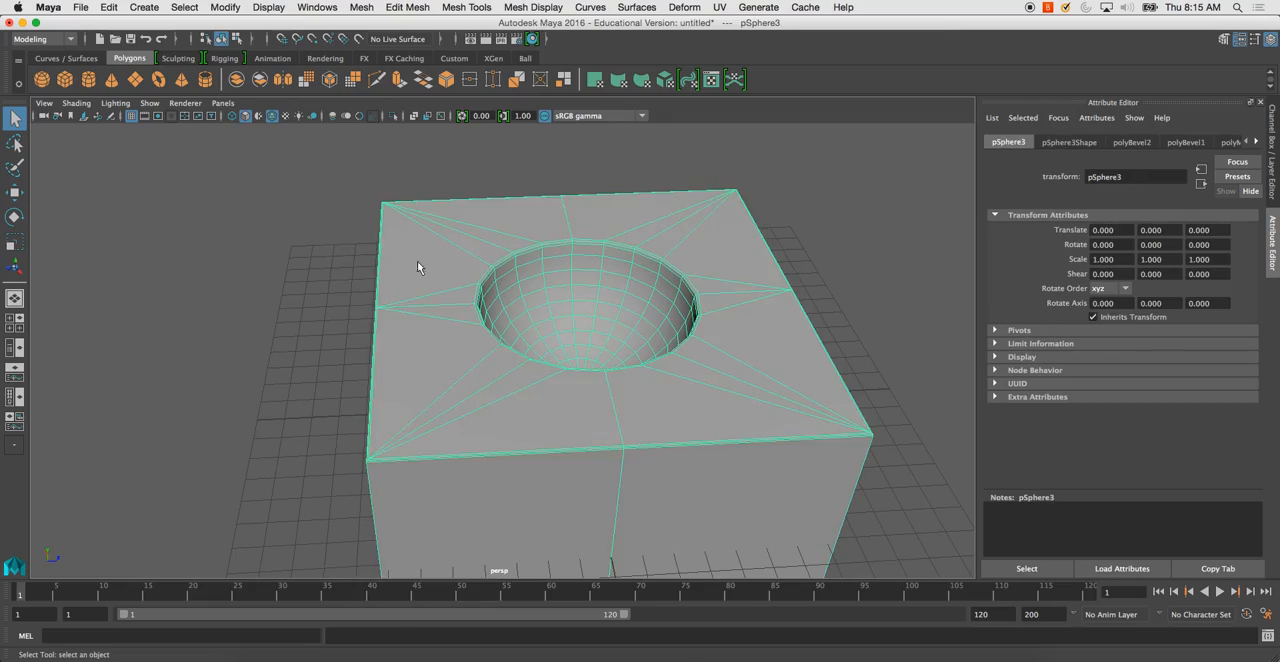
pyautogui.moveTo(420, 268); pyautogui.dragTo(608, 245)
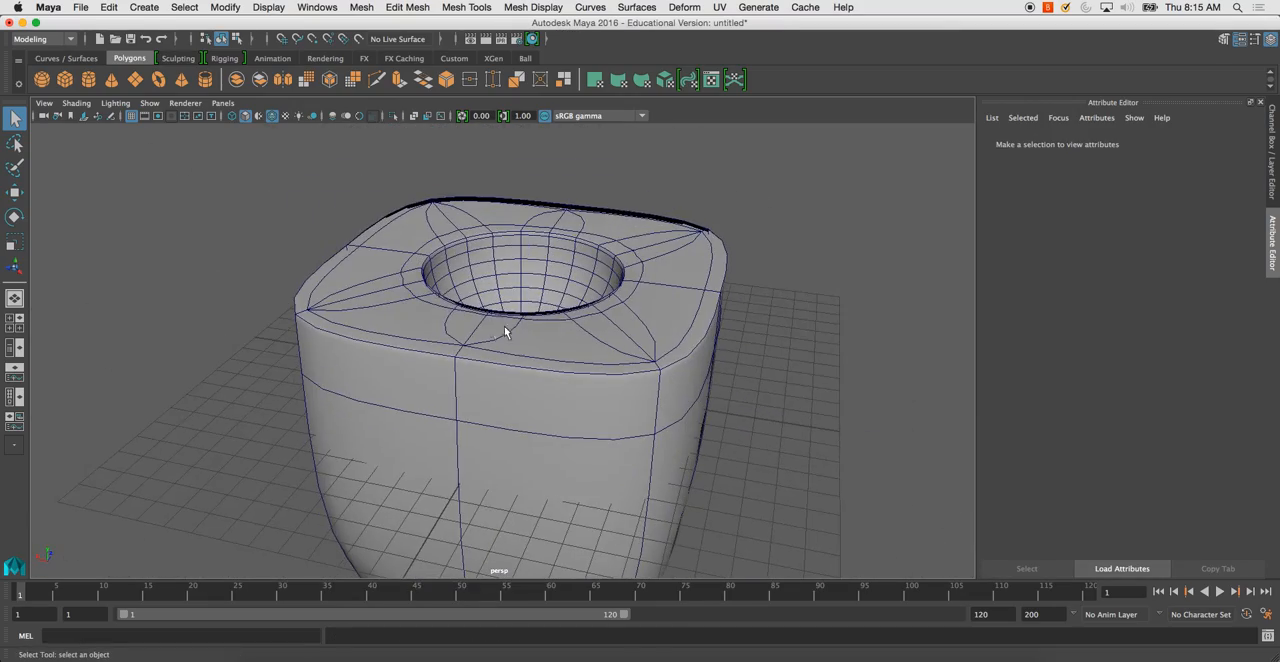
pyautogui.rightClick(505, 332)
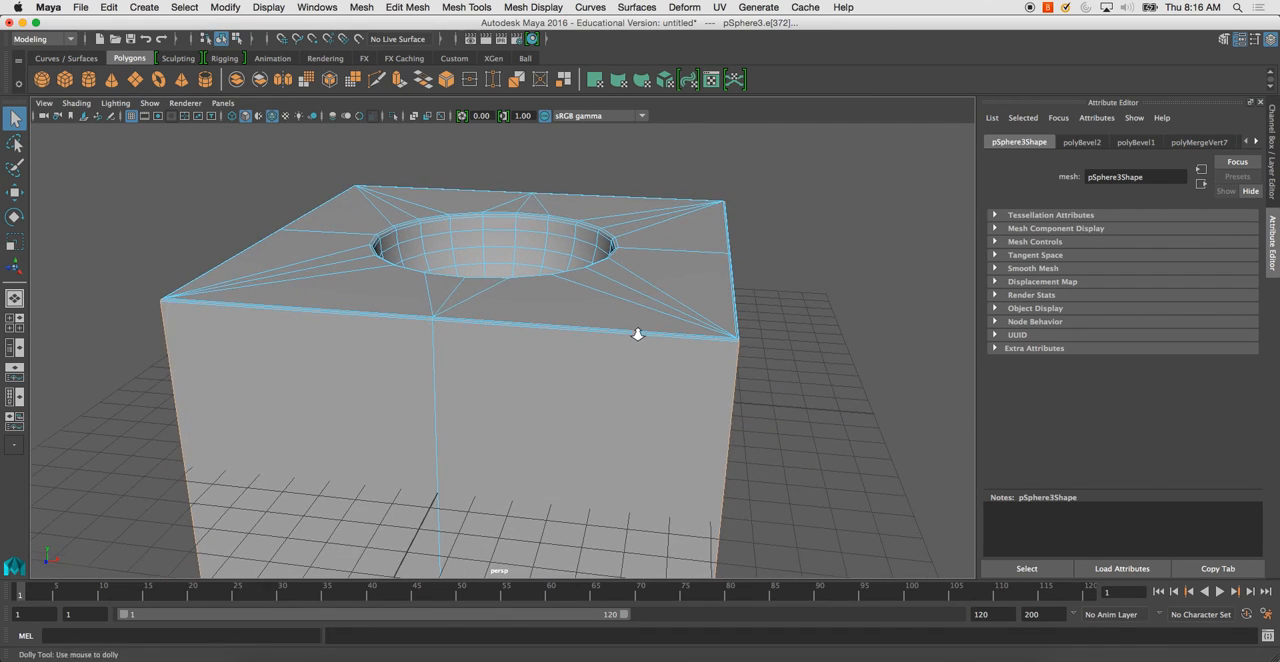
pyautogui.moveTo(640, 330); pyautogui.dragTo(595, 325)
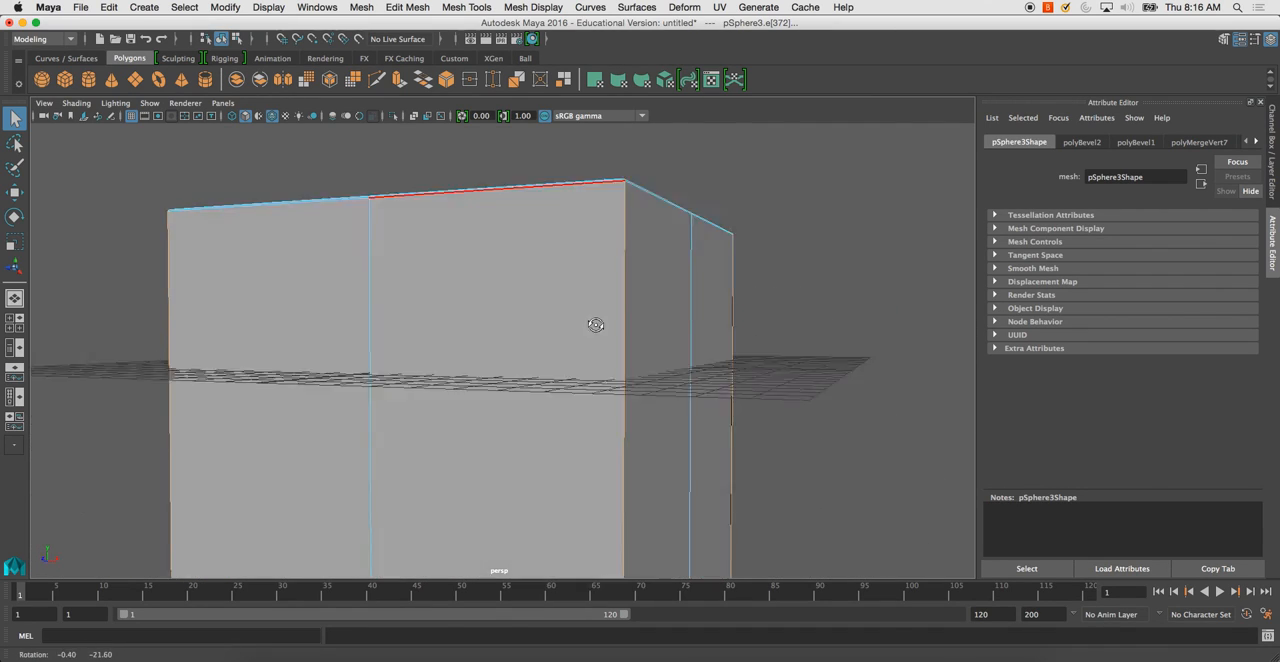
pyautogui.moveTo(596, 324); pyautogui.dragTo(485, 467)
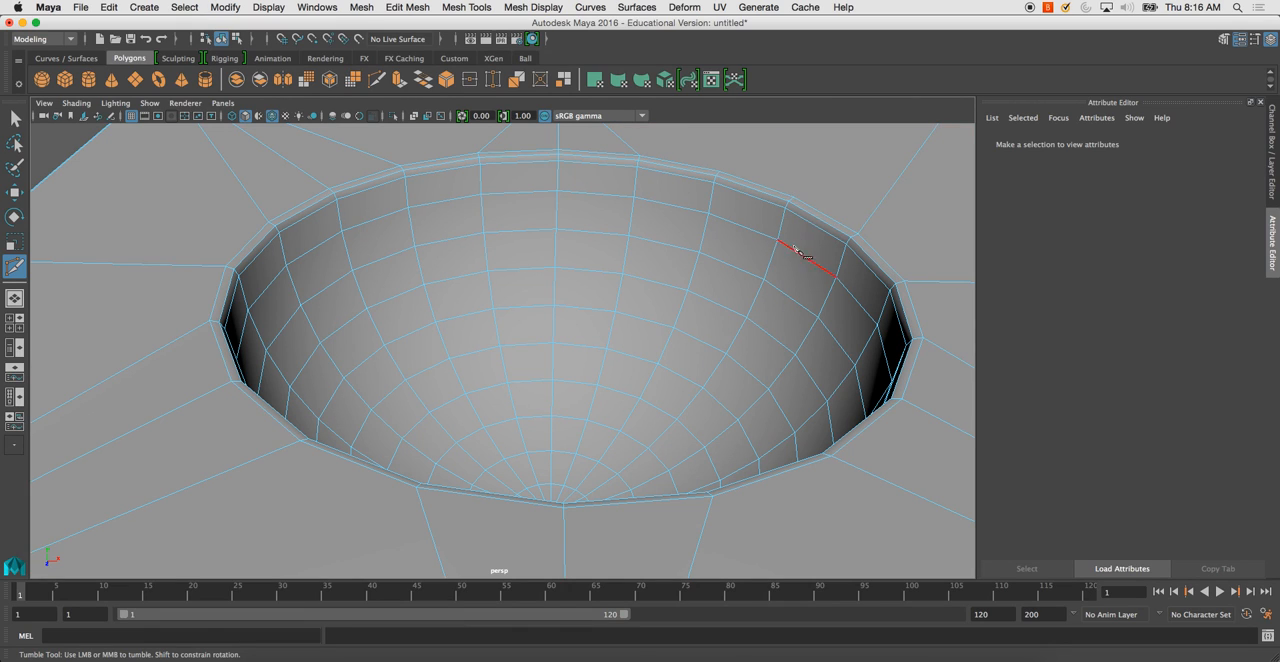
# Cut new edges across the top face from the hole's rim toward the cube's border.
pyautogui.moveTo(800, 250); pyautogui.dragTo(585, 390)
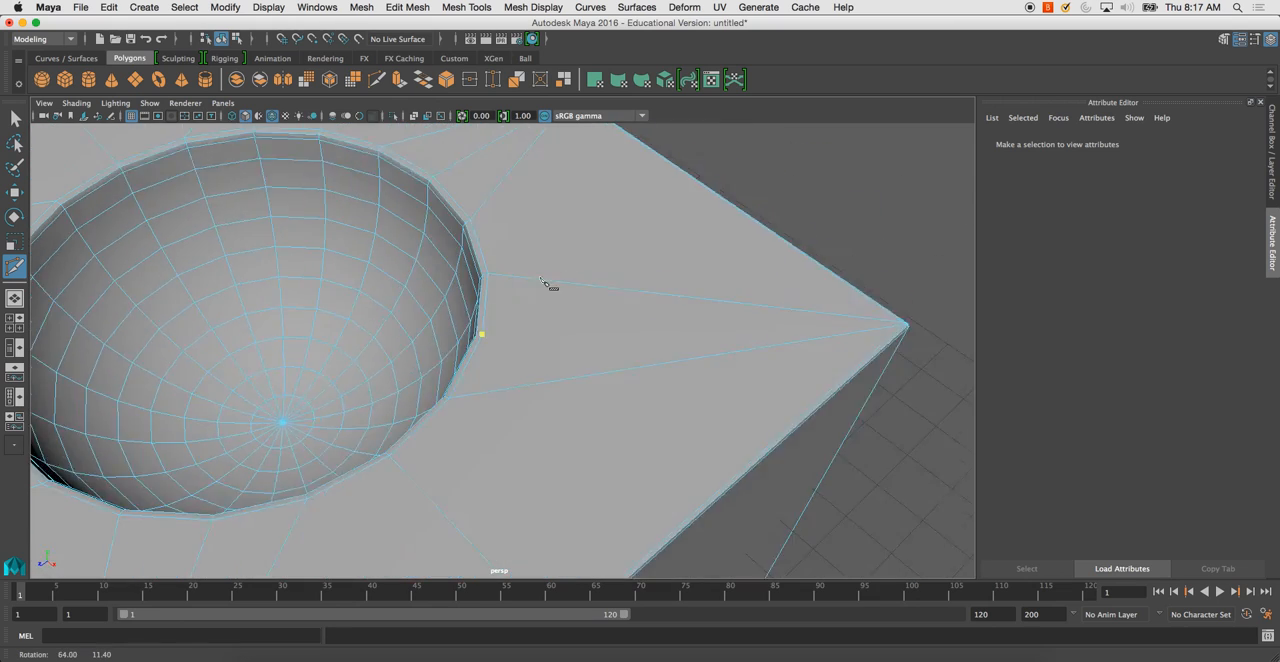
pyautogui.moveTo(545, 285); pyautogui.dragTo(460, 283)
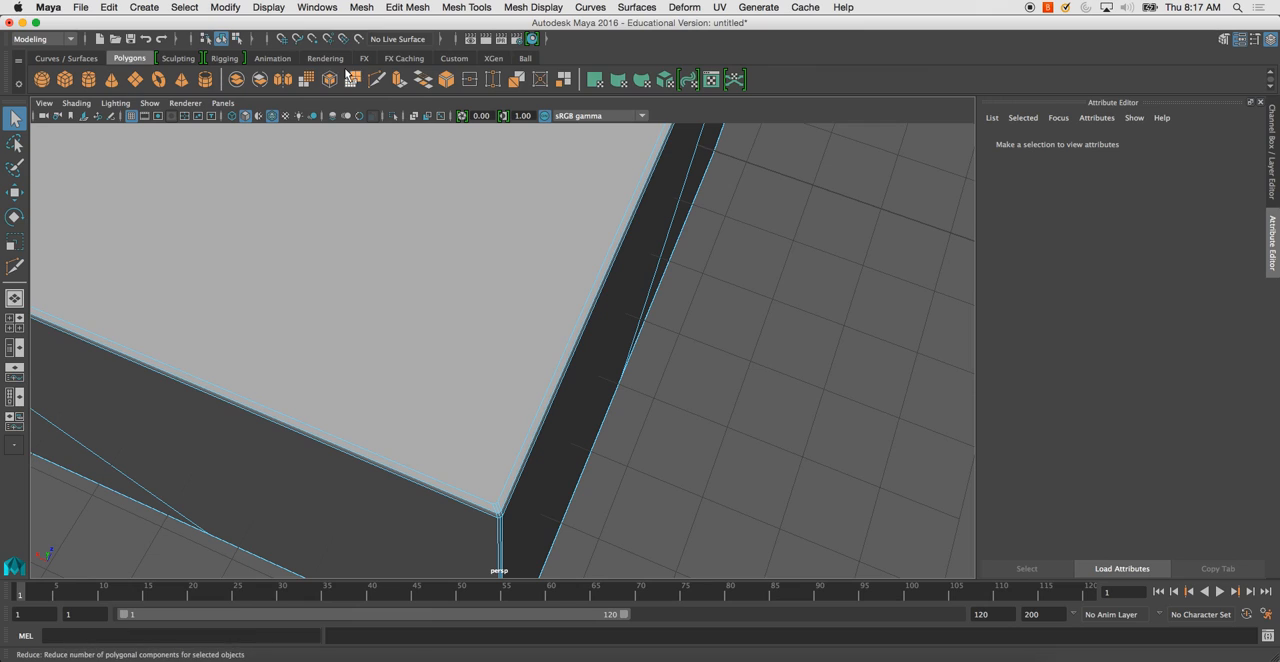
pyautogui.click(15, 266)
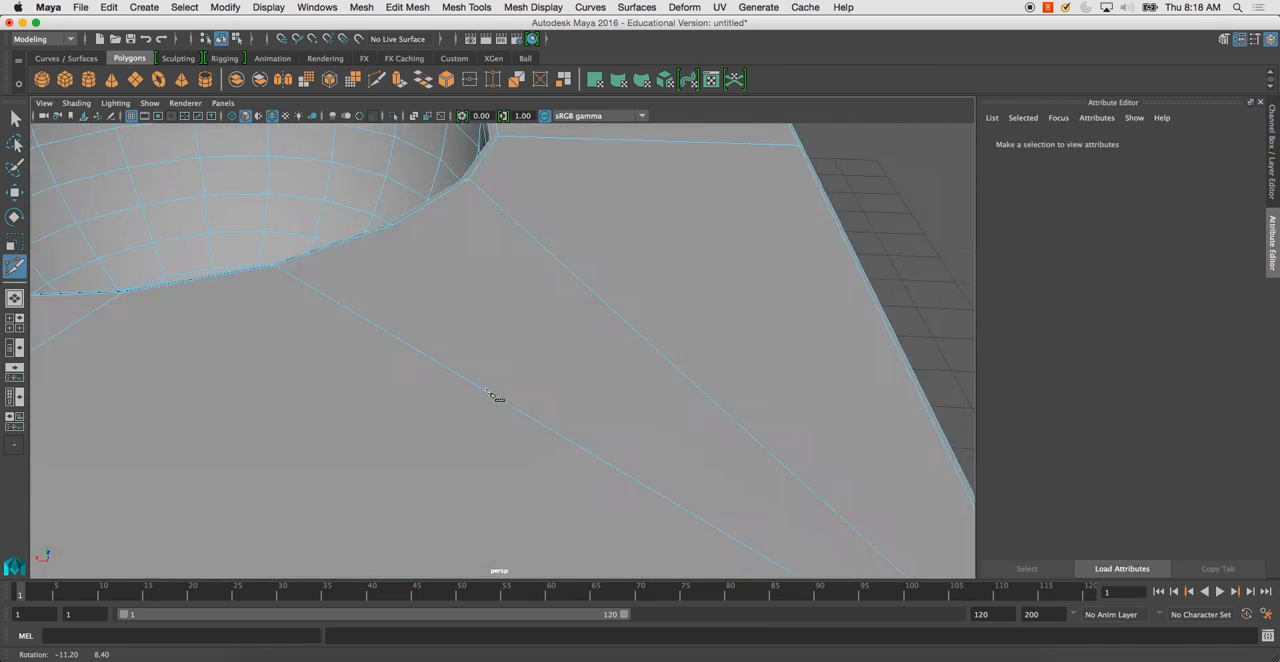
pyautogui.moveTo(497, 395); pyautogui.dragTo(362, 280)
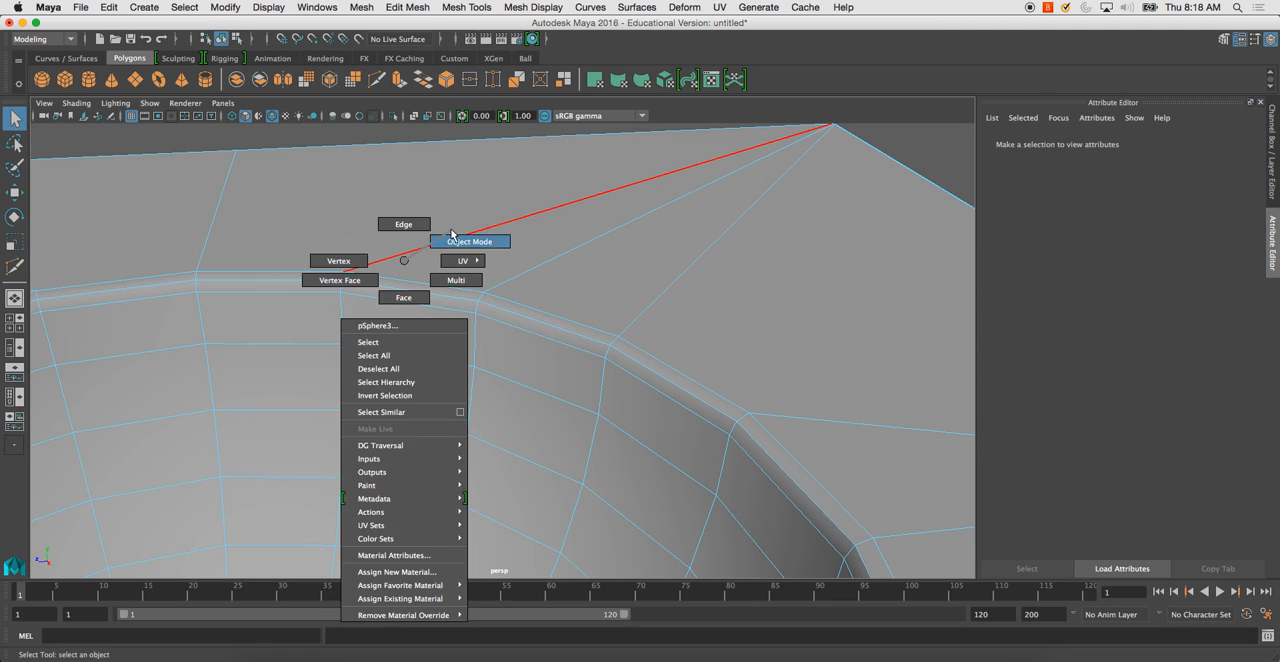
# Return to Object Mode and orbit into the hole and along the top to review the cuts.
pyautogui.click(469, 241)
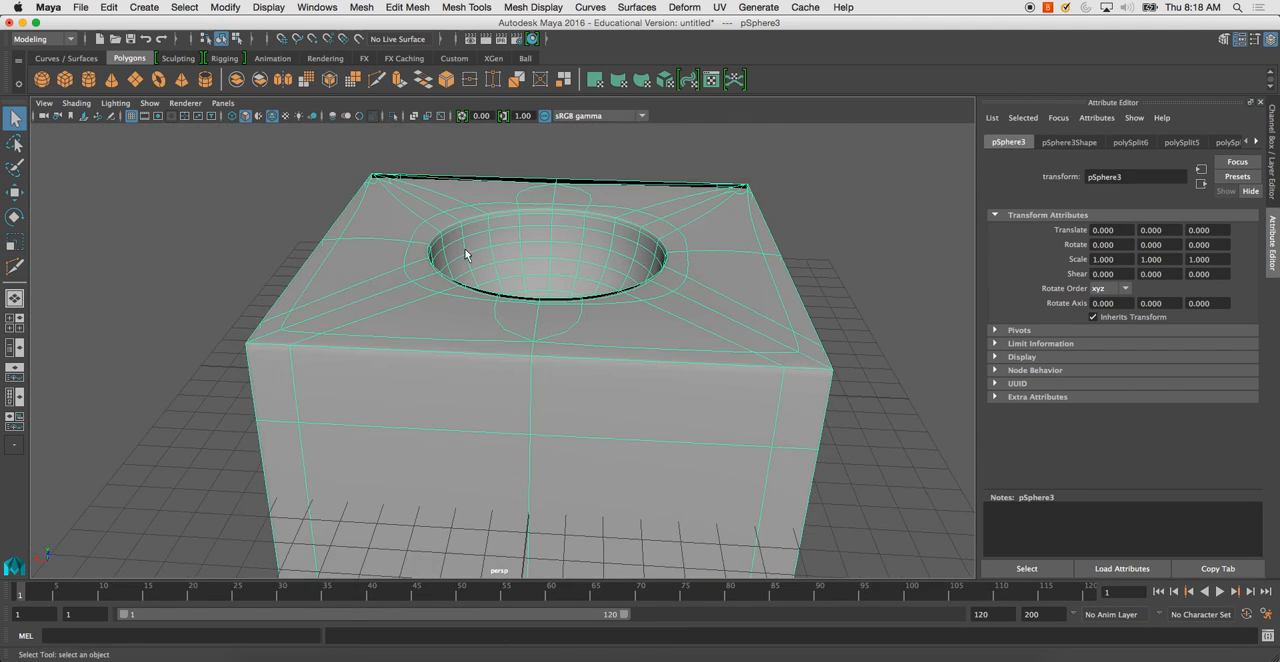
pyautogui.moveTo(465, 255); pyautogui.dragTo(470, 345)
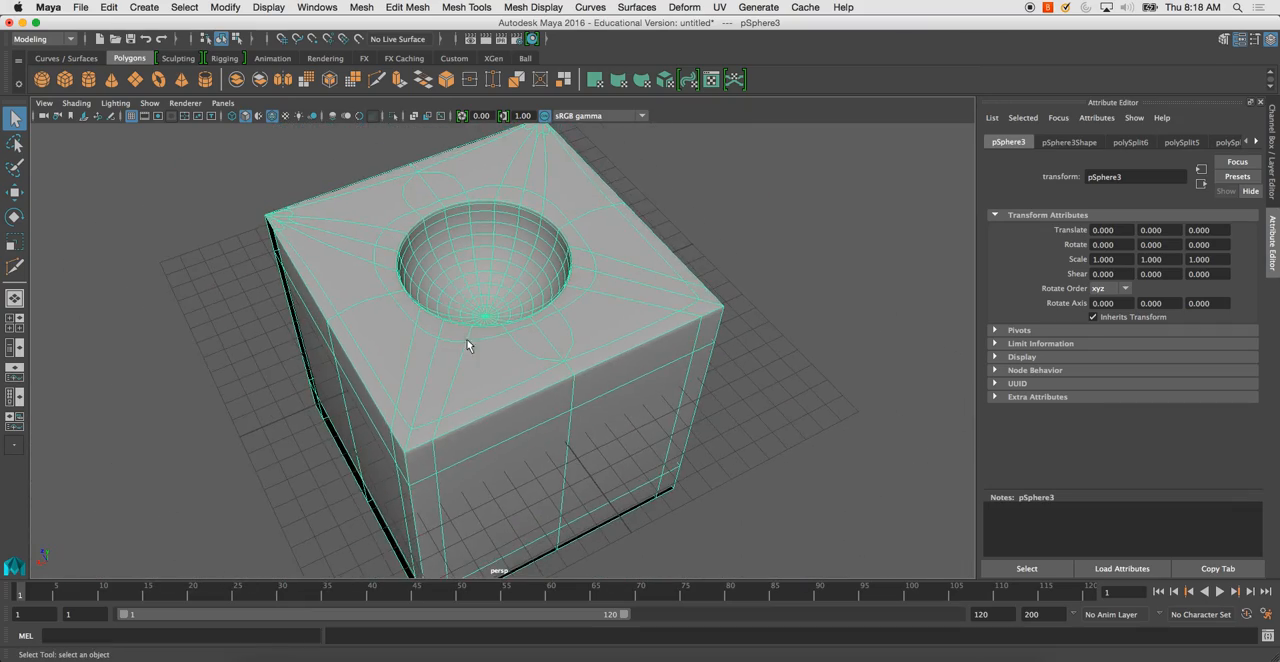
pyautogui.moveTo(470, 345); pyautogui.dragTo(597, 370)
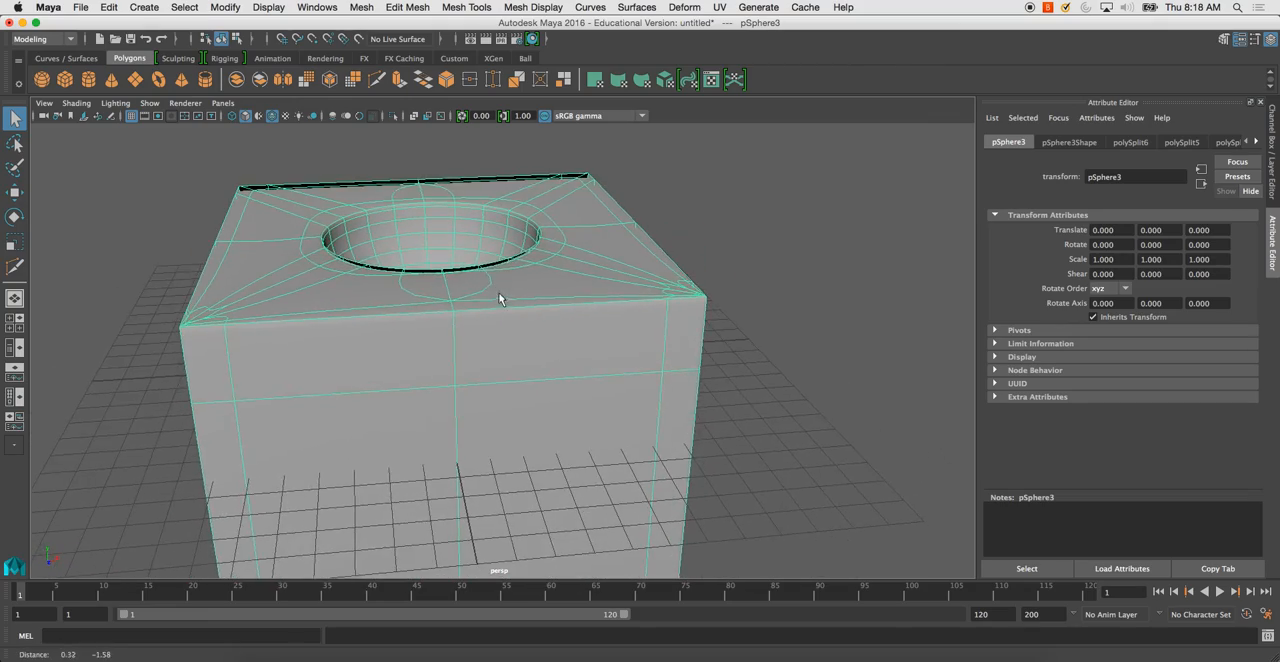
pyautogui.moveTo(500, 300); pyautogui.dragTo(497, 331)
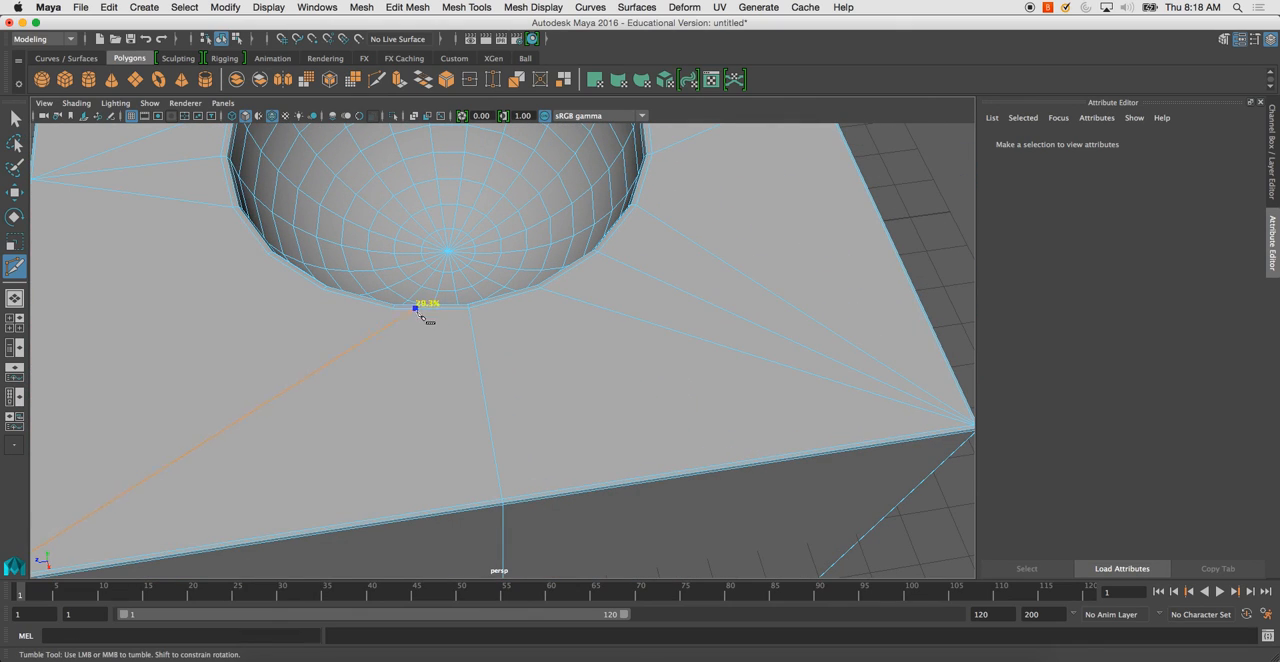
# Orbit to the cube's corner and continue the cut along the top border toward it.
pyautogui.moveTo(450, 300); pyautogui.dragTo(460, 290)
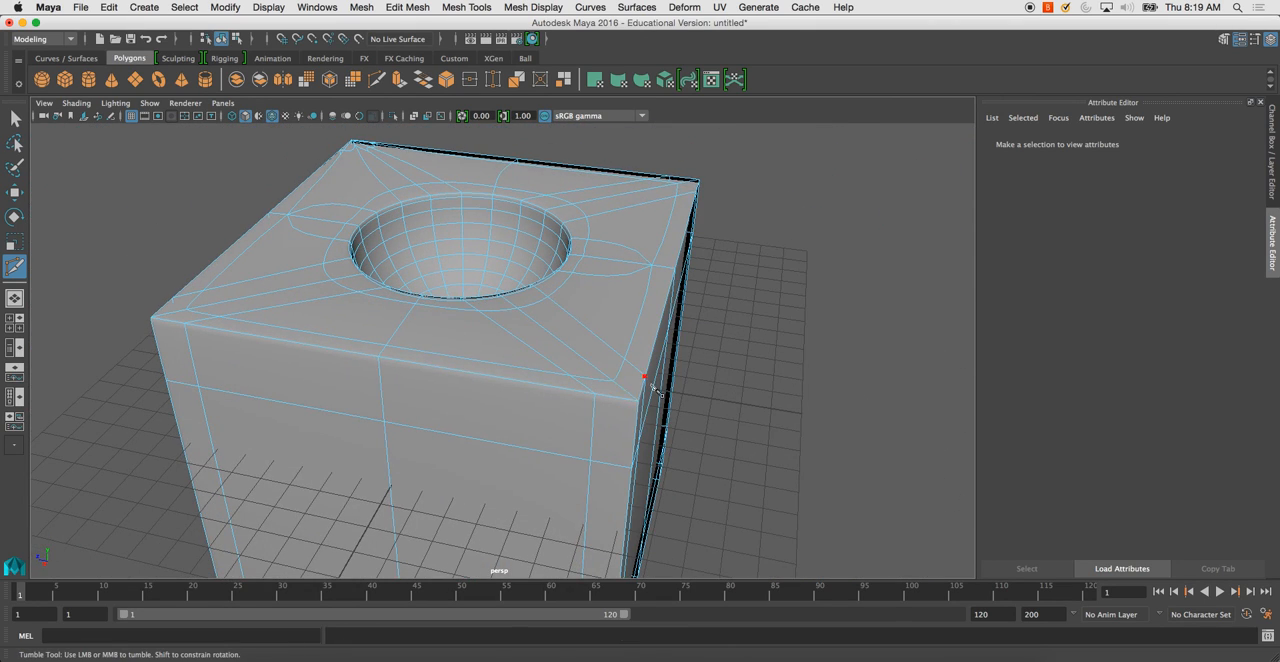
pyautogui.moveTo(650, 390); pyautogui.dragTo(455, 365)
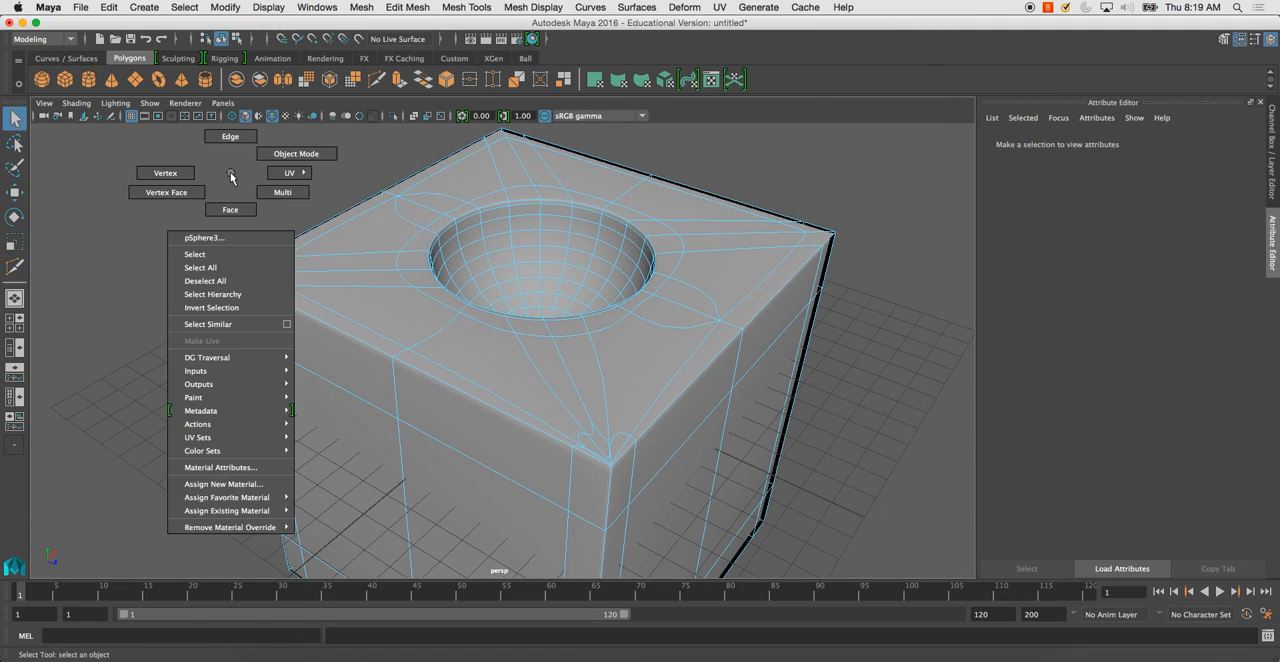
pyautogui.click(194, 254)
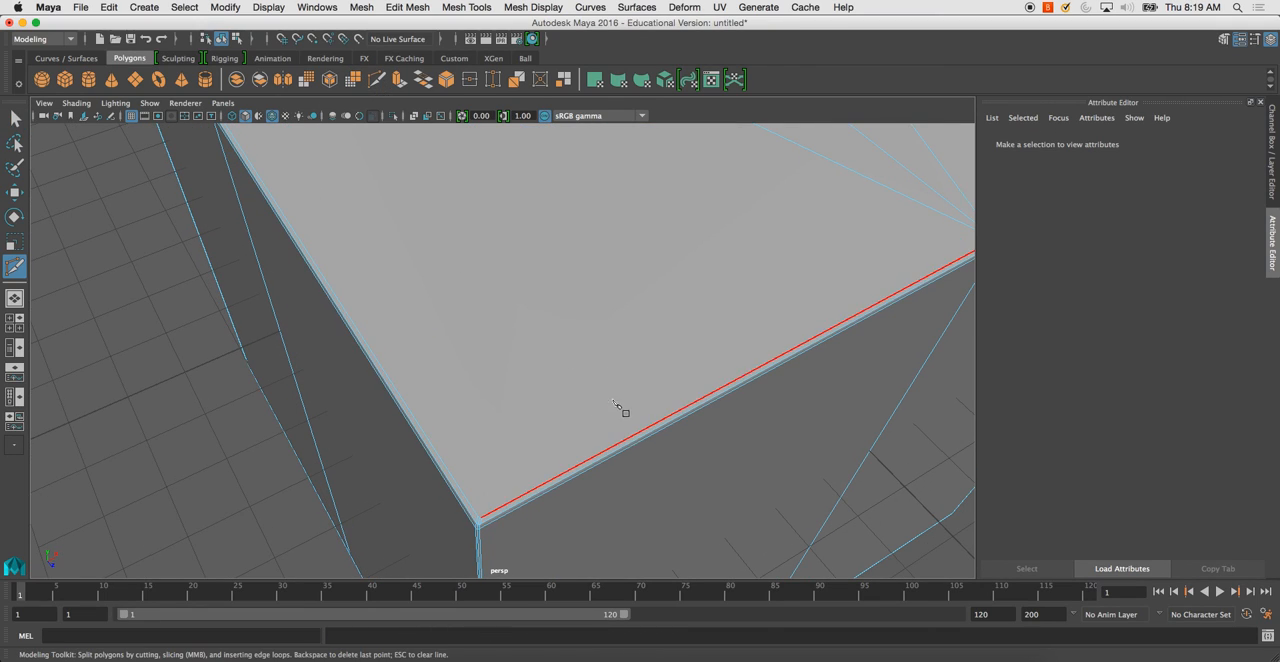
# Cut an inset edge loop along the top face's border edges and finish the cut.
pyautogui.click(450, 535)
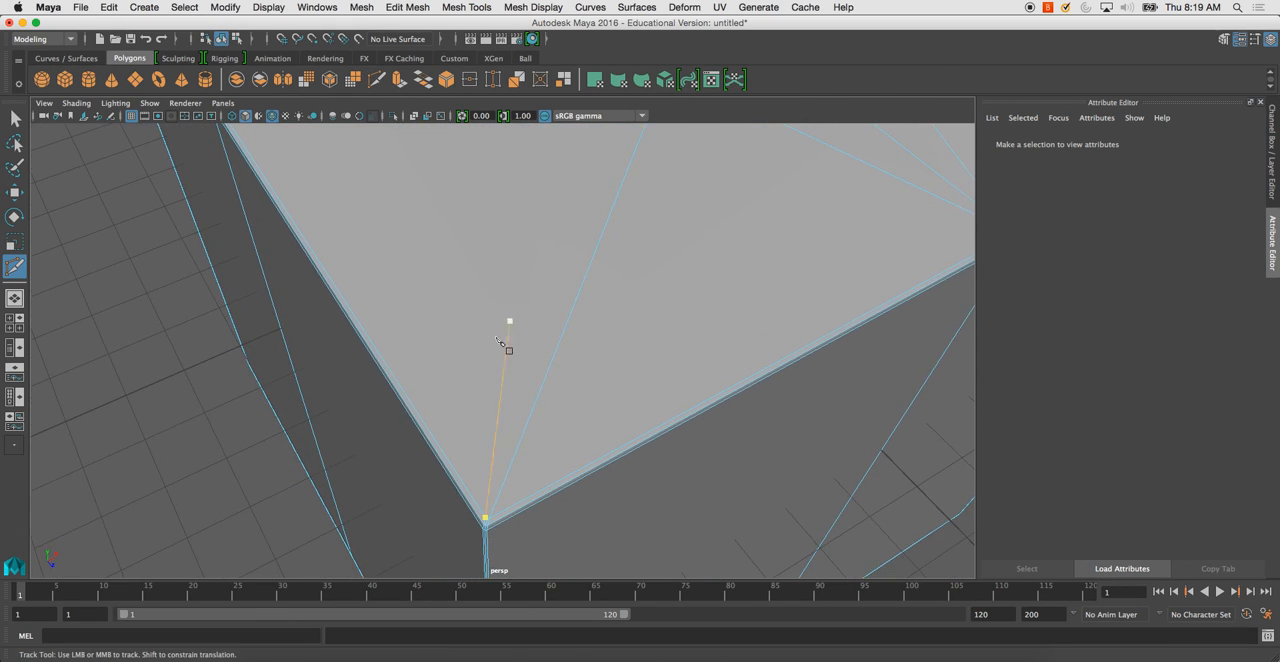
pyautogui.moveTo(507, 343); pyautogui.dragTo(400, 375)
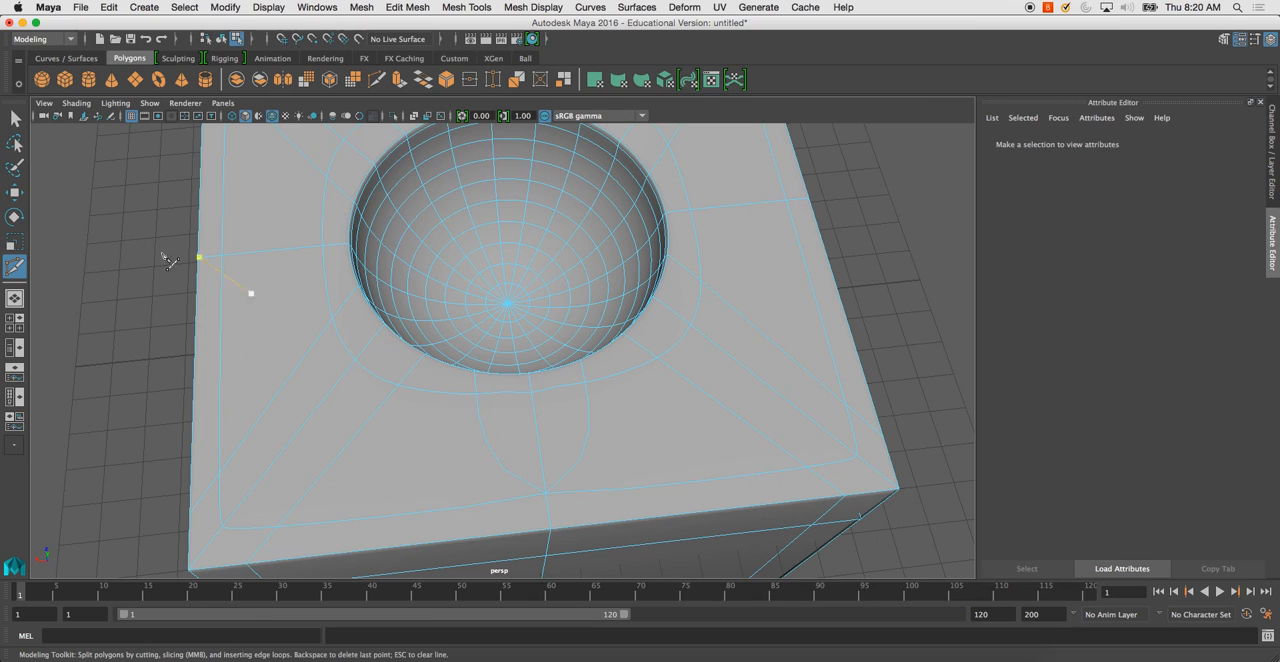
pyautogui.rightClick(452, 273)
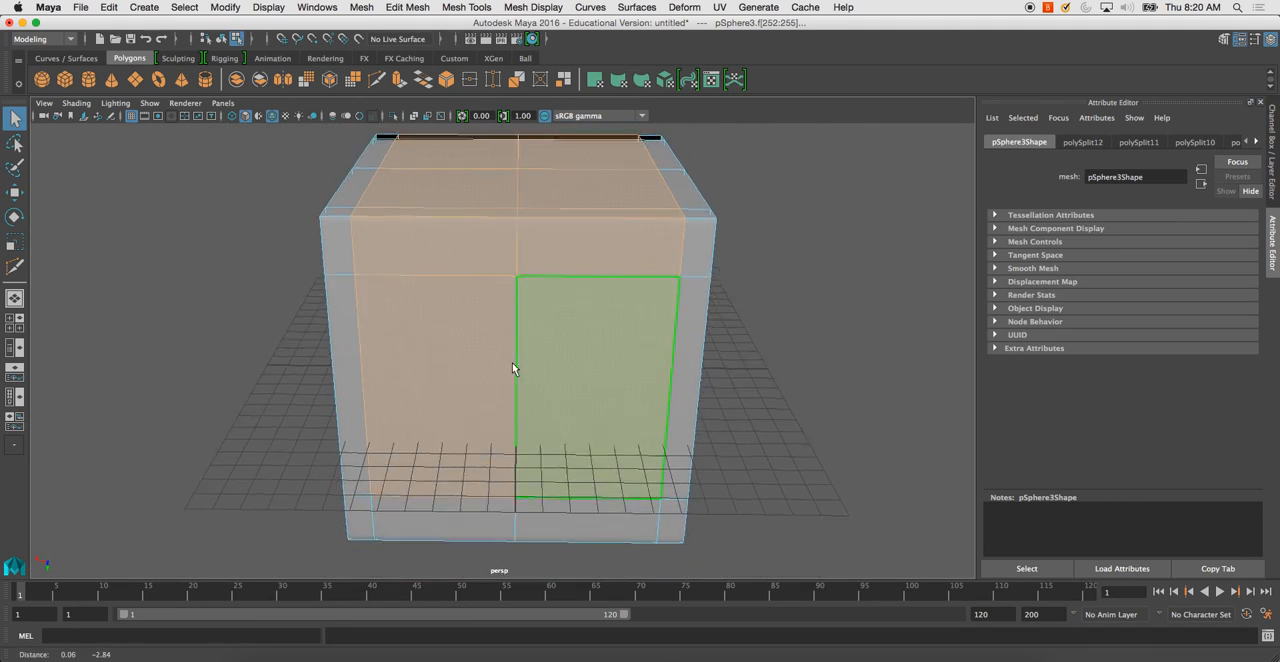
# Try Add Divisions To Faces on the selected top faces.
pyautogui.moveTo(513, 369); pyautogui.dragTo(545, 364)
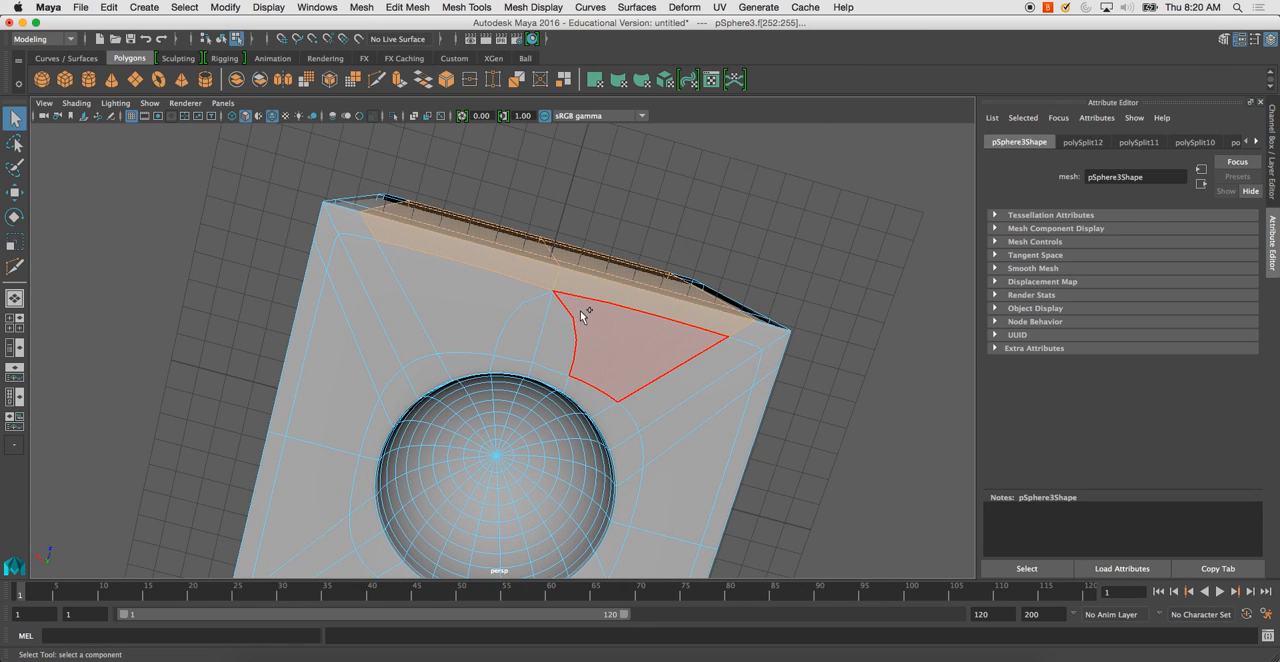
pyautogui.rightClick(583, 315)
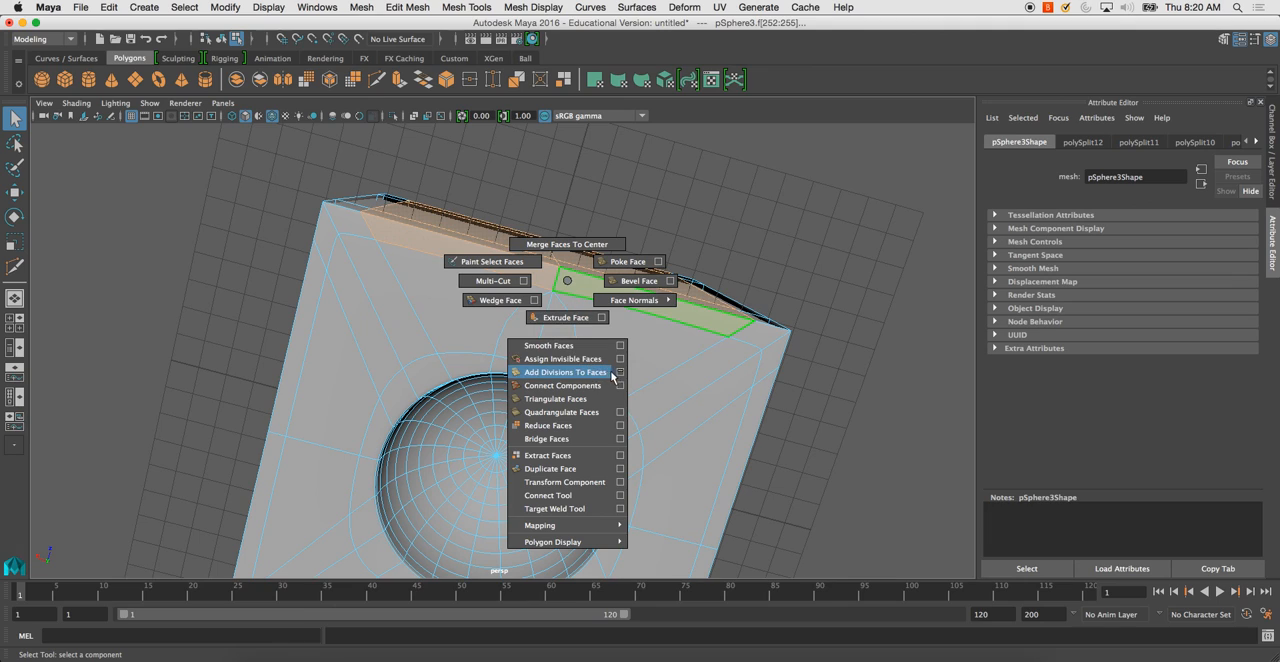
pyautogui.click(620, 372)
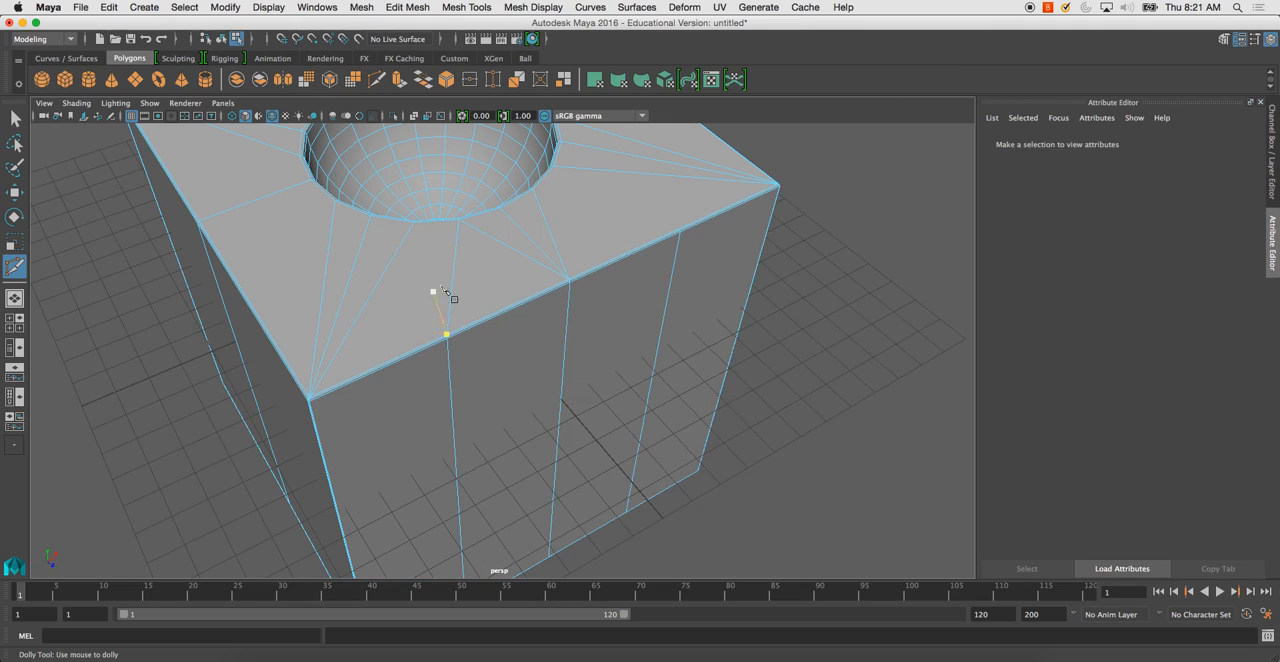
# Cut from a rim vertex to the front border, splitting the triangular face beside the hole.
pyautogui.moveTo(440, 290); pyautogui.dragTo(530, 280)
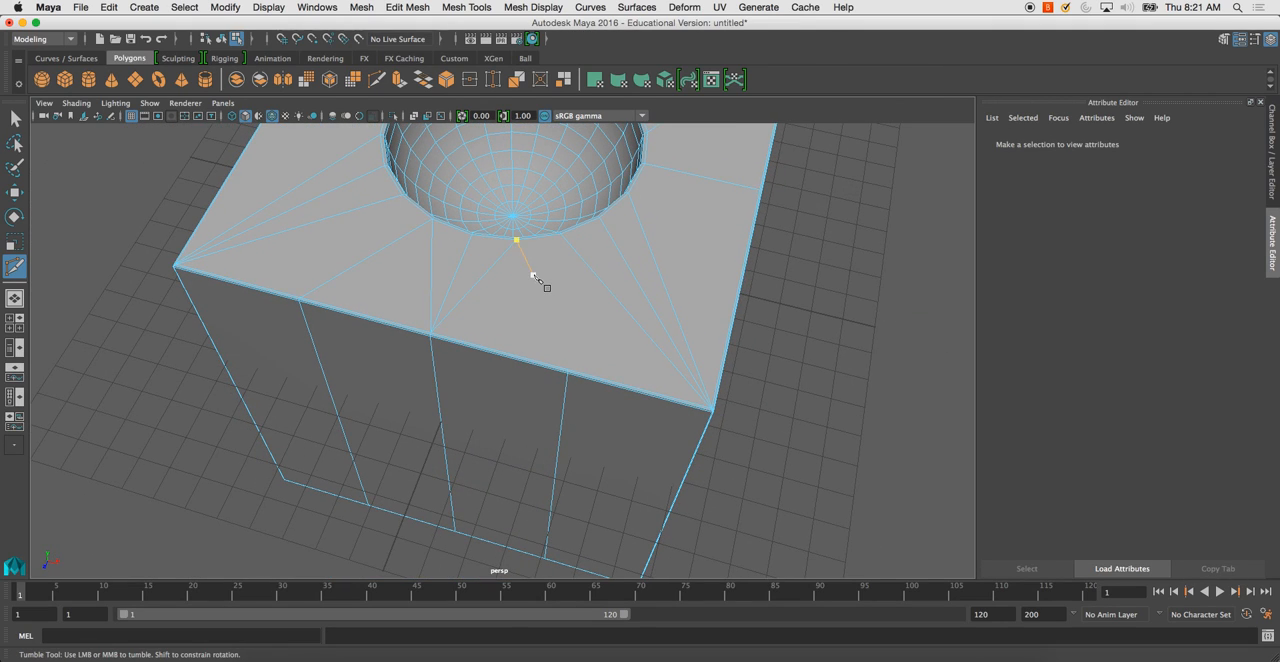
pyautogui.click(545, 290)
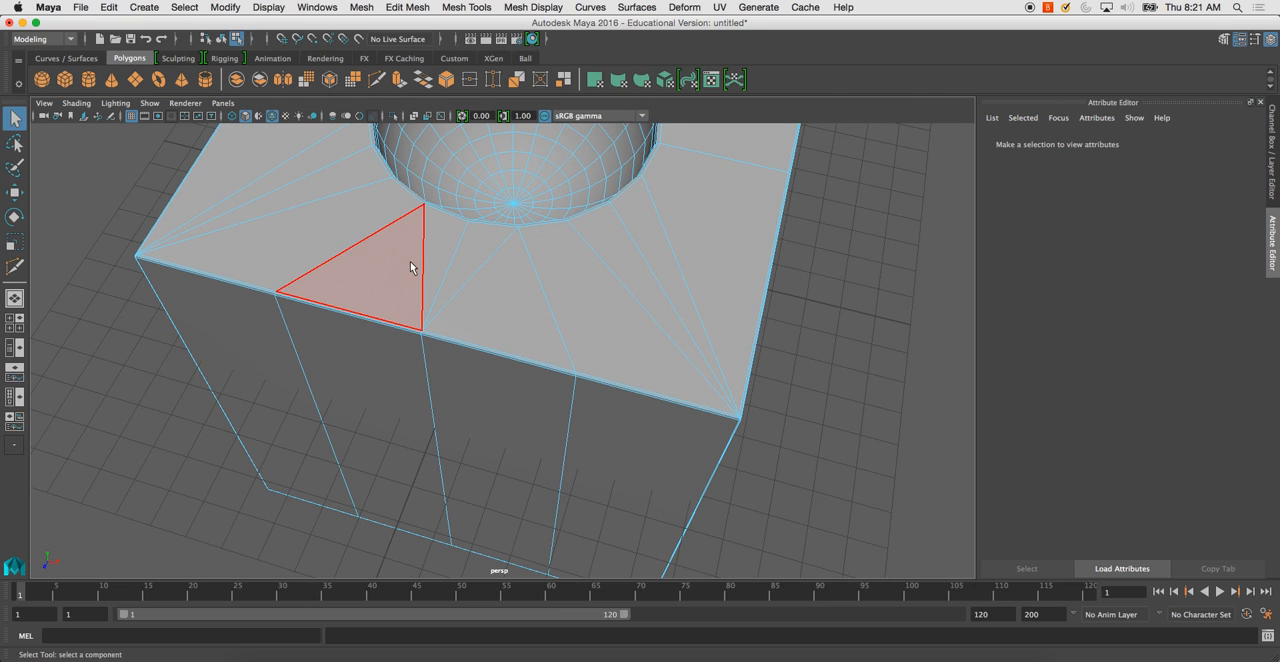
pyautogui.click(470, 280)
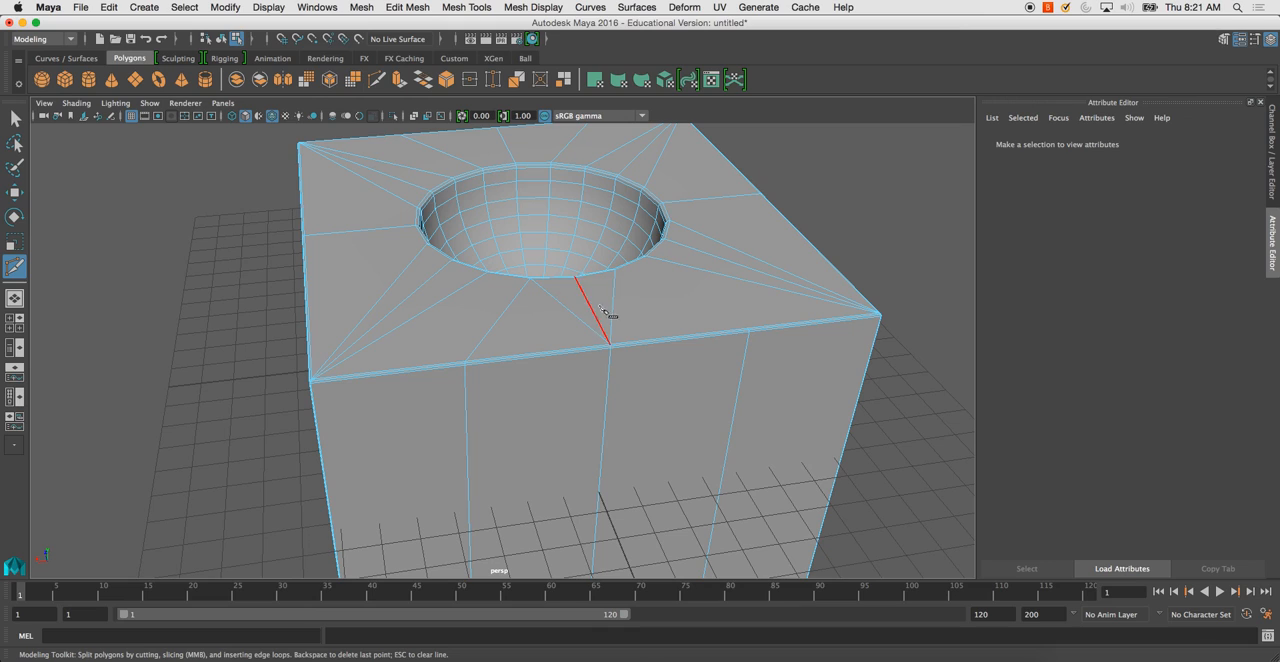
pyautogui.moveTo(600, 310); pyautogui.dragTo(530, 410)
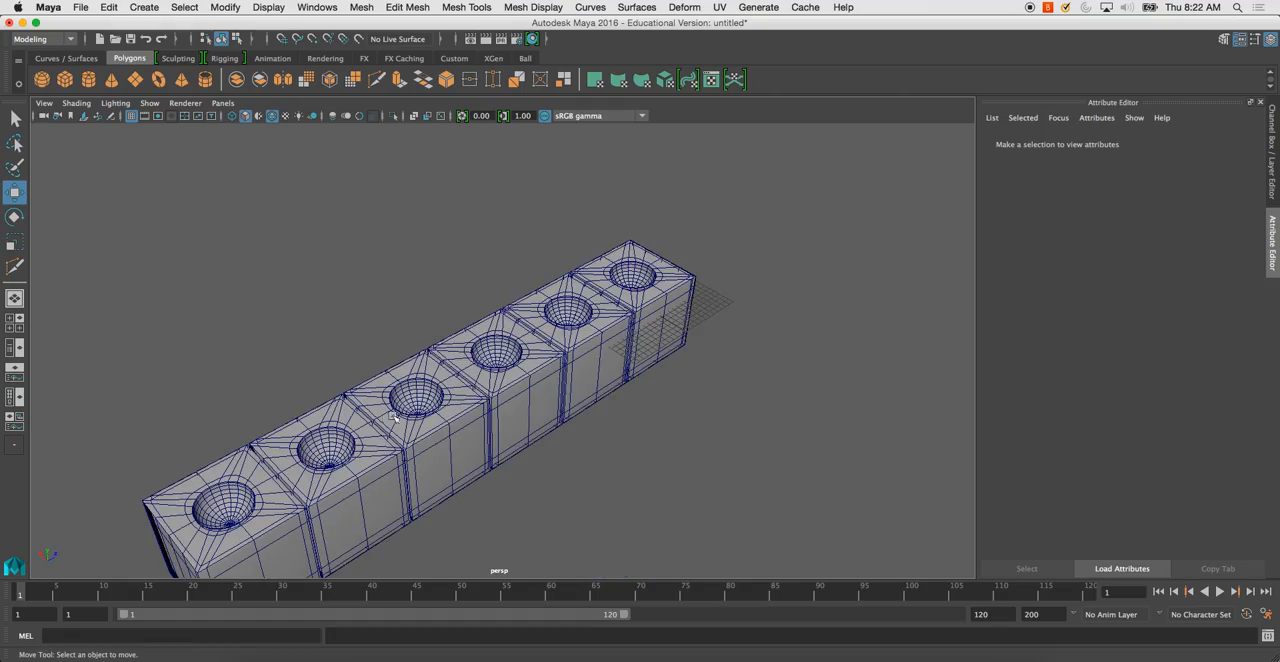
# Orbit over and around the row of six cubes, then select the first cube.
pyautogui.moveTo(400, 420); pyautogui.dragTo(527, 483)
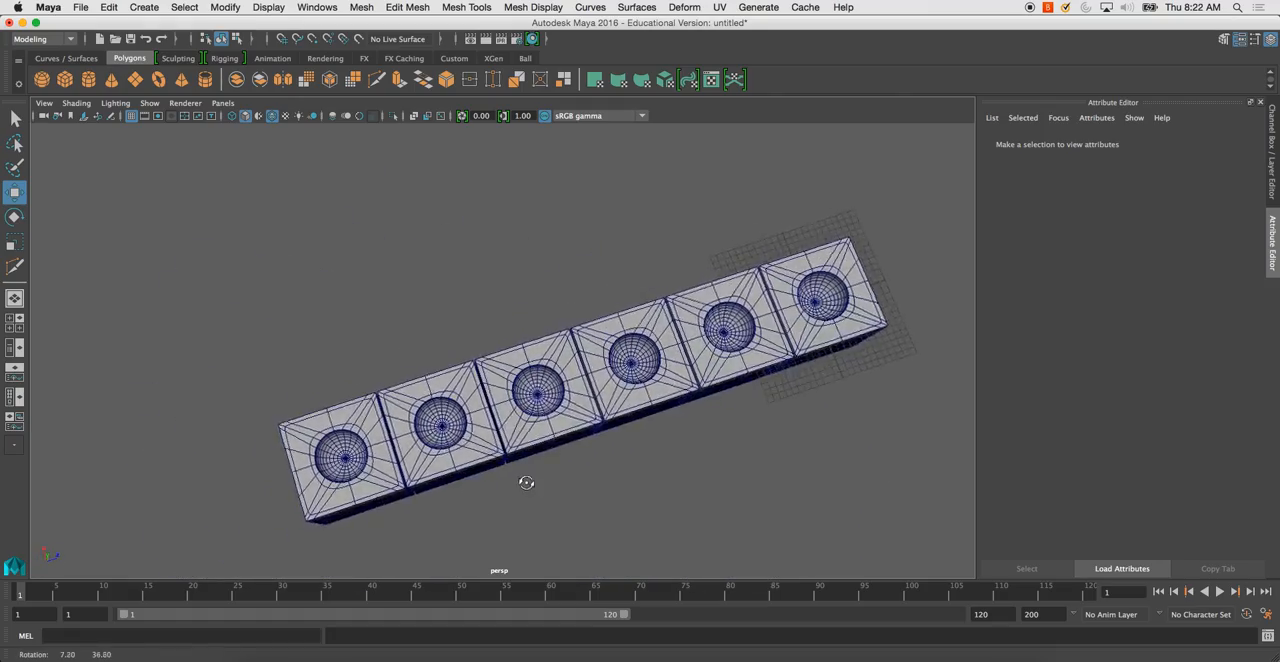
pyautogui.moveTo(527, 483); pyautogui.dragTo(420, 430)
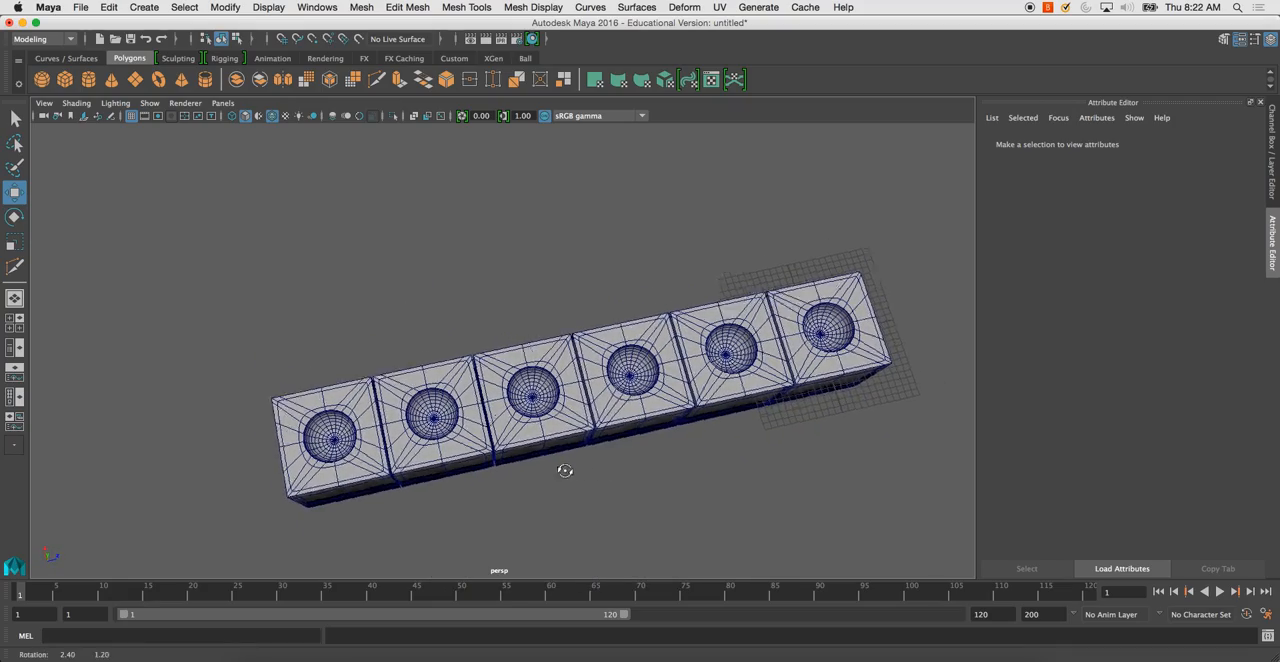
pyautogui.moveTo(565, 470); pyautogui.dragTo(280, 440)
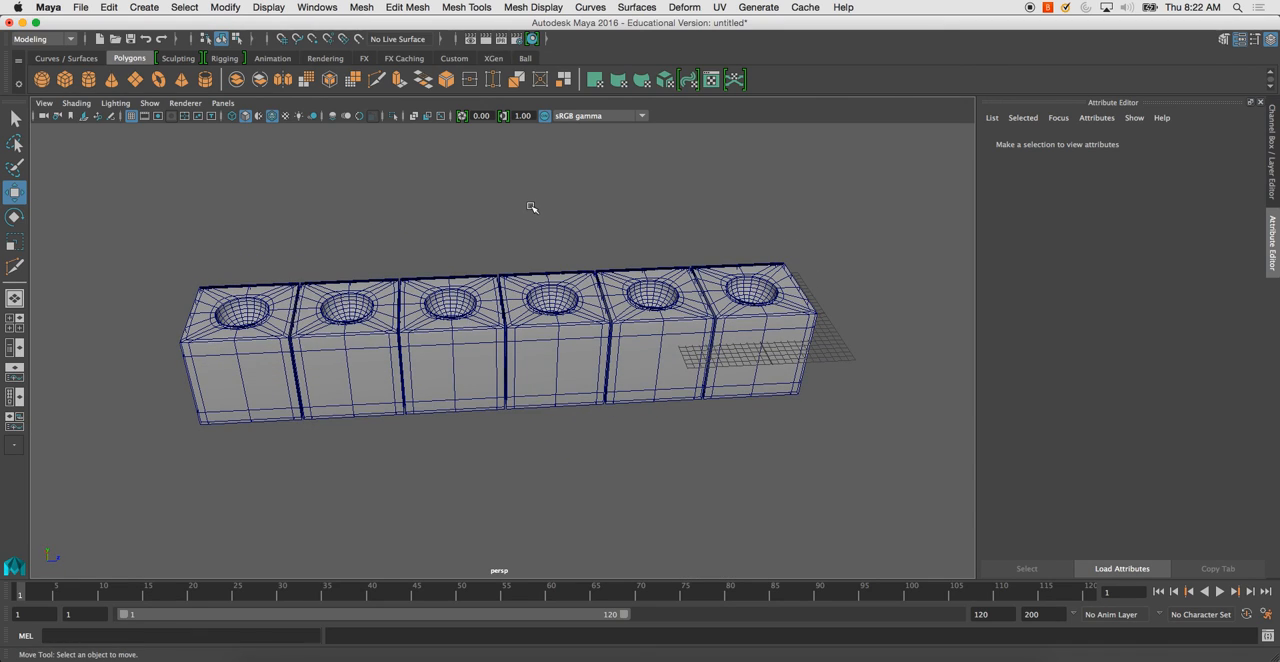
pyautogui.moveTo(532, 207); pyautogui.dragTo(687, 330)
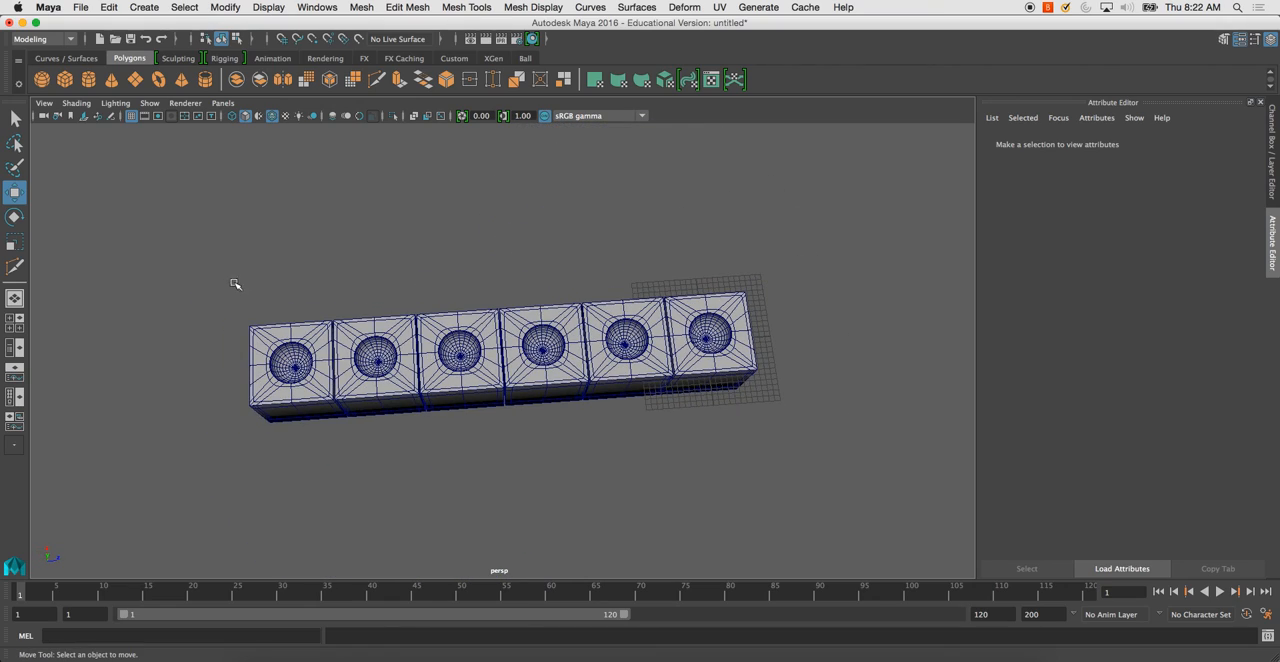
pyautogui.click(290, 360)
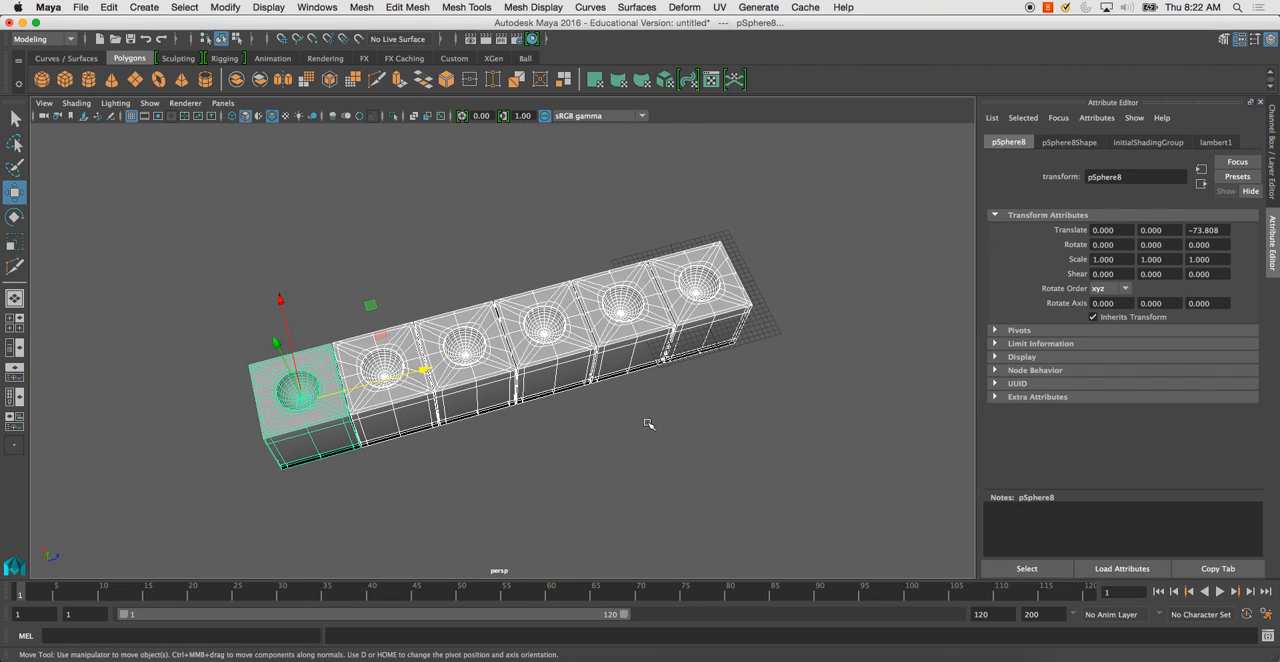